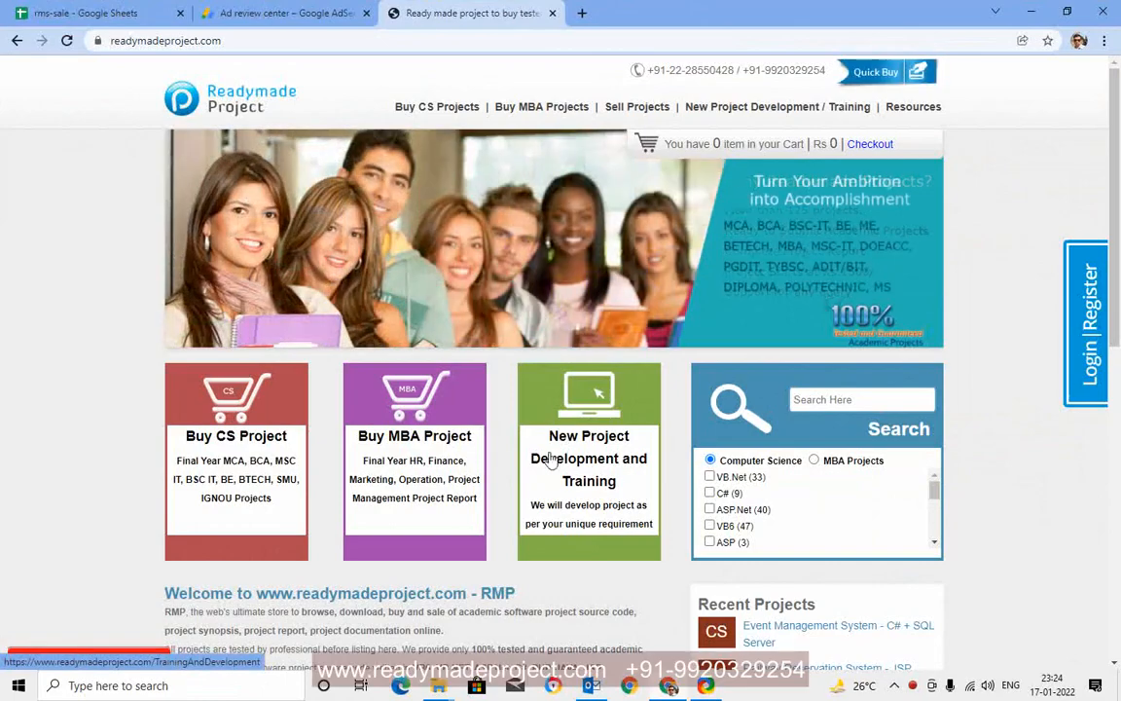
# - Search the CS projects for 'rail' and pick Railway Reservation System - VB6 + SQL Server
pyautogui.click(437, 106)
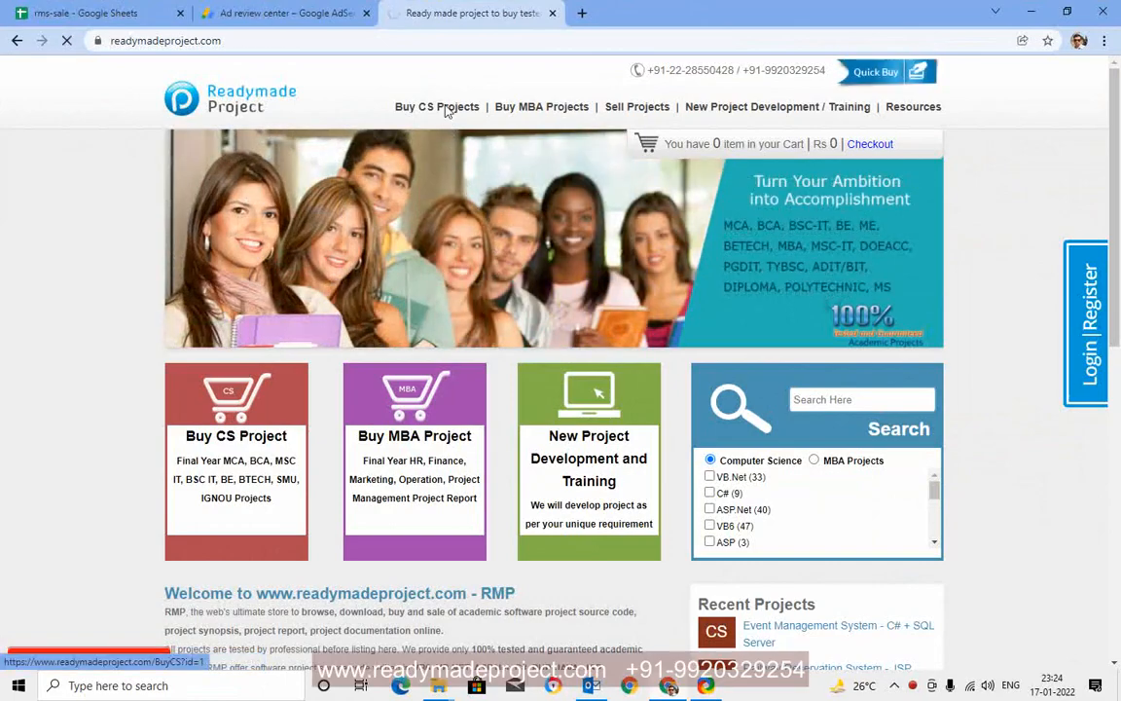
pyautogui.click(437, 106)
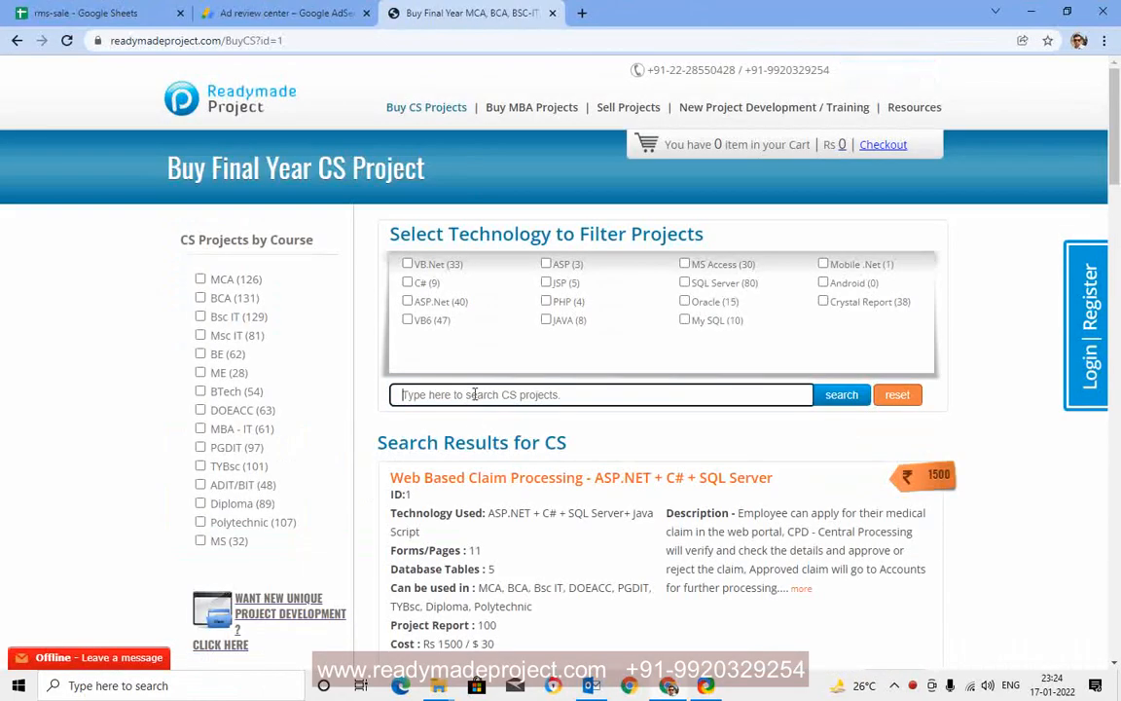
pyautogui.write('rail')
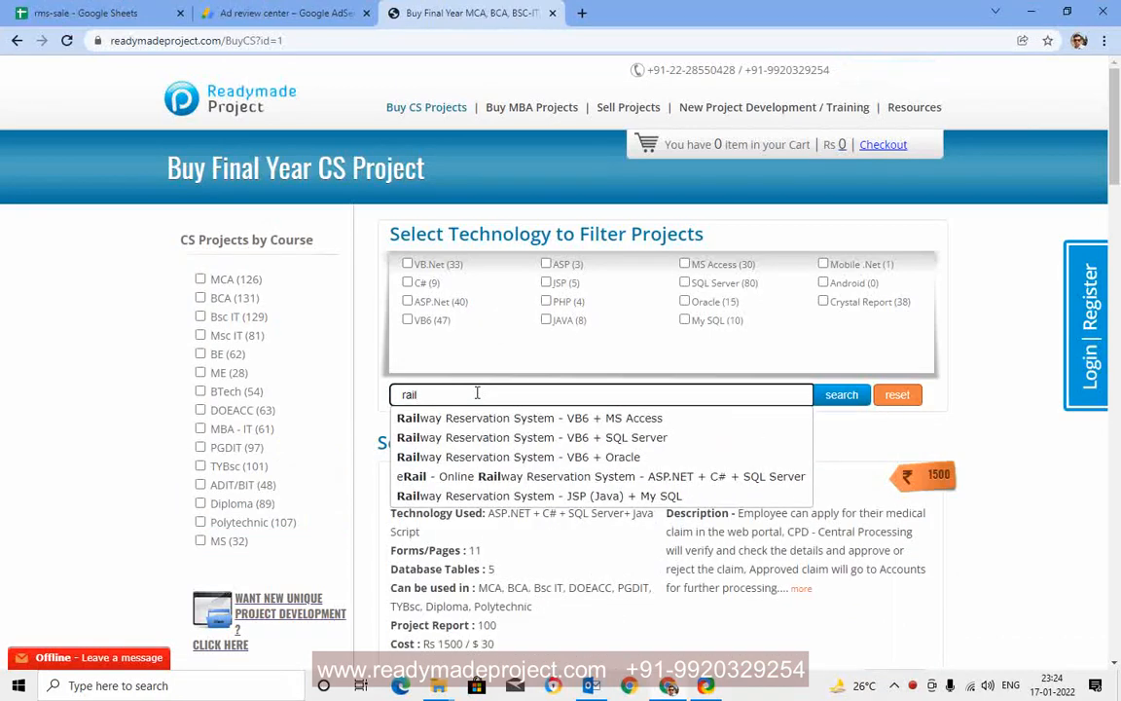
pyautogui.click(533, 436)
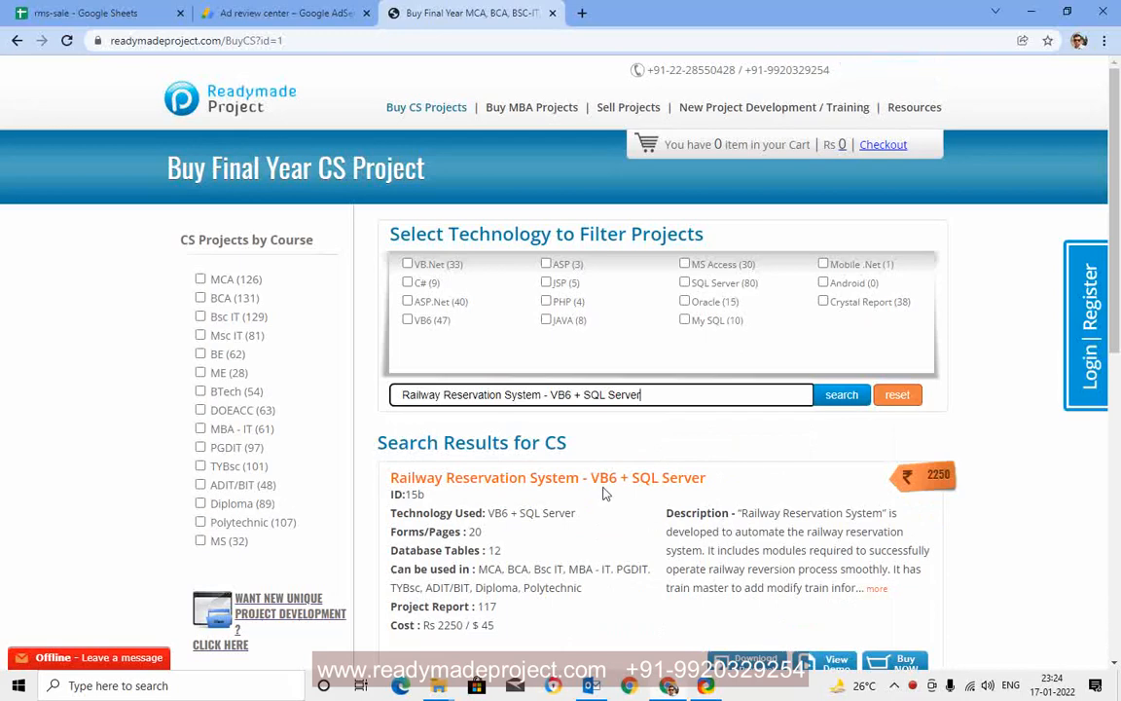
pyautogui.moveTo(744, 547)
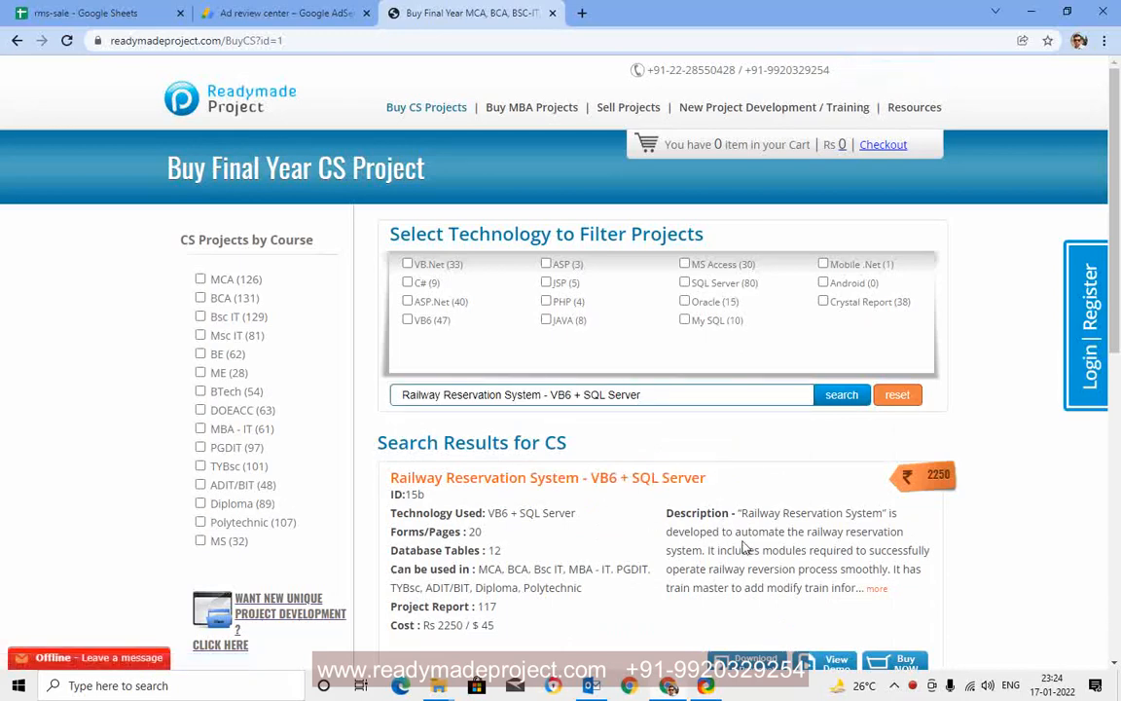
pyautogui.scroll(-3)
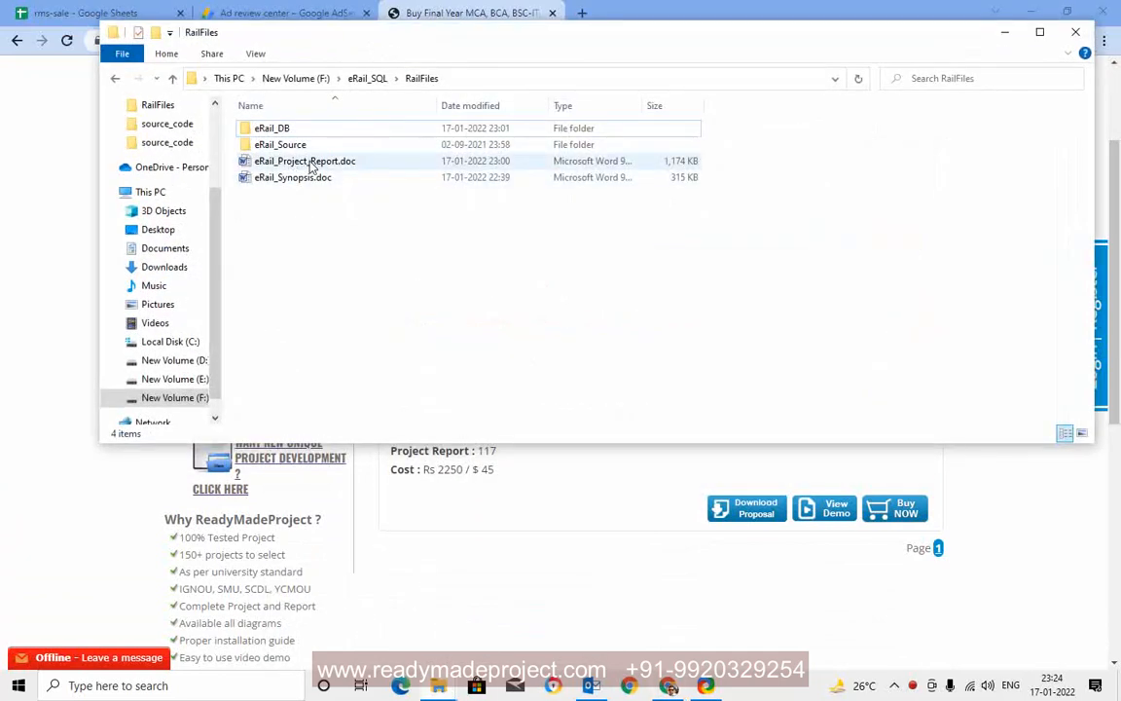
# - Look at eRail_SQL_DB.bak and eRail_Script.sql in the eRail_DB folder, then minimize the window
pyautogui.click(292, 177)
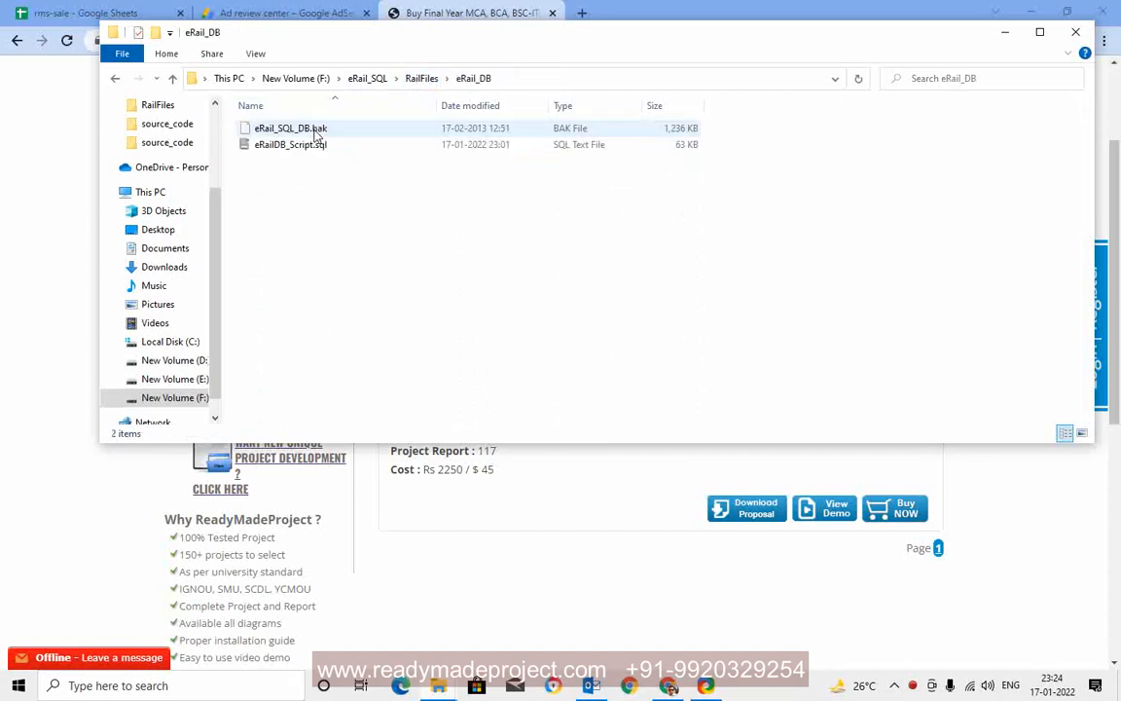
pyautogui.click(290, 129)
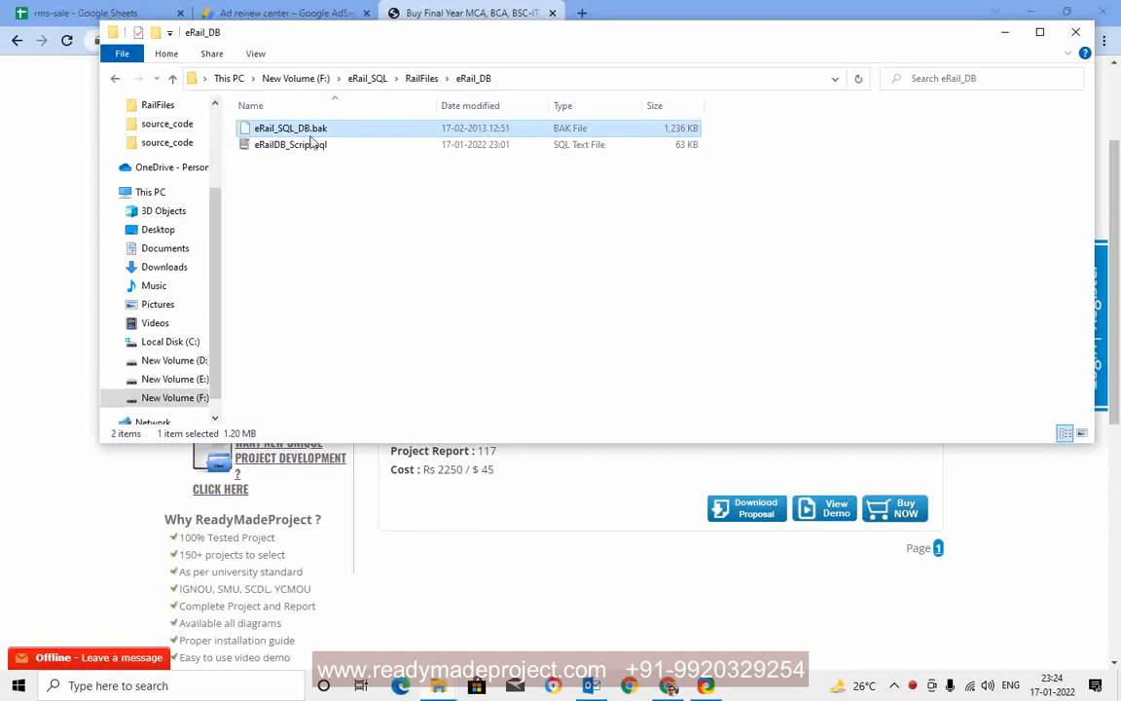
pyautogui.click(290, 144)
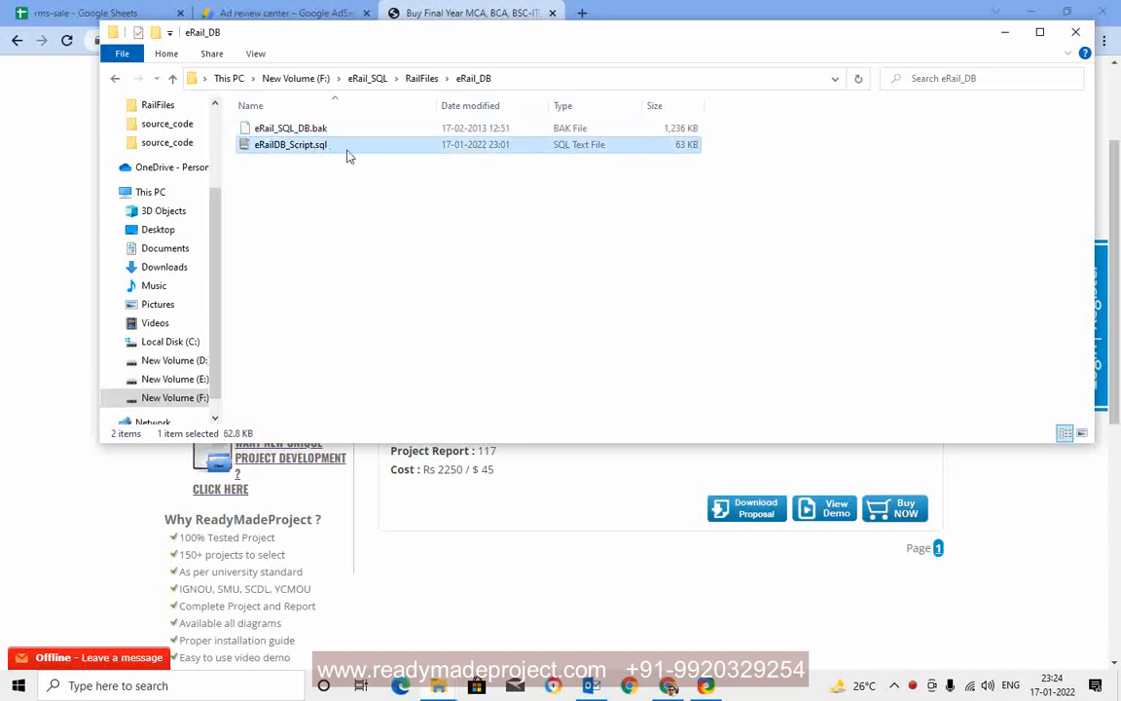
pyautogui.click(433, 241)
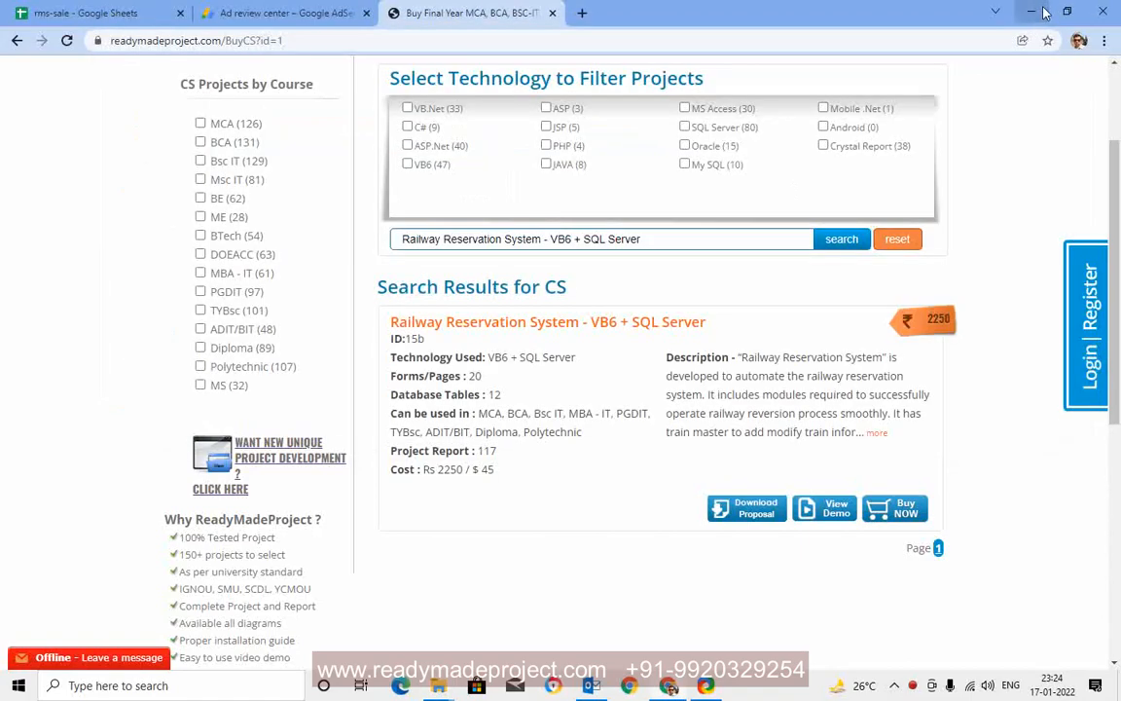
# - Connect SSMS to RMS\SQLEXPRESS with Windows Authentication and bring up the Databases options
pyautogui.click(1030, 11)
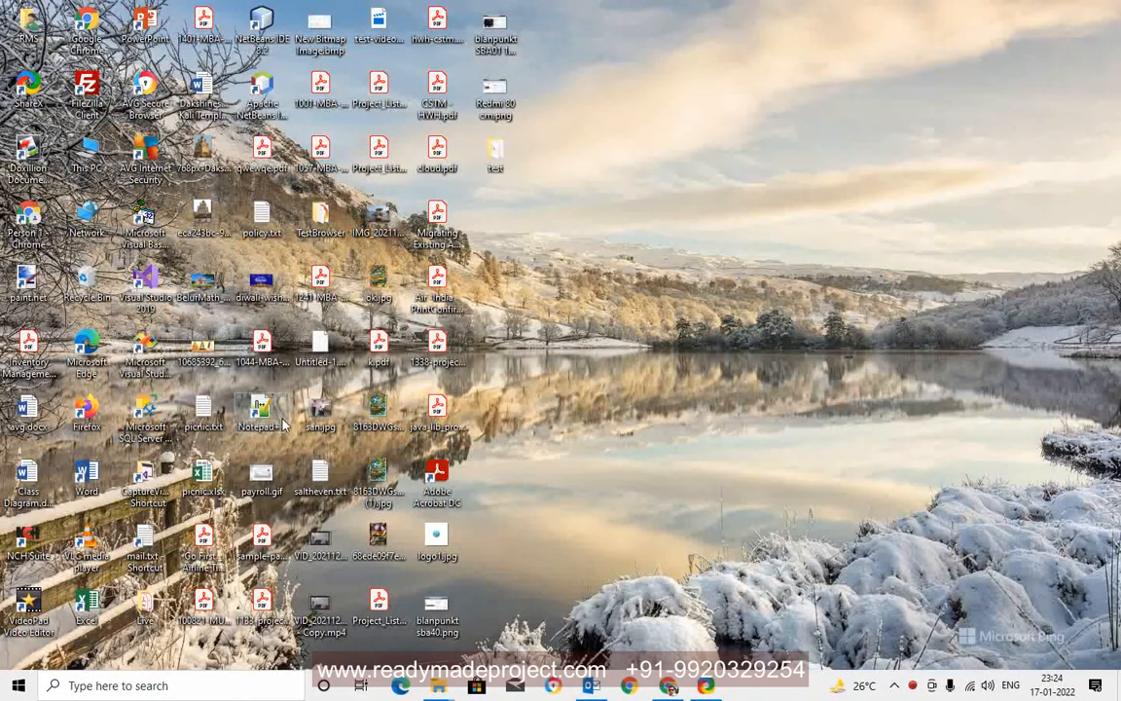
pyautogui.moveTo(144, 418)
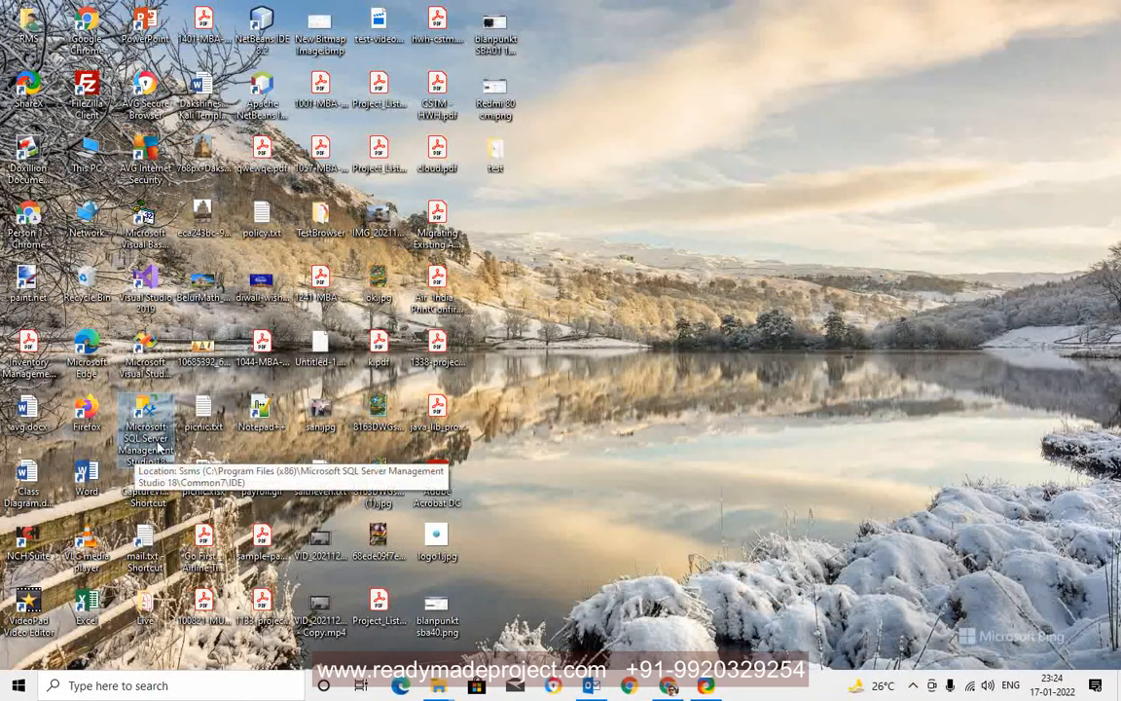
pyautogui.moveTo(607, 408)
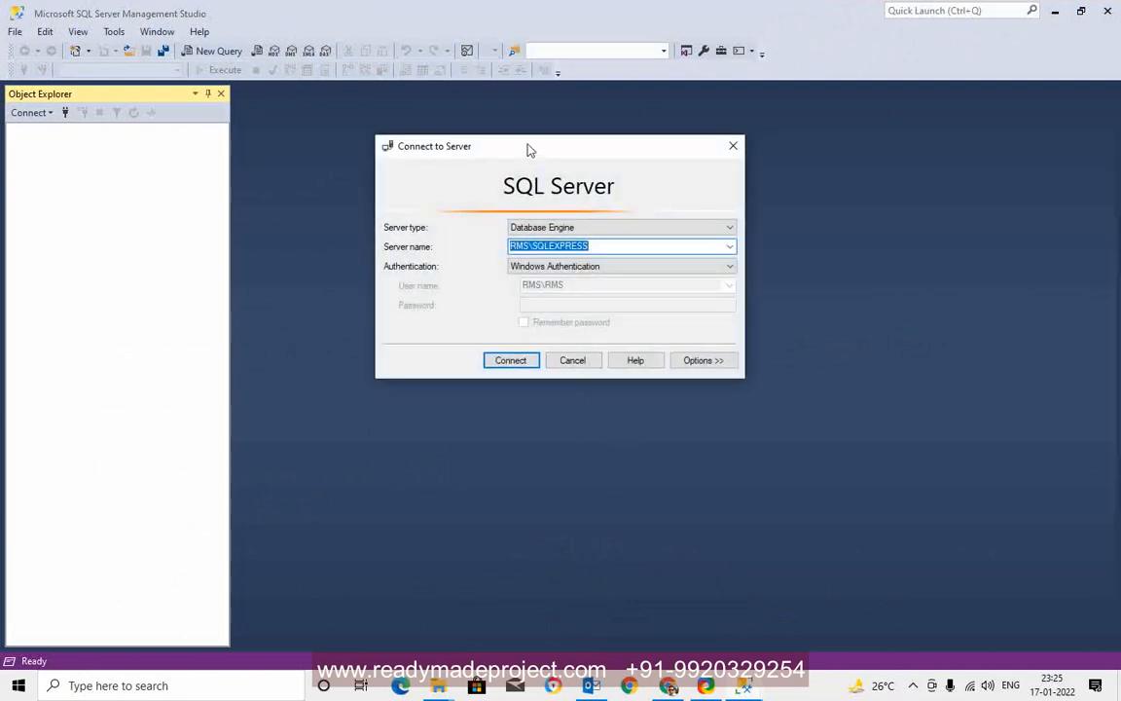
pyautogui.click(623, 246)
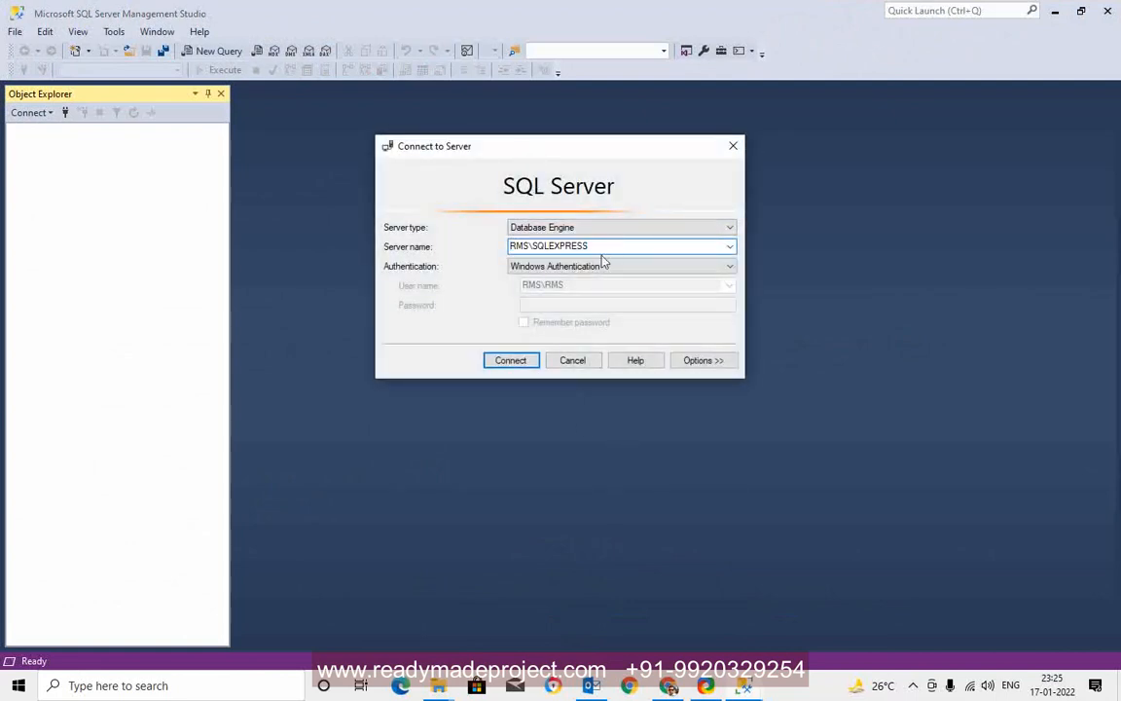
pyautogui.rightClick(76, 144)
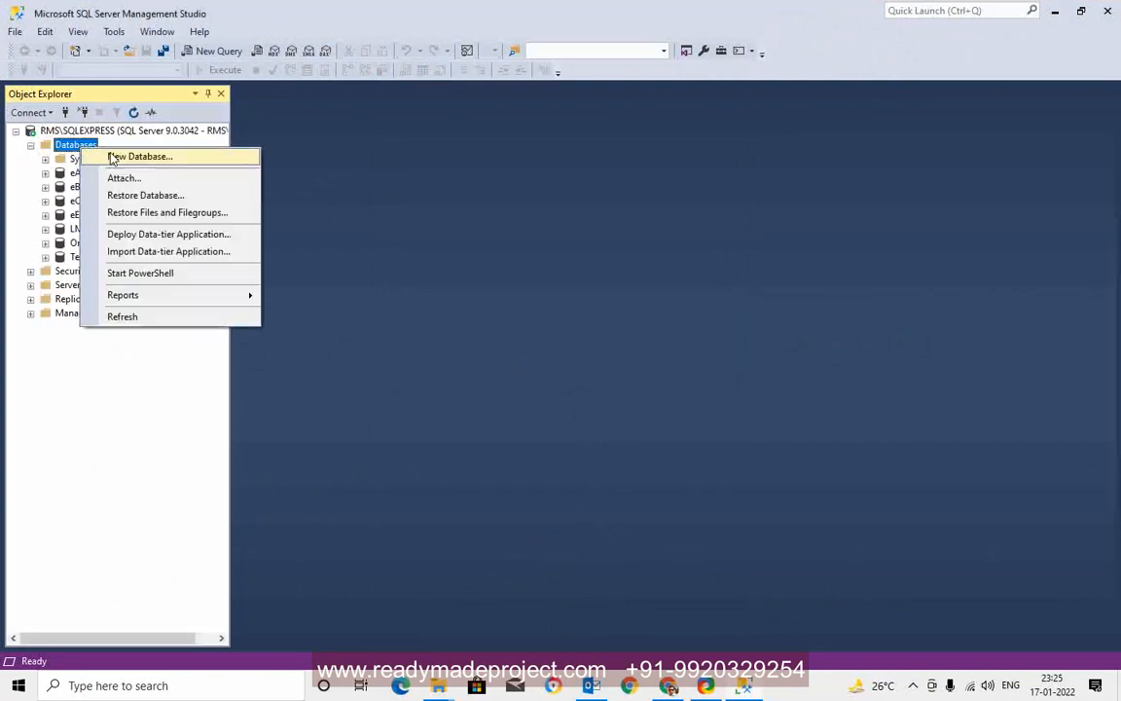
# - Create a new database named eRail
pyautogui.click(140, 156)
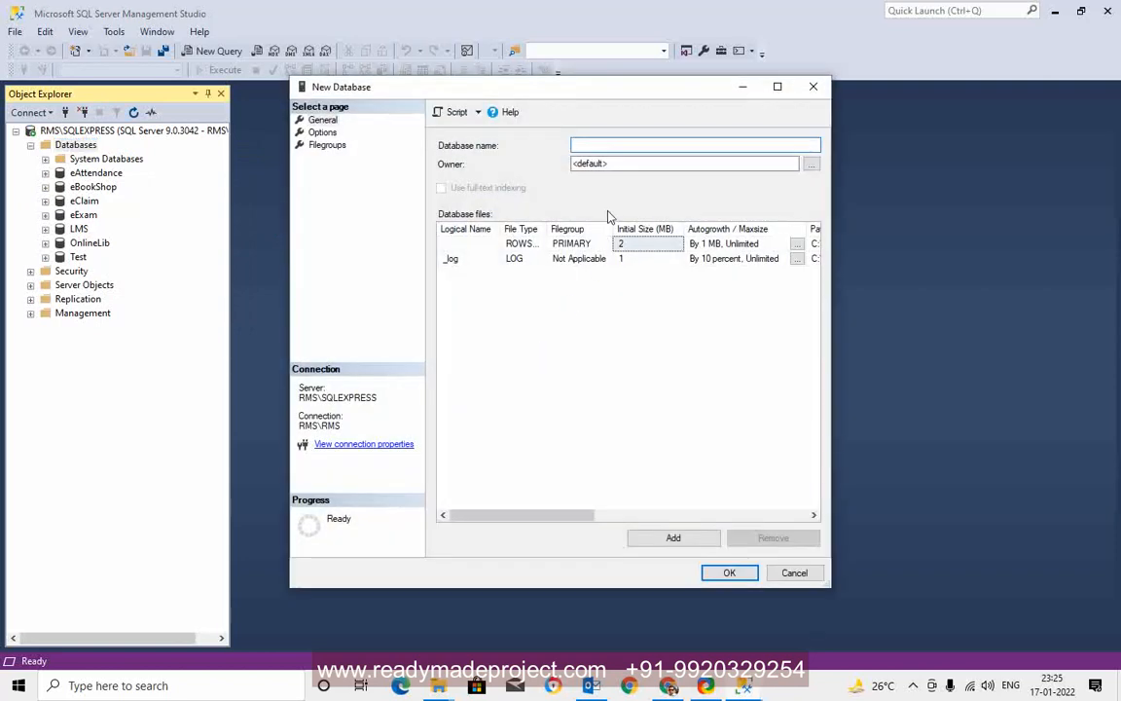
pyautogui.write('eRail')
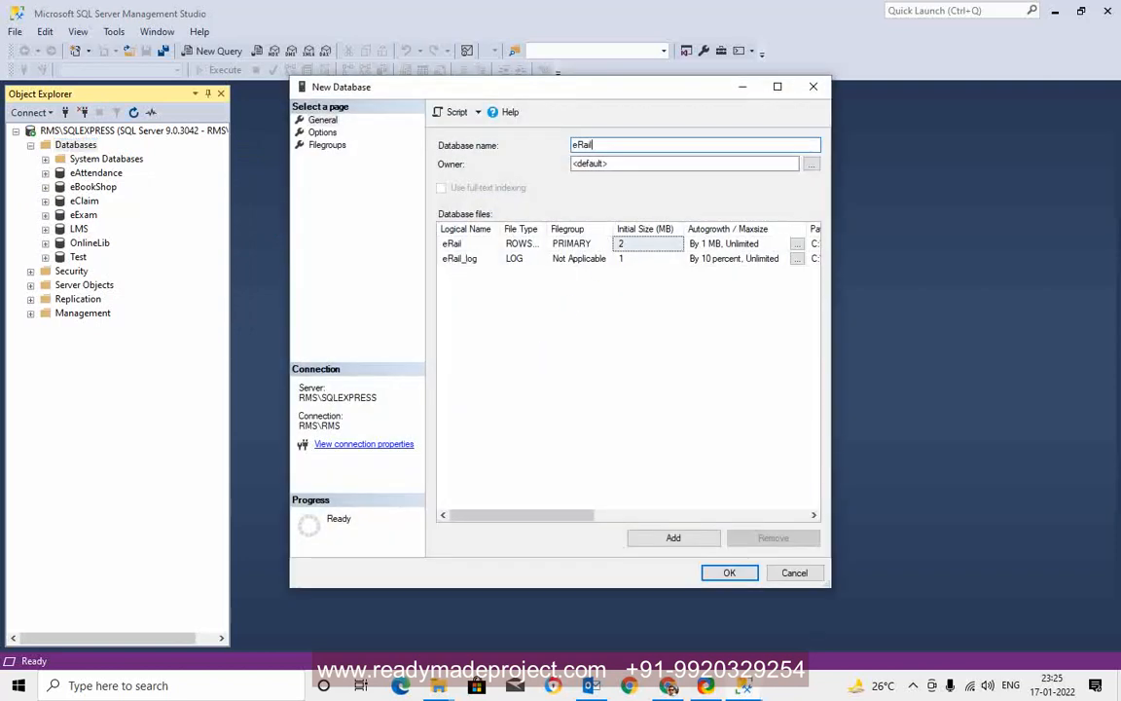
pyautogui.click(728, 573)
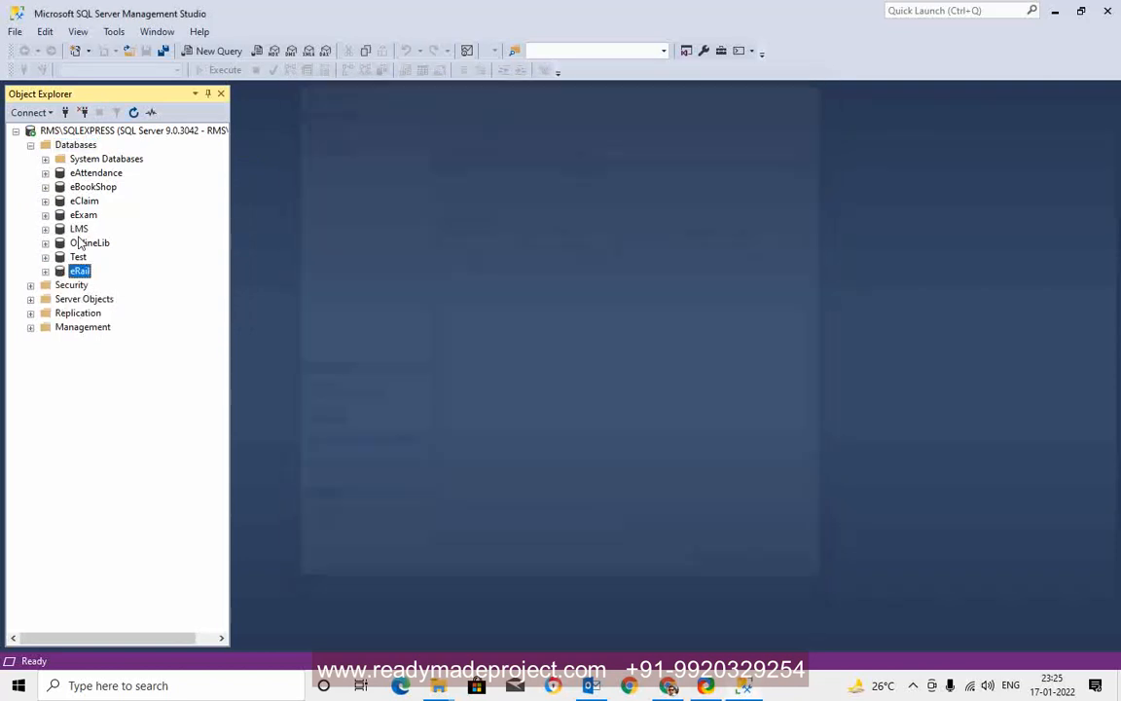
# - Start a new query window against the eRail database
pyautogui.rightClick(80, 271)
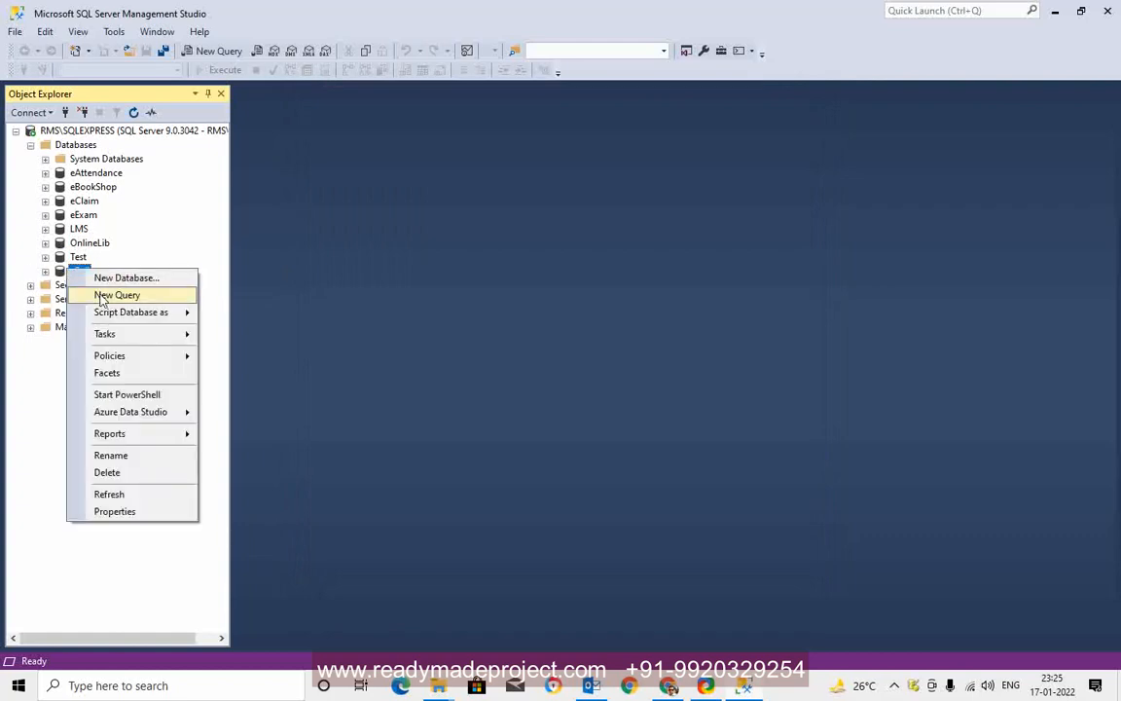
pyautogui.click(117, 296)
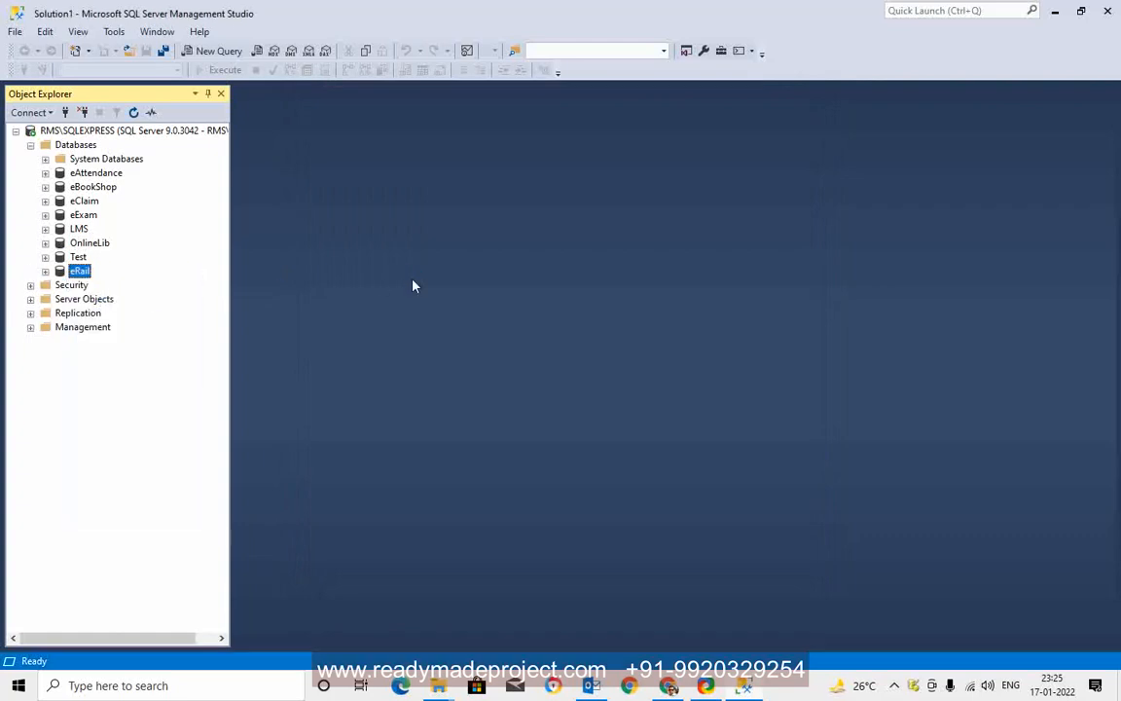
pyautogui.click(218, 51)
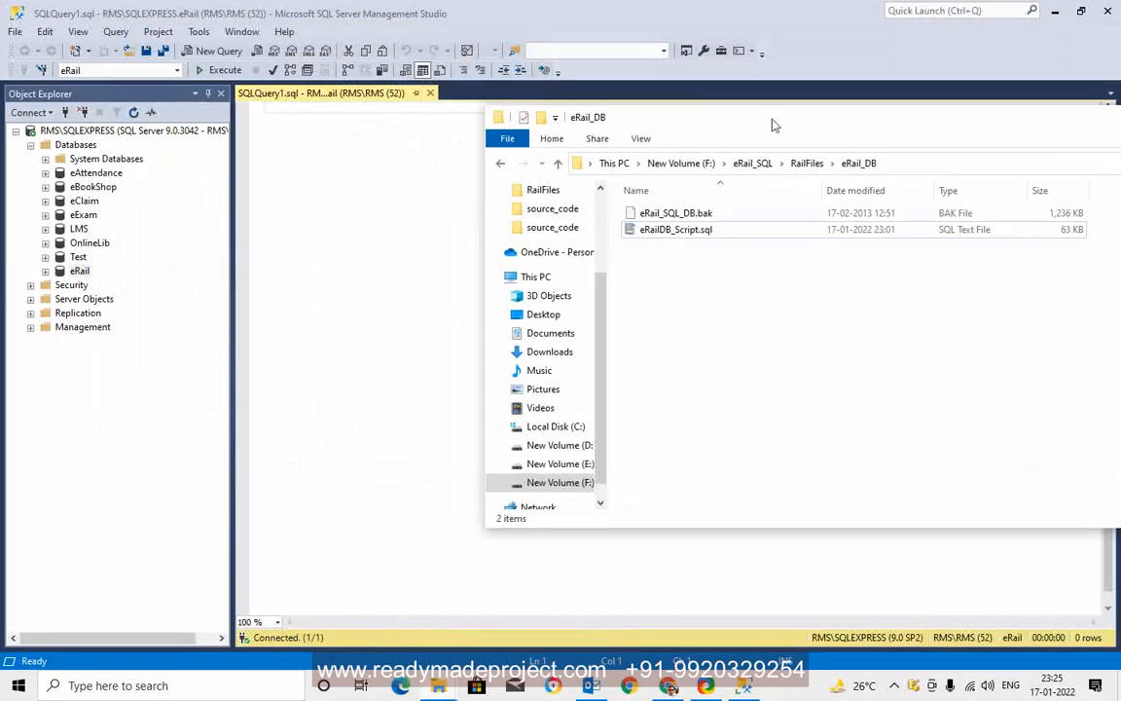
# - Load eRail_Script.sql into the query editor and run it to create the railway tables
pyautogui.click(677, 230)
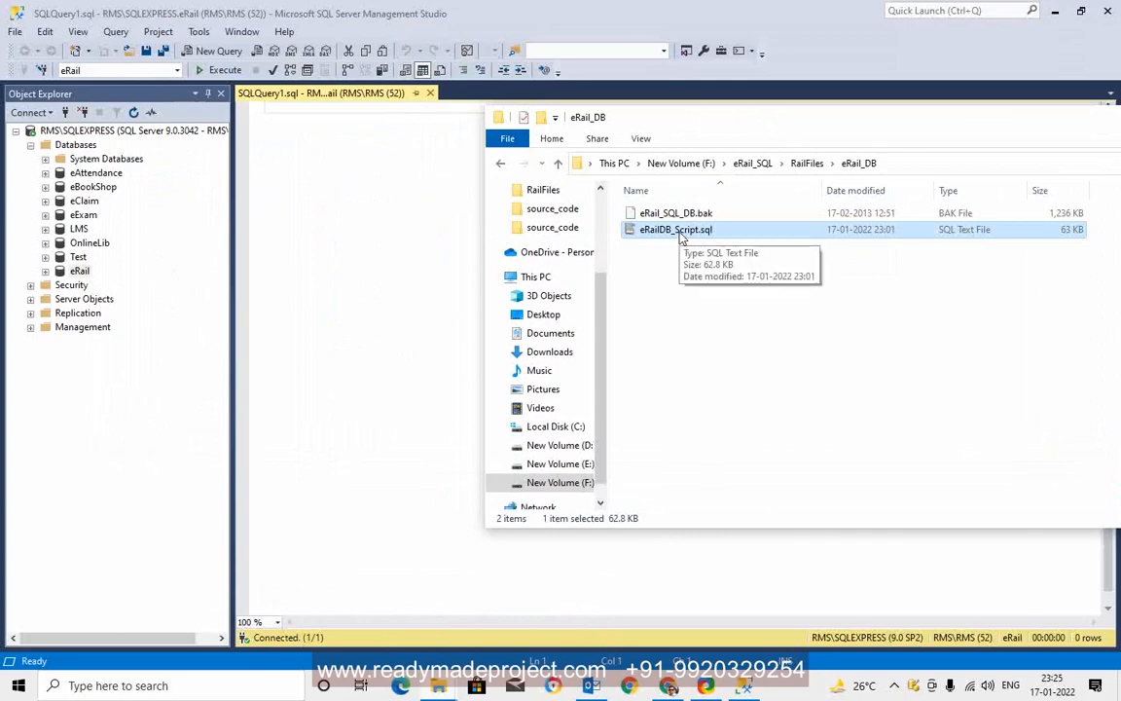
pyautogui.doubleClick(676, 229)
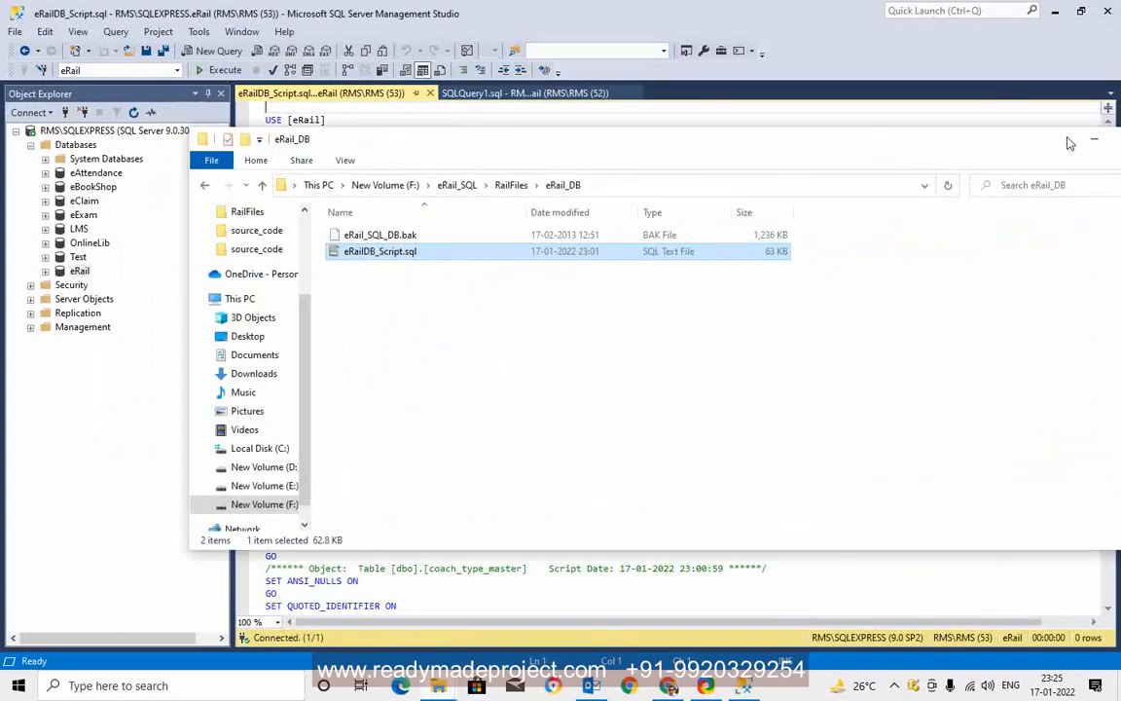
pyautogui.click(218, 70)
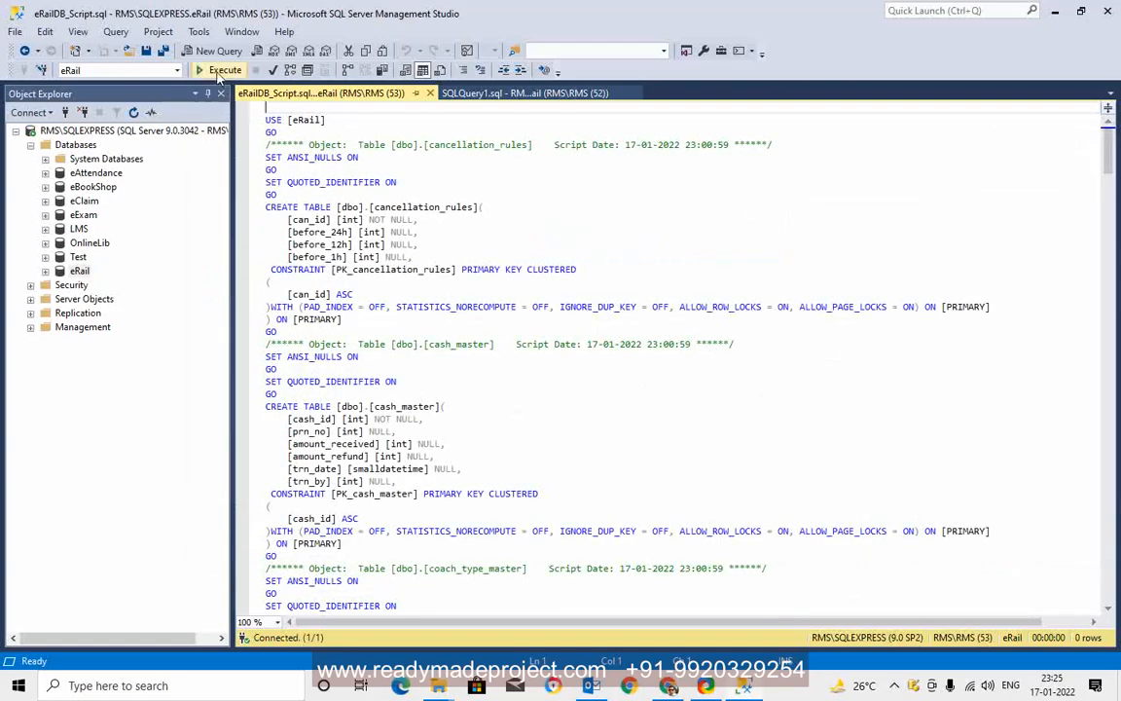
pyautogui.click(225, 70)
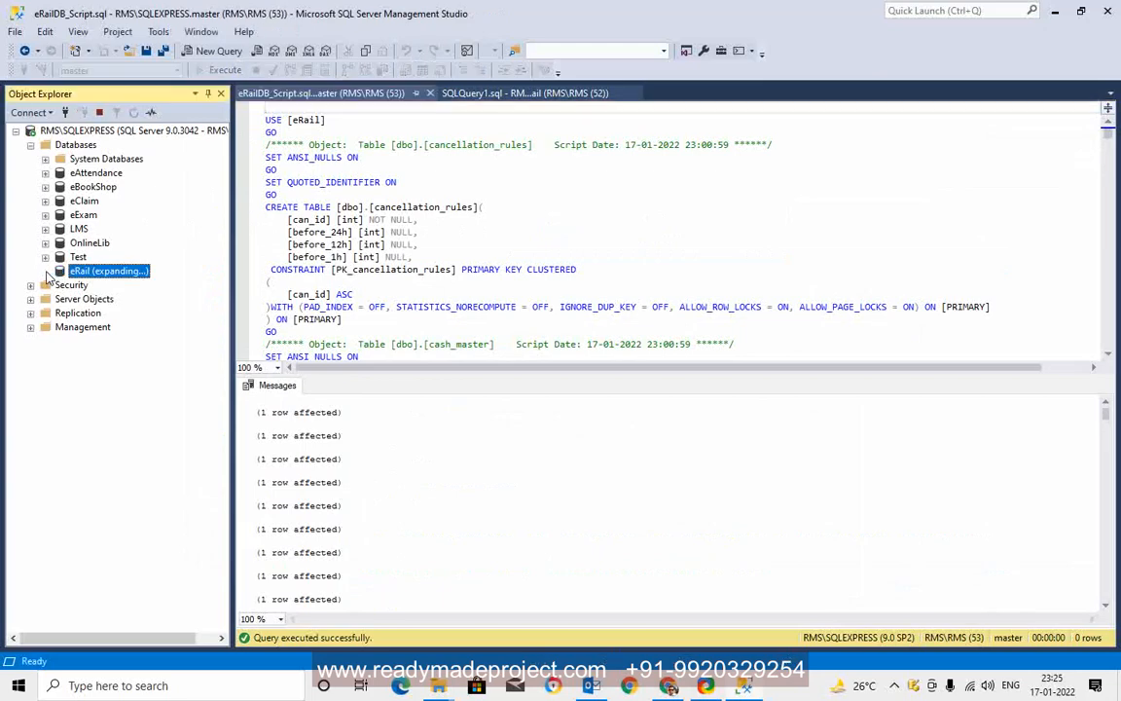
# - Expand eRail's tables and select the top 1000 rows of dbo.train_master
pyautogui.click(44, 271)
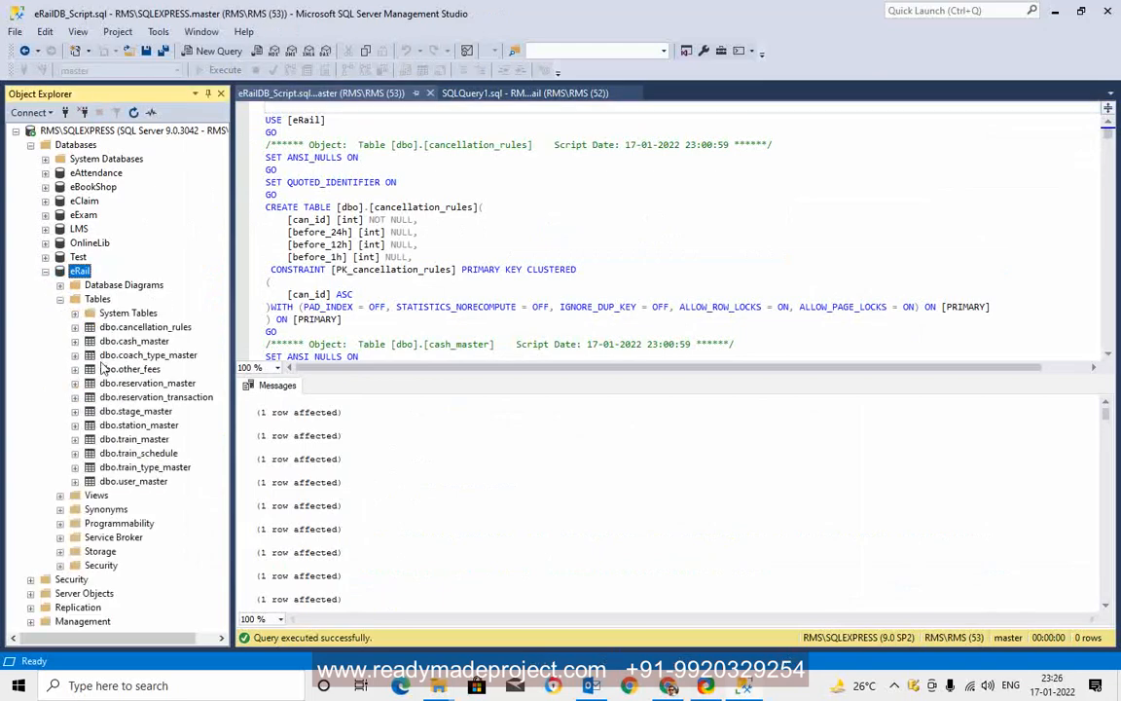
pyautogui.moveTo(146, 444)
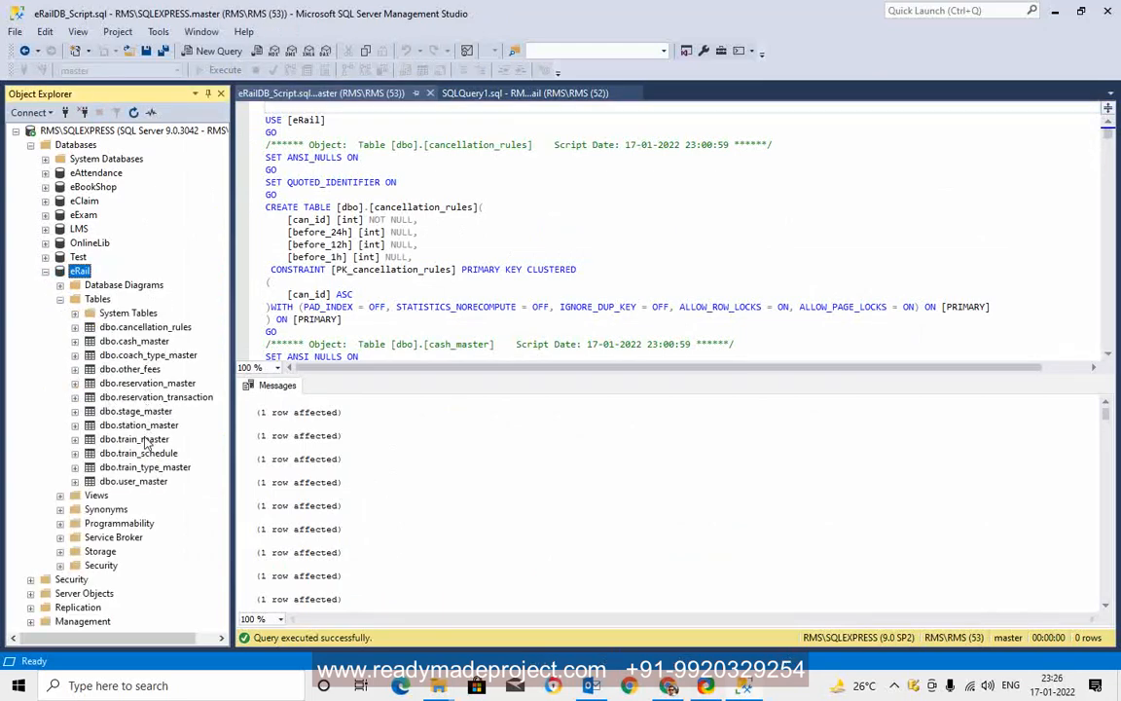
pyautogui.click(132, 440)
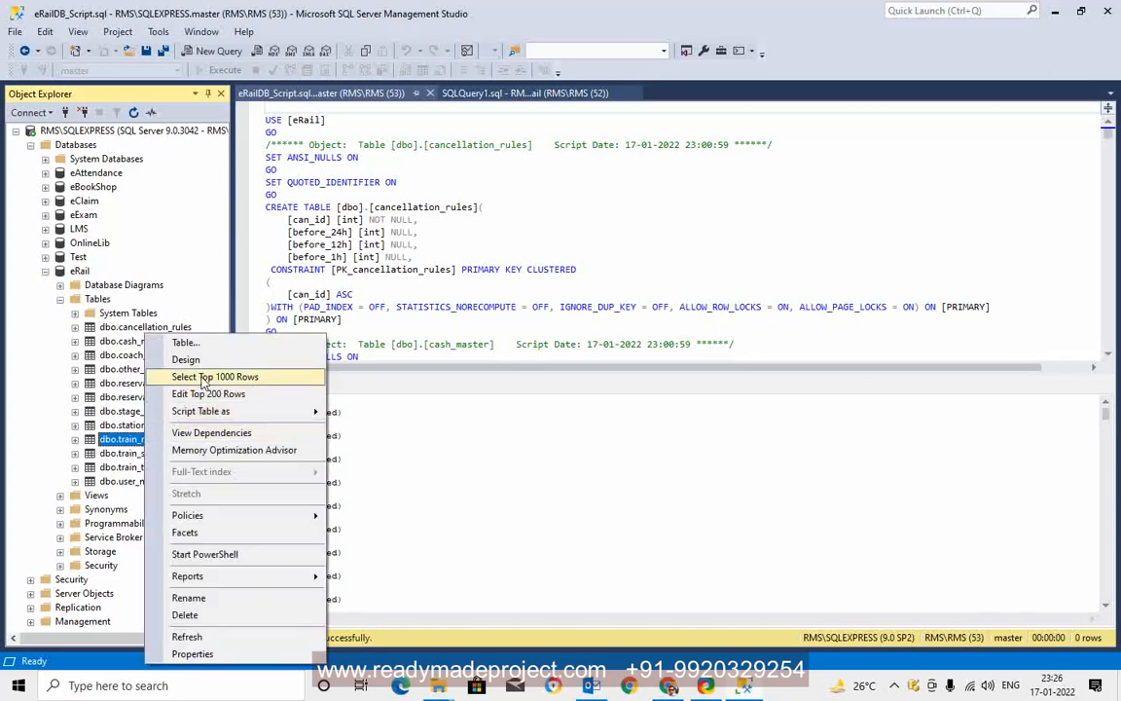
pyautogui.click(214, 377)
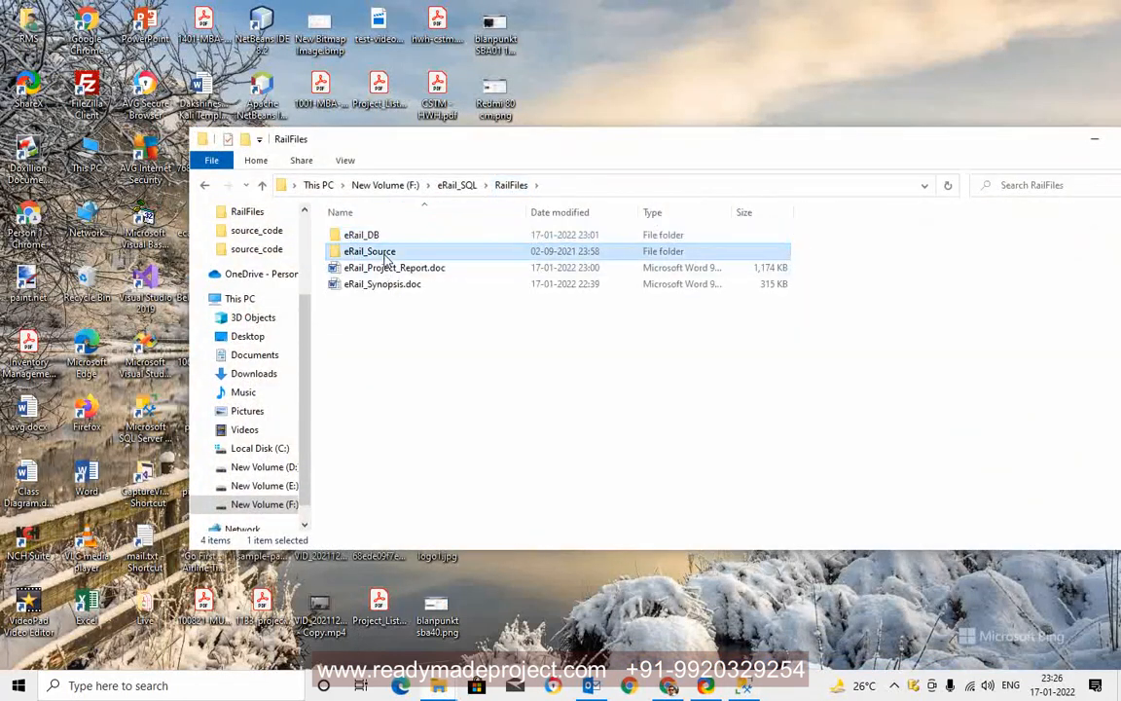
# - Browse into the eRail source_code folder and launch Microsoft Visual Basic 6.0 from Start search
pyautogui.doubleClick(370, 251)
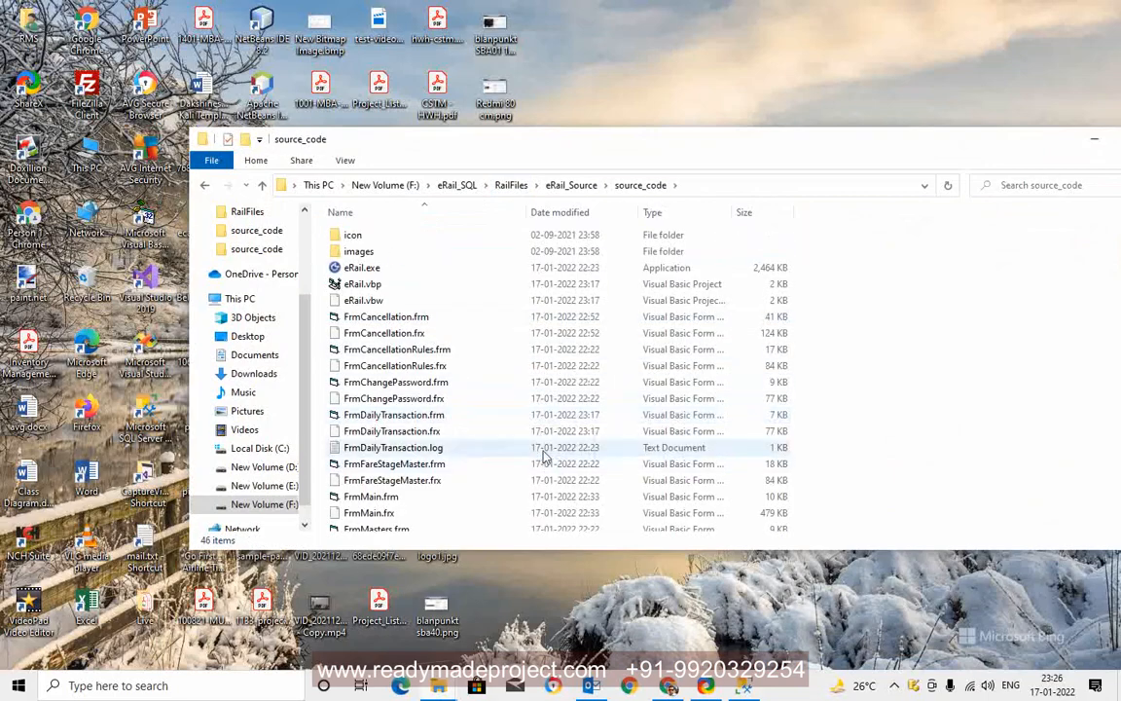
pyautogui.click(18, 686)
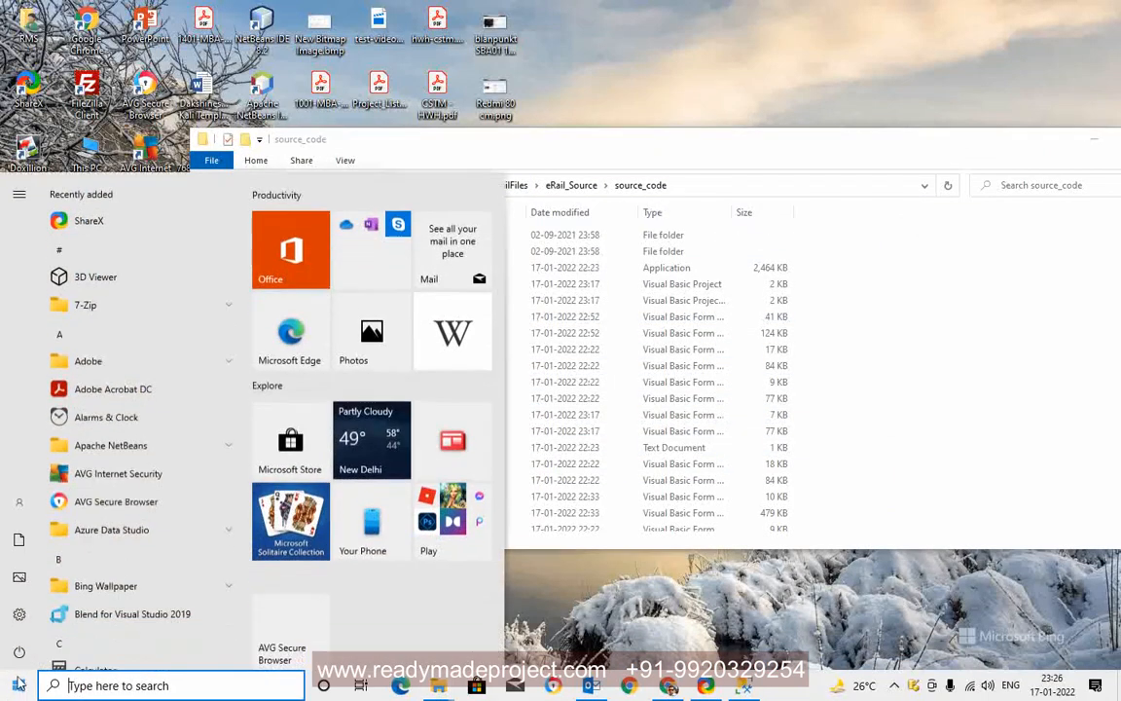
pyautogui.scroll(-3)
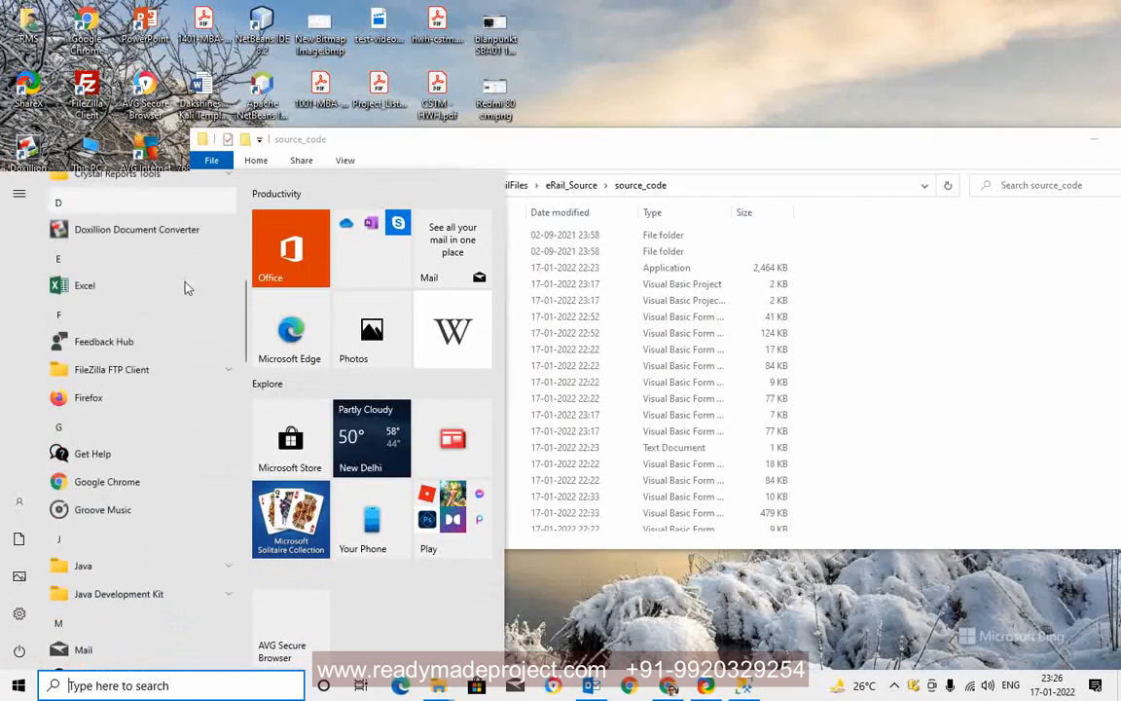
pyautogui.write('visu')
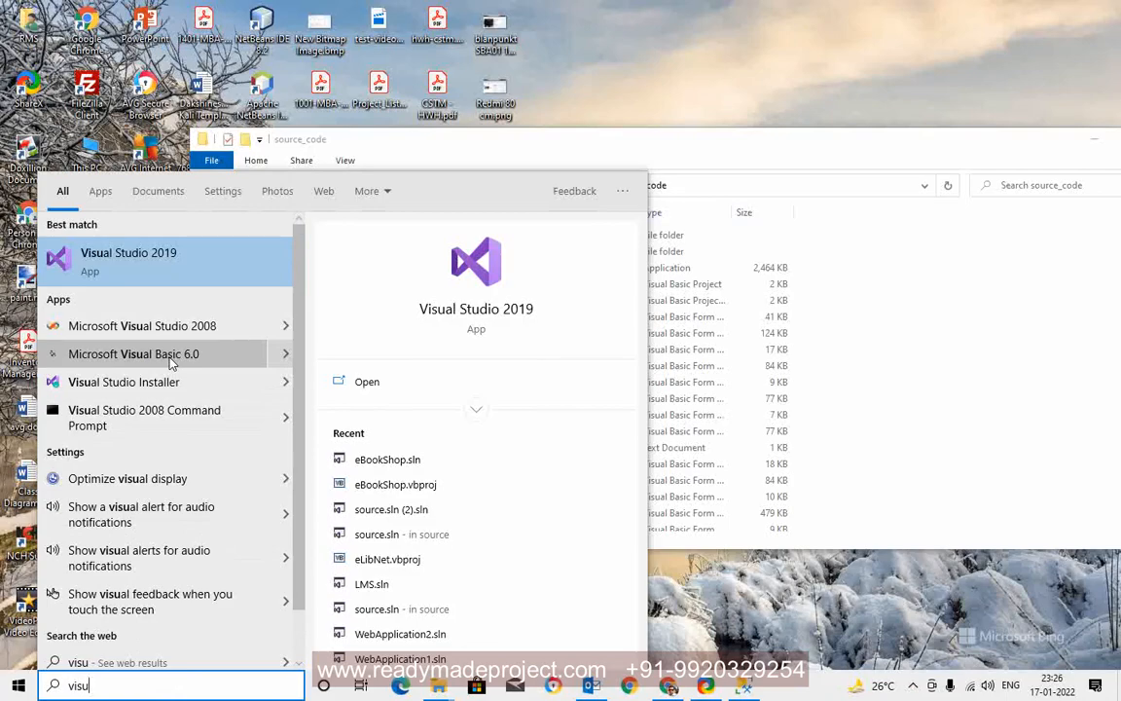
pyautogui.click(132, 354)
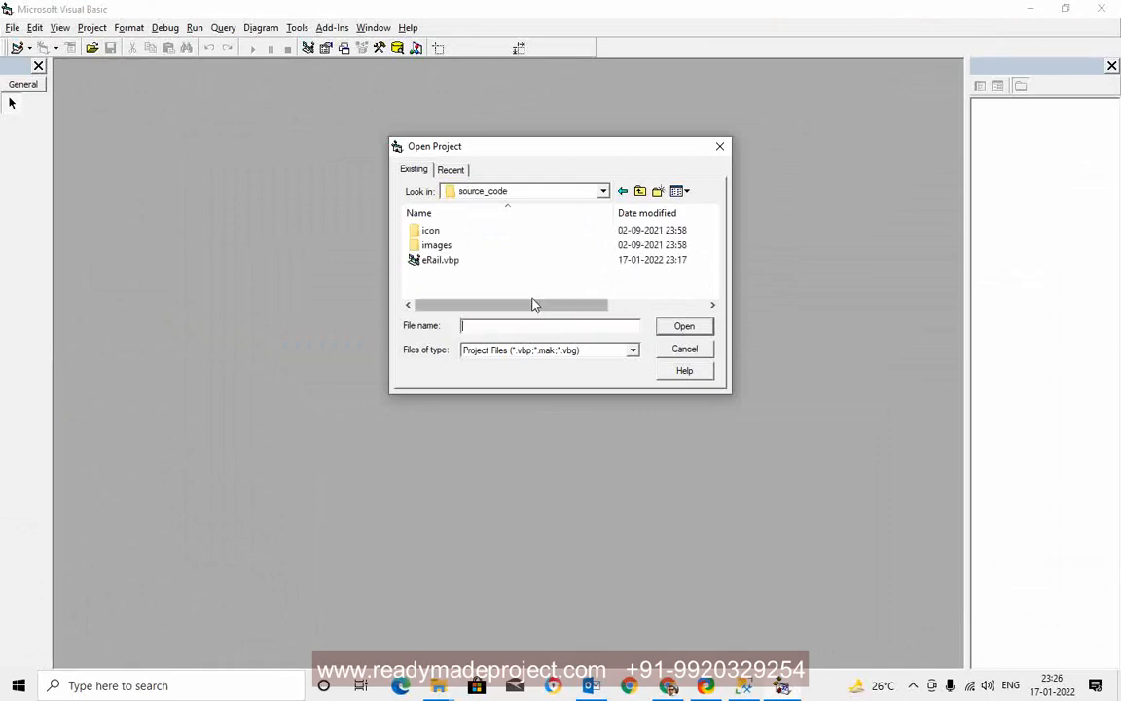
# - Load the eRail.vbp project so the Railway Reservation System login form appears
pyautogui.doubleClick(440, 261)
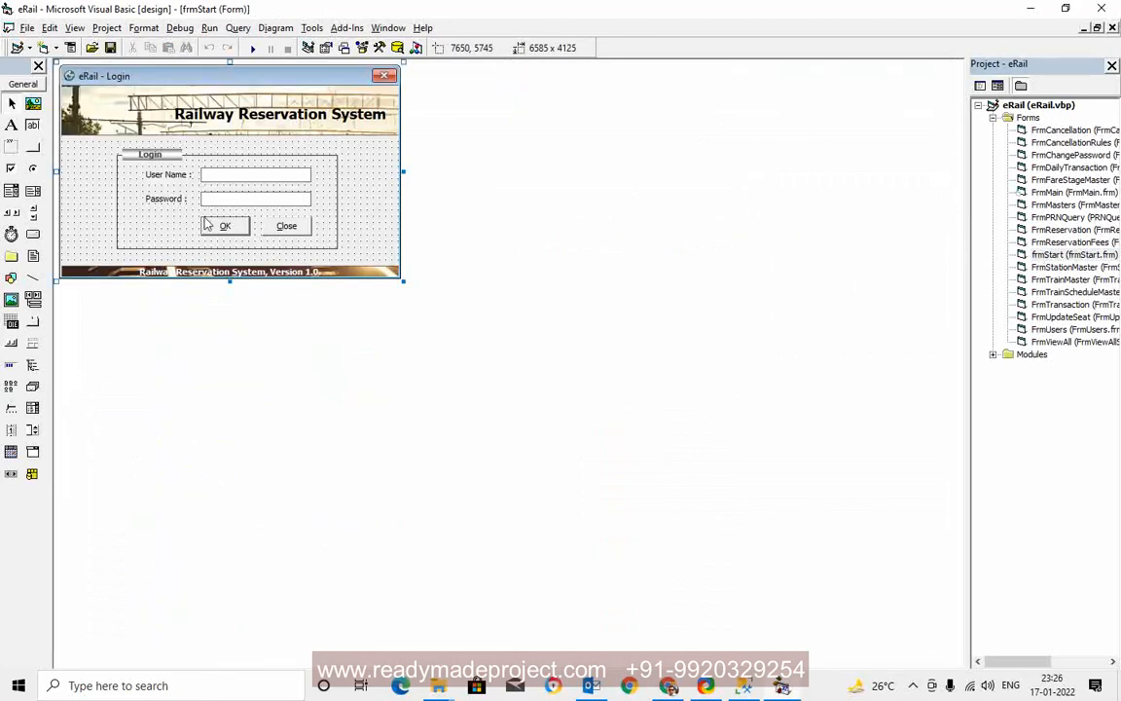
# - View the login form's Form_Load code and select the RMS\SQLEXPRESS data source in the connection string
pyautogui.doubleClick(226, 226)
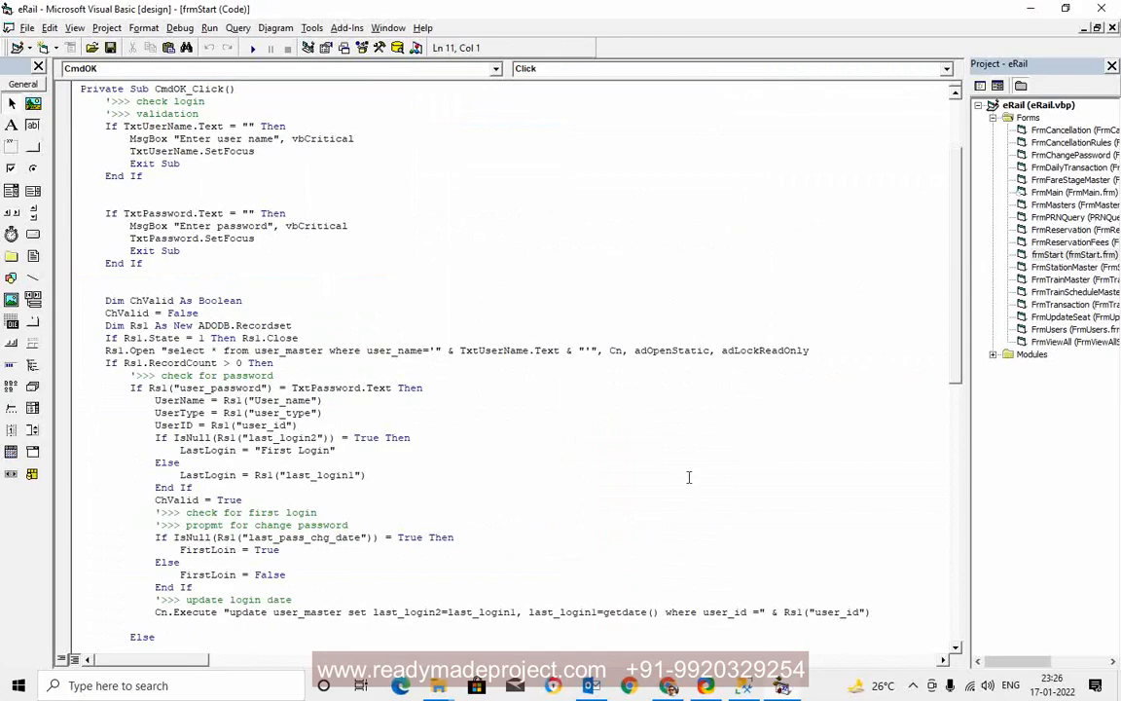
pyautogui.scroll(-3)
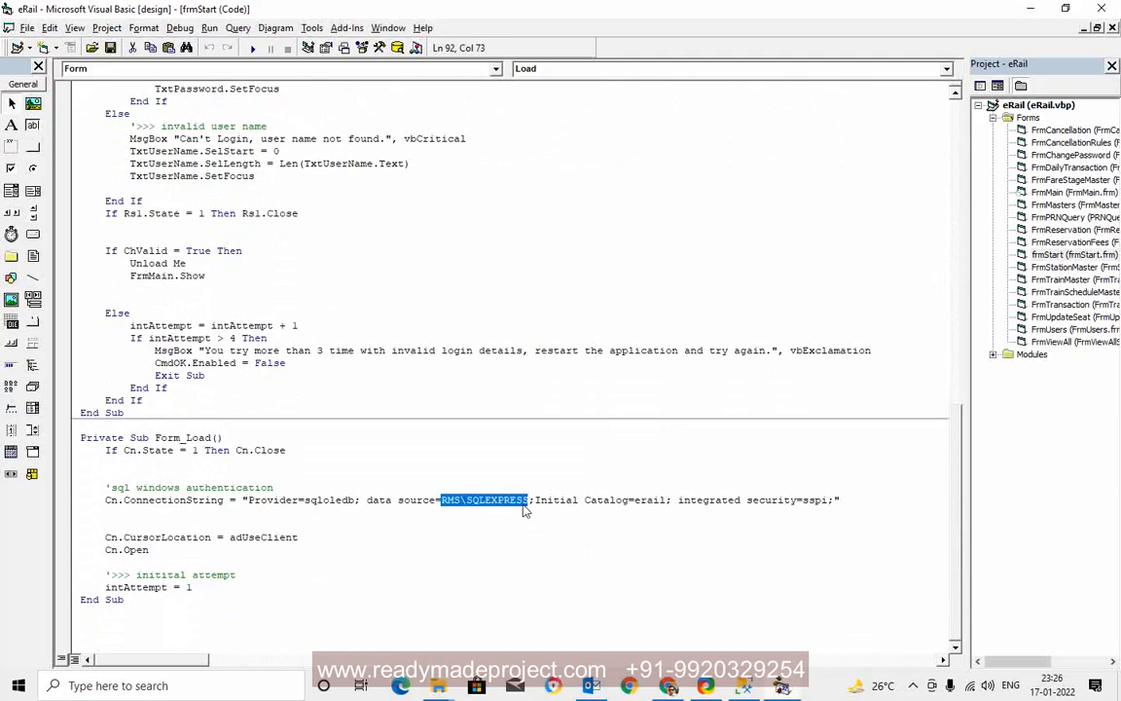
pyautogui.press('Delete')
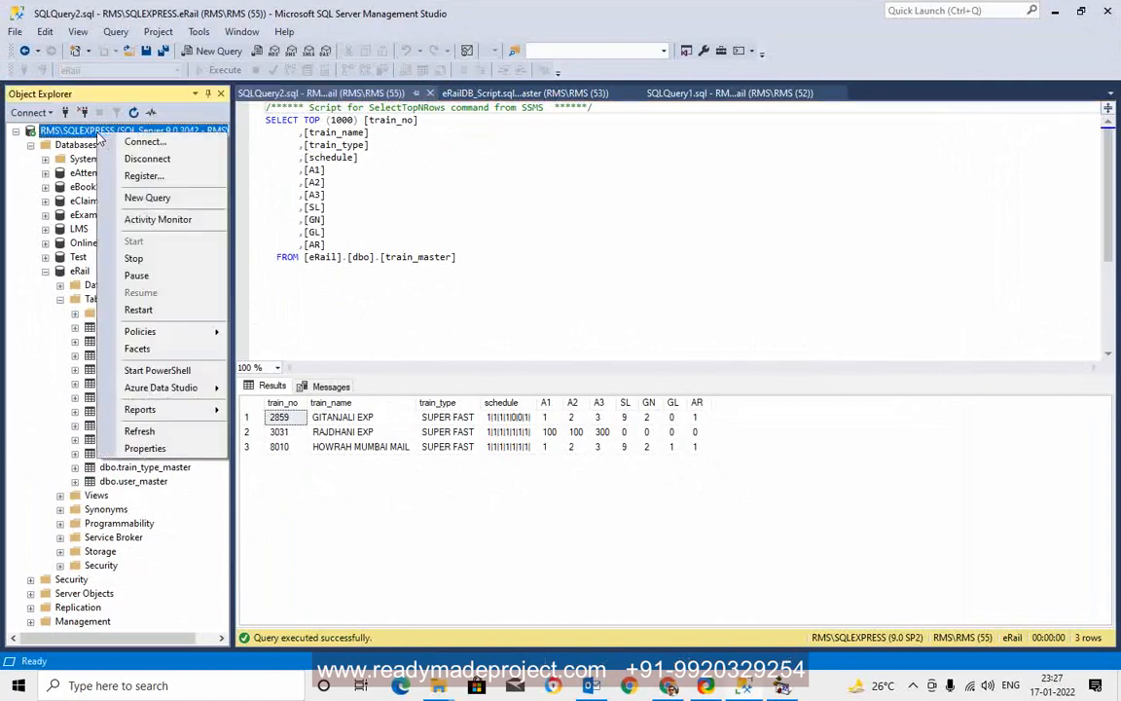
# - Check the RMS\SQLEXPRESS server node in Object Explorer against the connection string
pyautogui.click(144, 448)
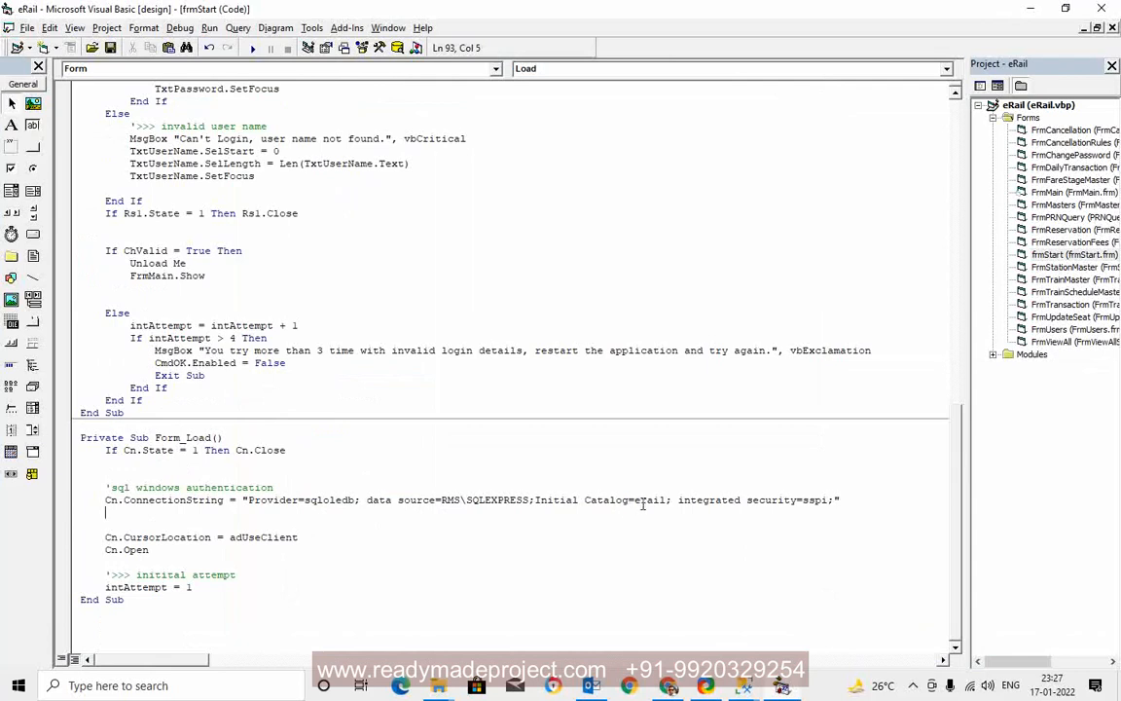
pyautogui.doubleClick(650, 499)
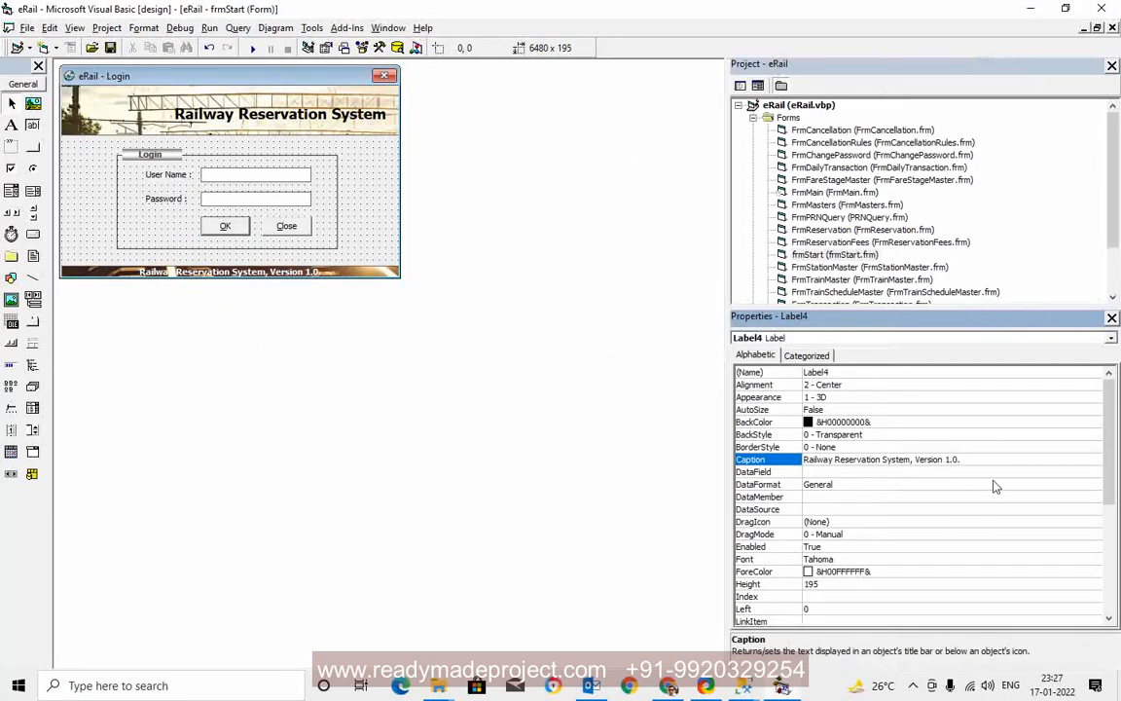
# - Append a 'Dev by …' credit to Label4's caption and run the eRail application
pyautogui.write('Dev b')
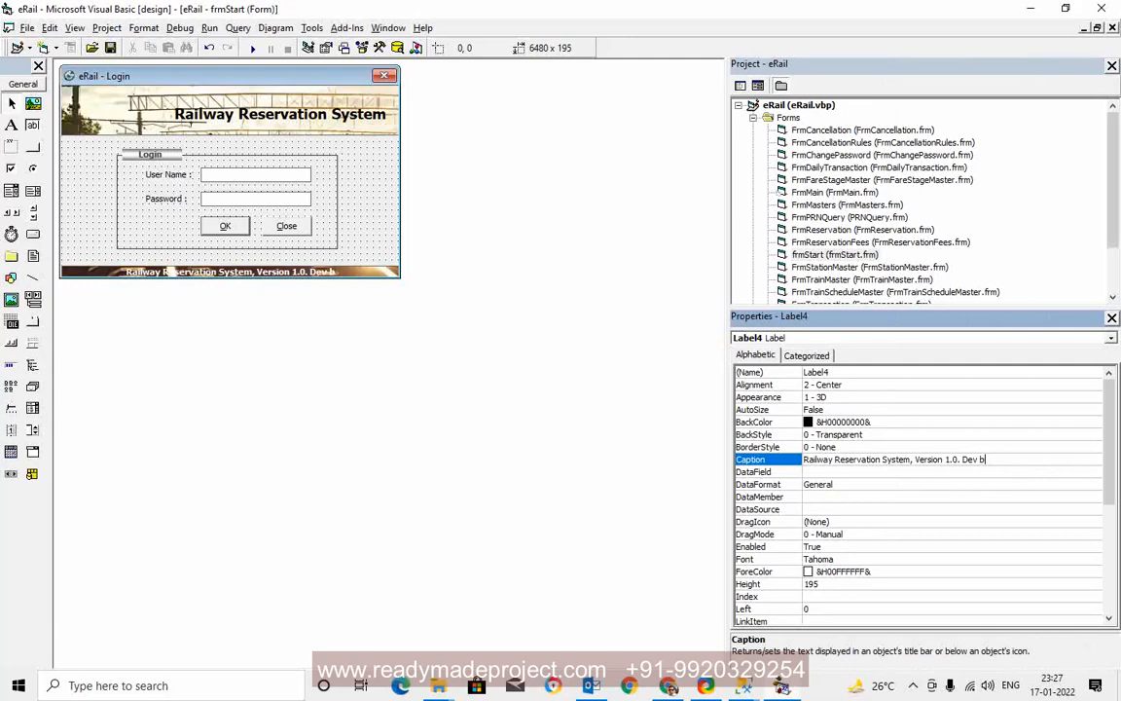
pyautogui.write('y A')
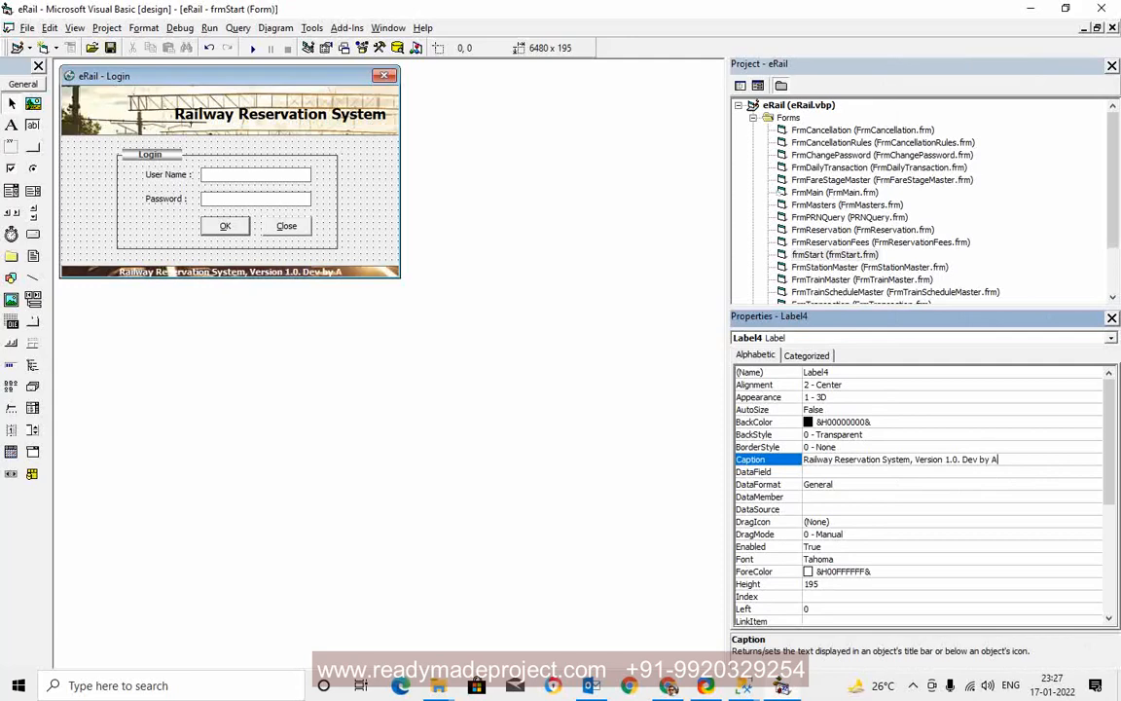
pyautogui.write('dit')
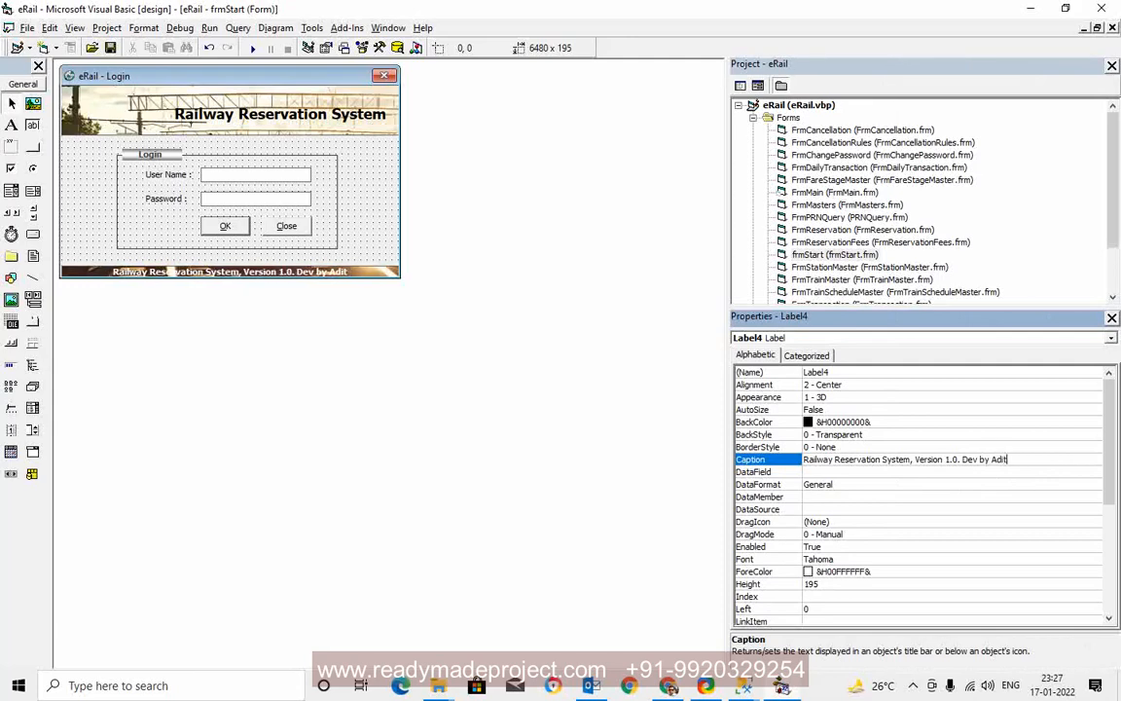
pyautogui.press('Backspace')
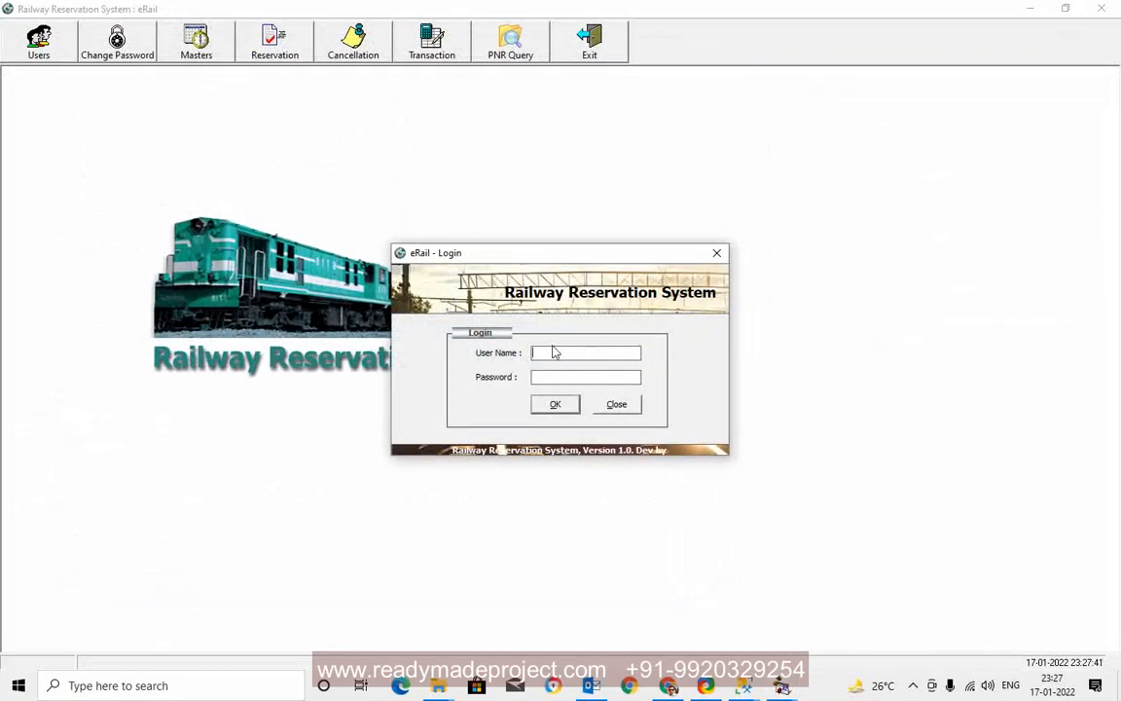
# - Log in as admin and bring up the User Master showing the ADMIN record
pyautogui.write('admin')
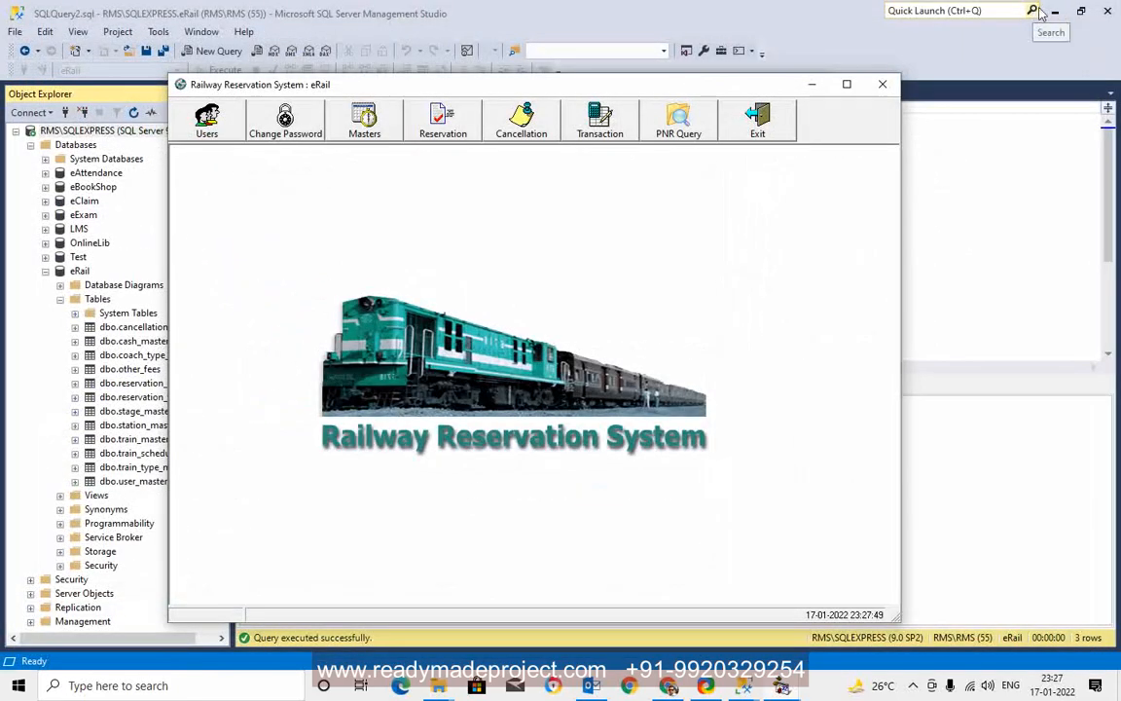
pyautogui.click(206, 119)
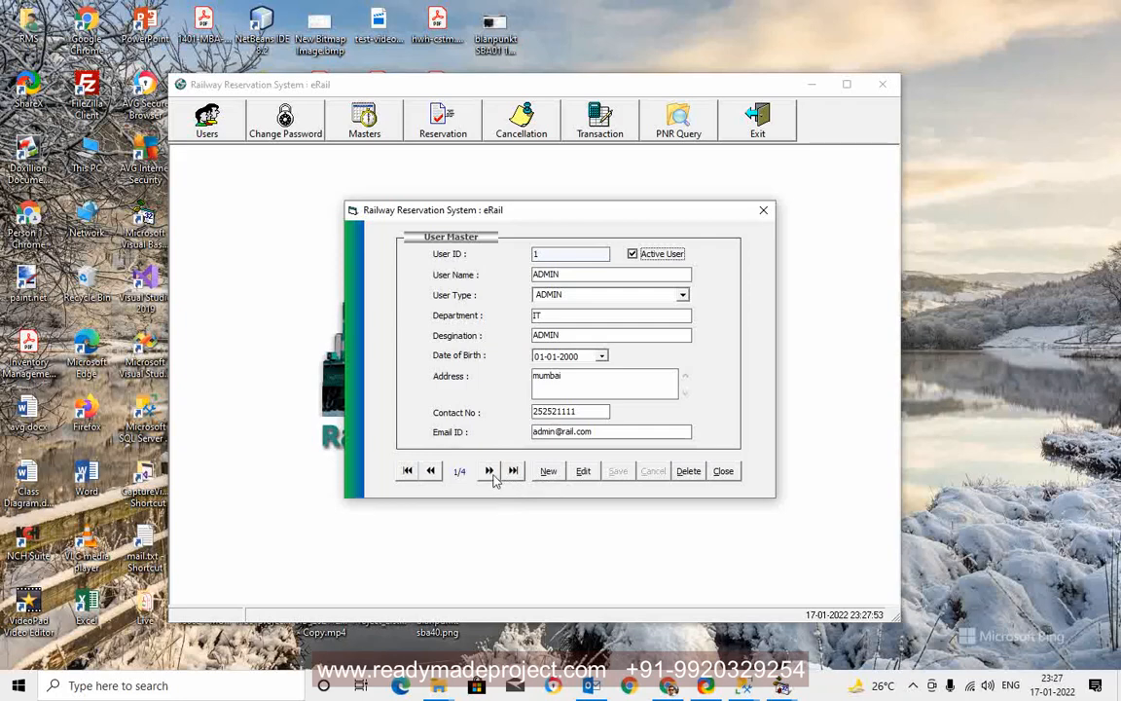
# - Start a new user NIKET with department IT and designation MA, then close User Master
pyautogui.click(489, 469)
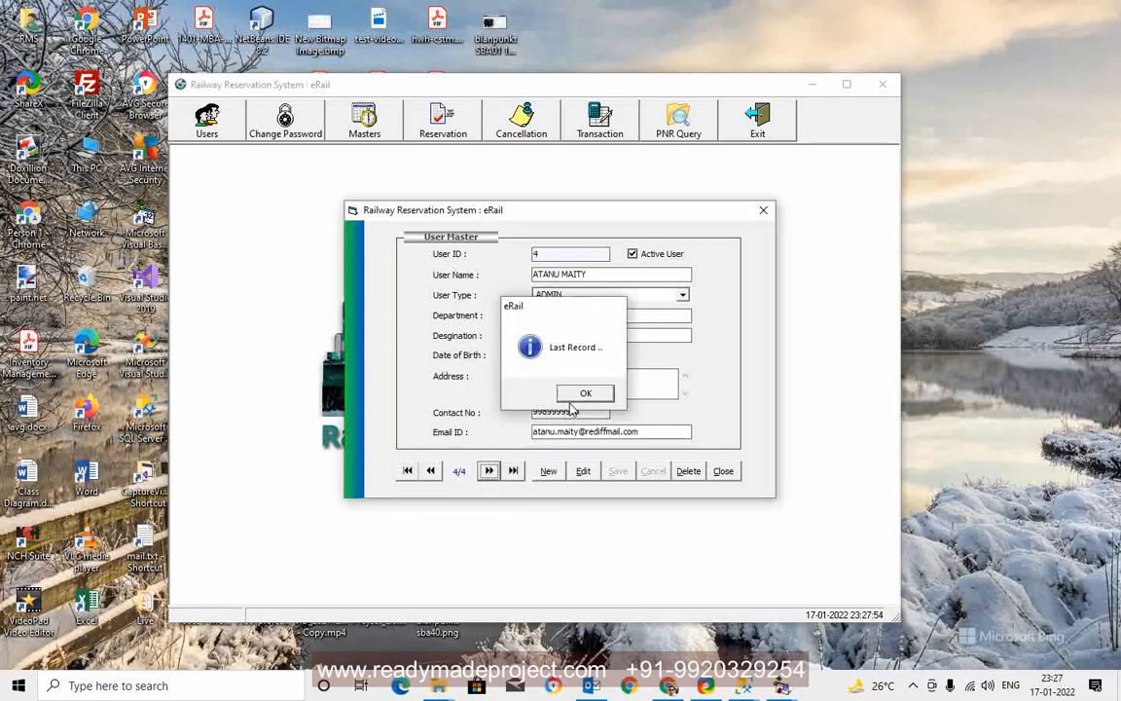
pyautogui.click(585, 393)
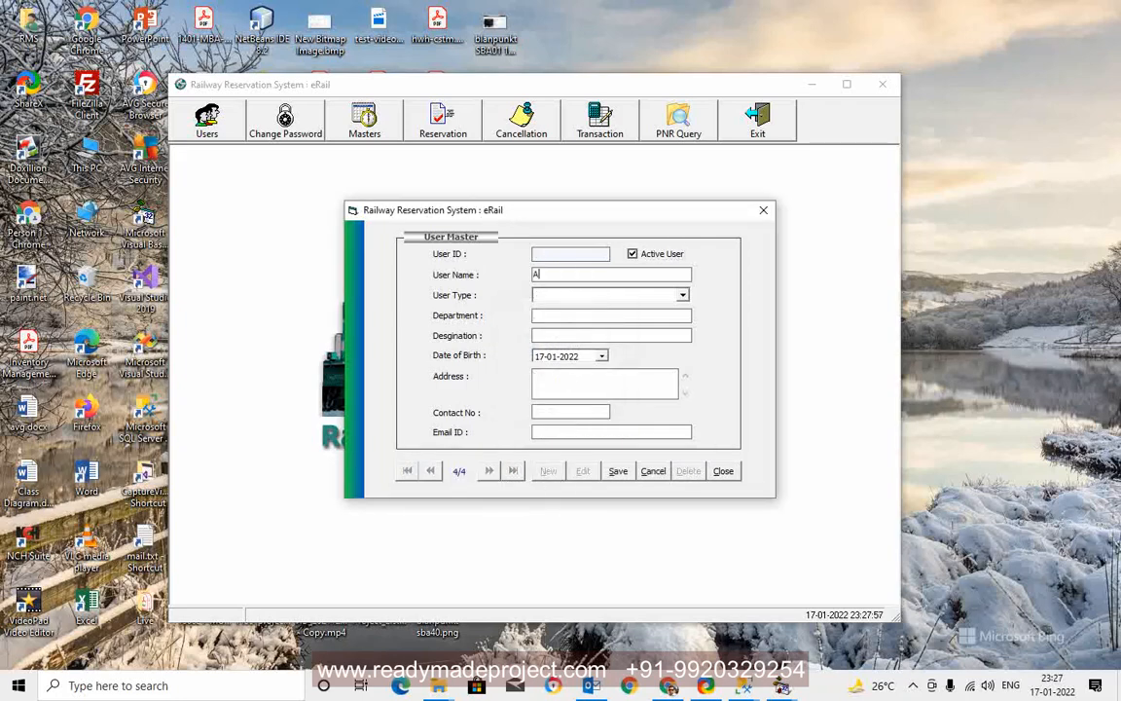
pyautogui.write('NIKET')
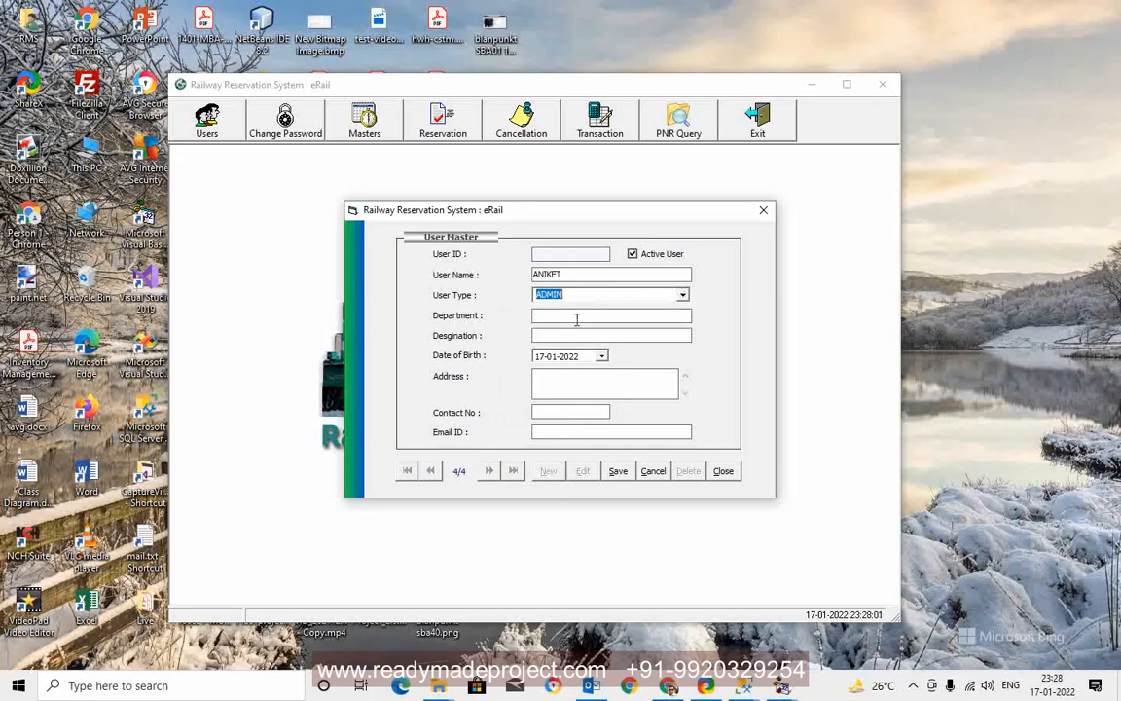
pyautogui.write('IT')
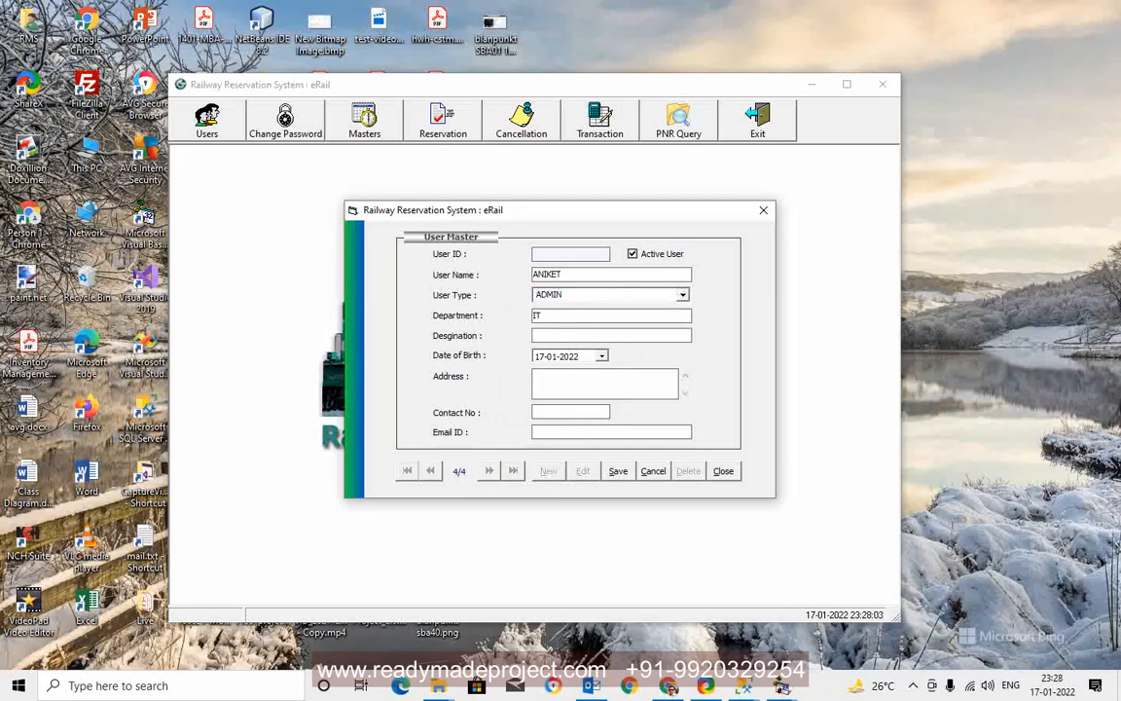
pyautogui.write('MAAGER')
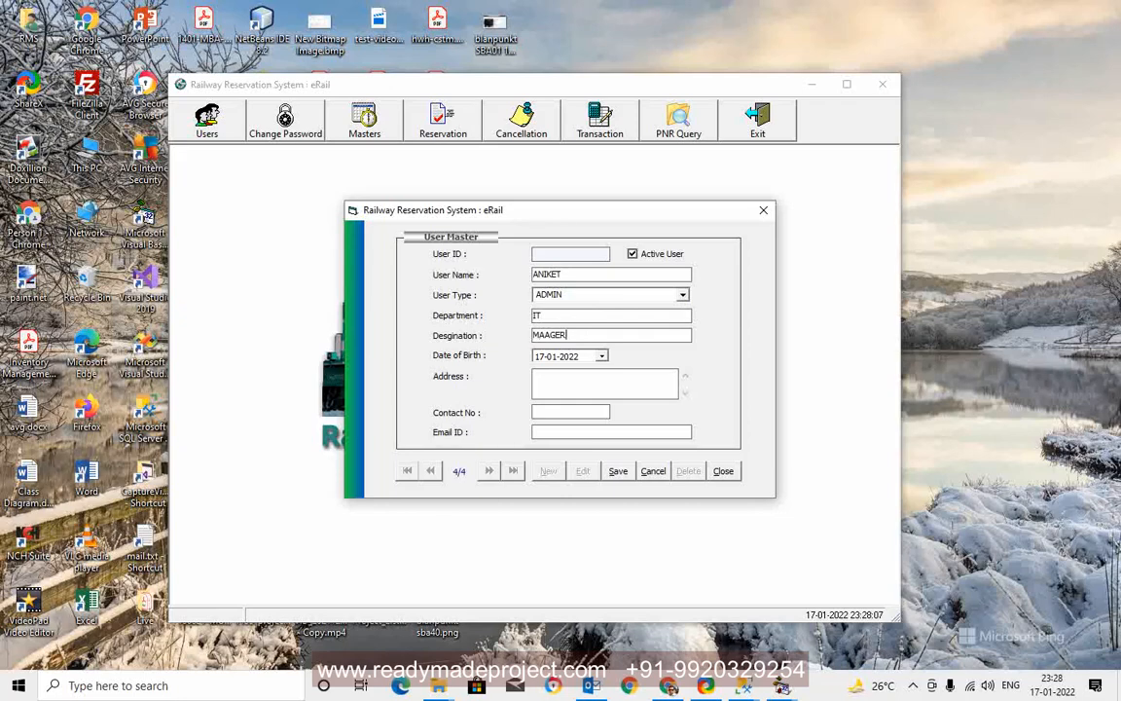
pyautogui.doubleClick(569, 355)
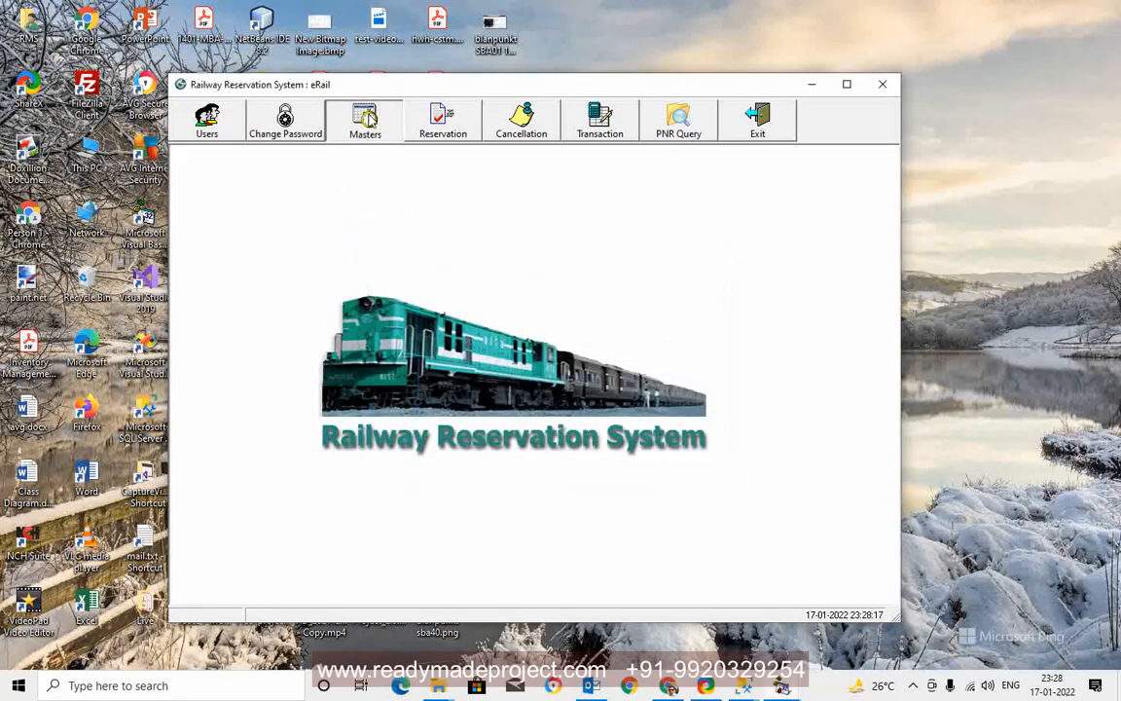
# - Start a blank new station record from Masters > Station Master
pyautogui.click(366, 121)
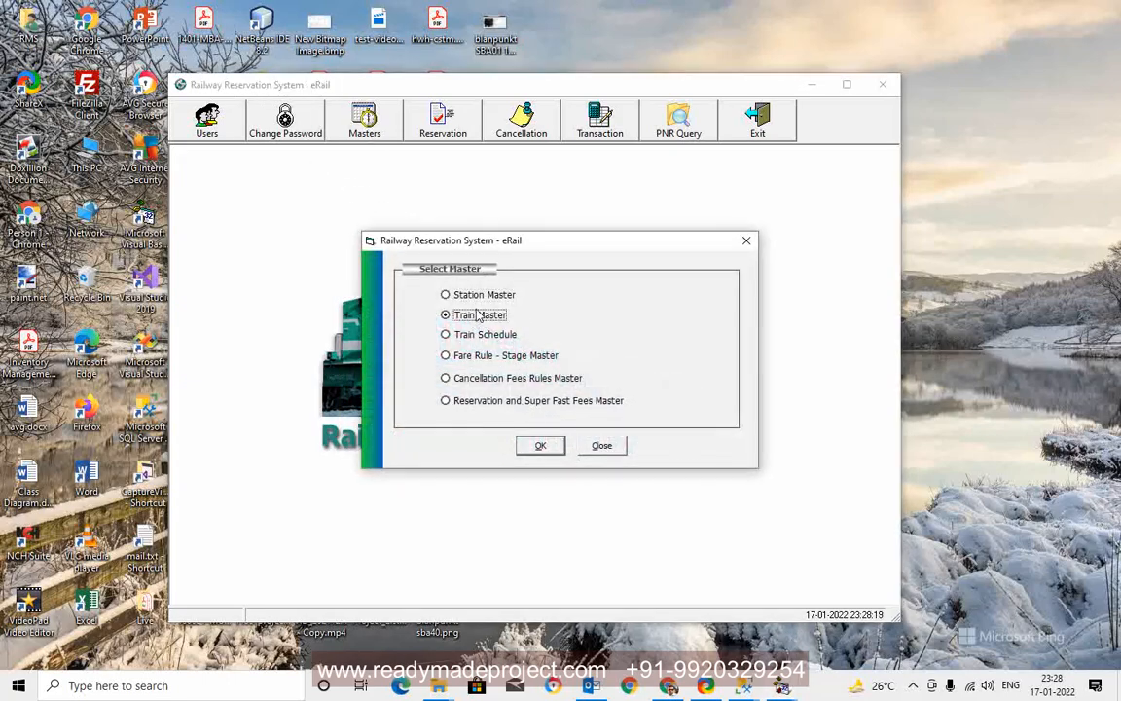
pyautogui.click(541, 444)
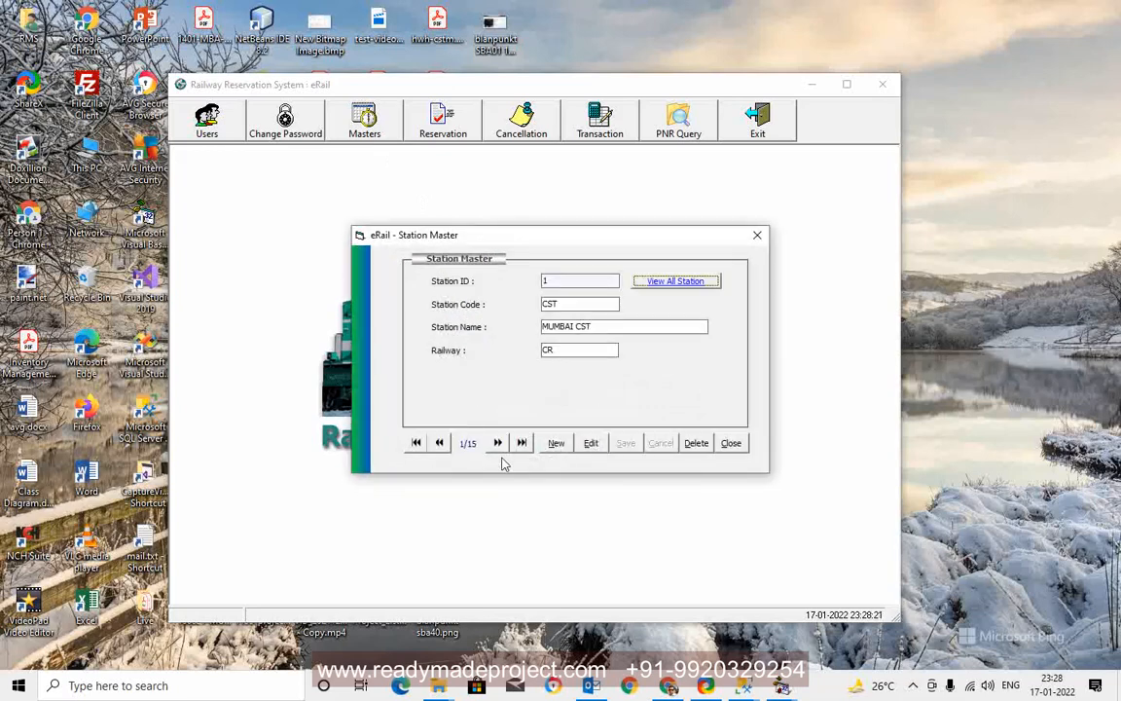
pyautogui.click(556, 444)
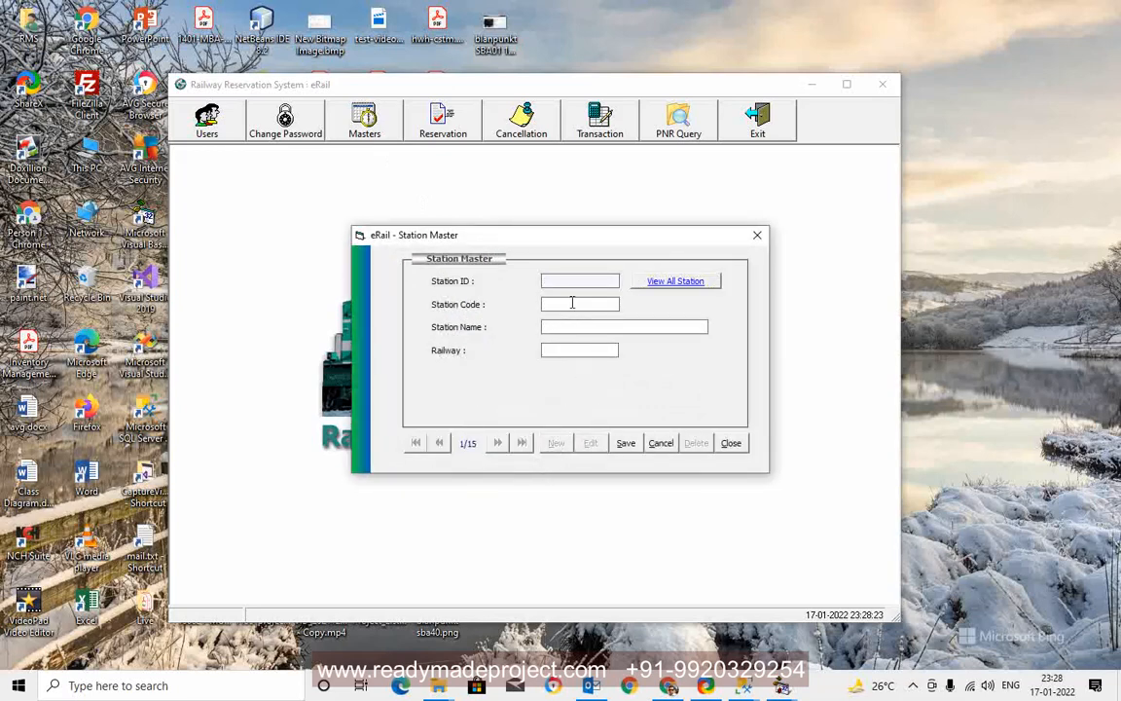
# - Enter station code MADGAON and its name, then list all stations
pyautogui.write('MAD')
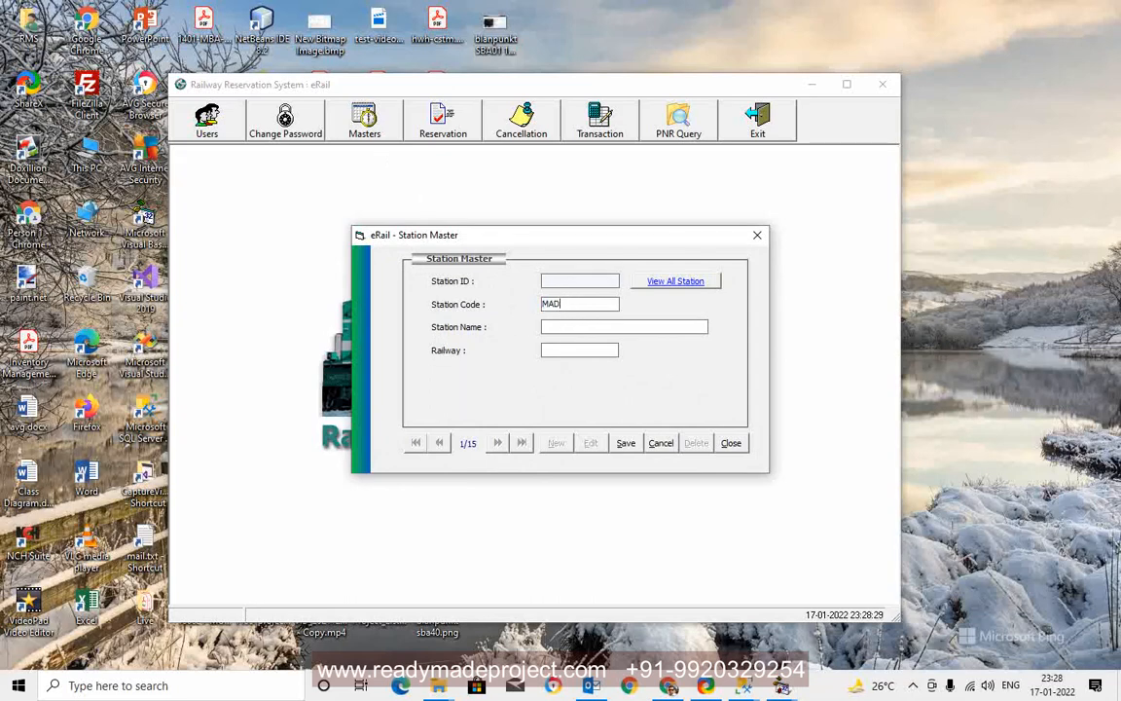
pyautogui.write('GAON')
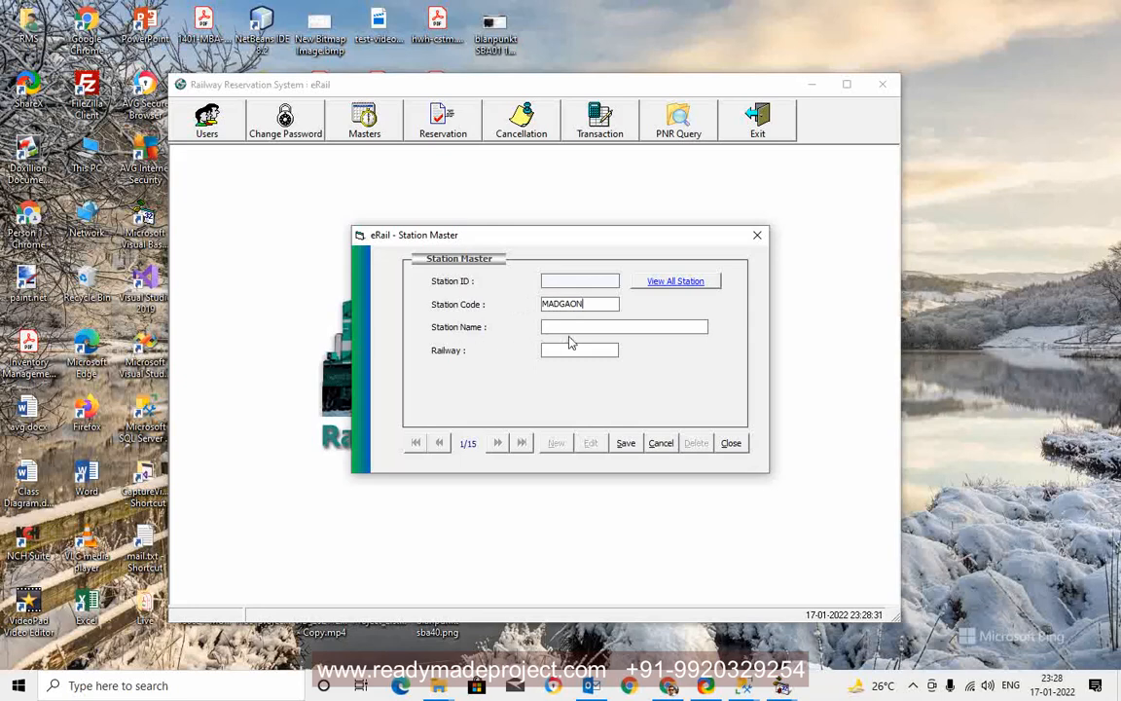
pyautogui.write('MAD')
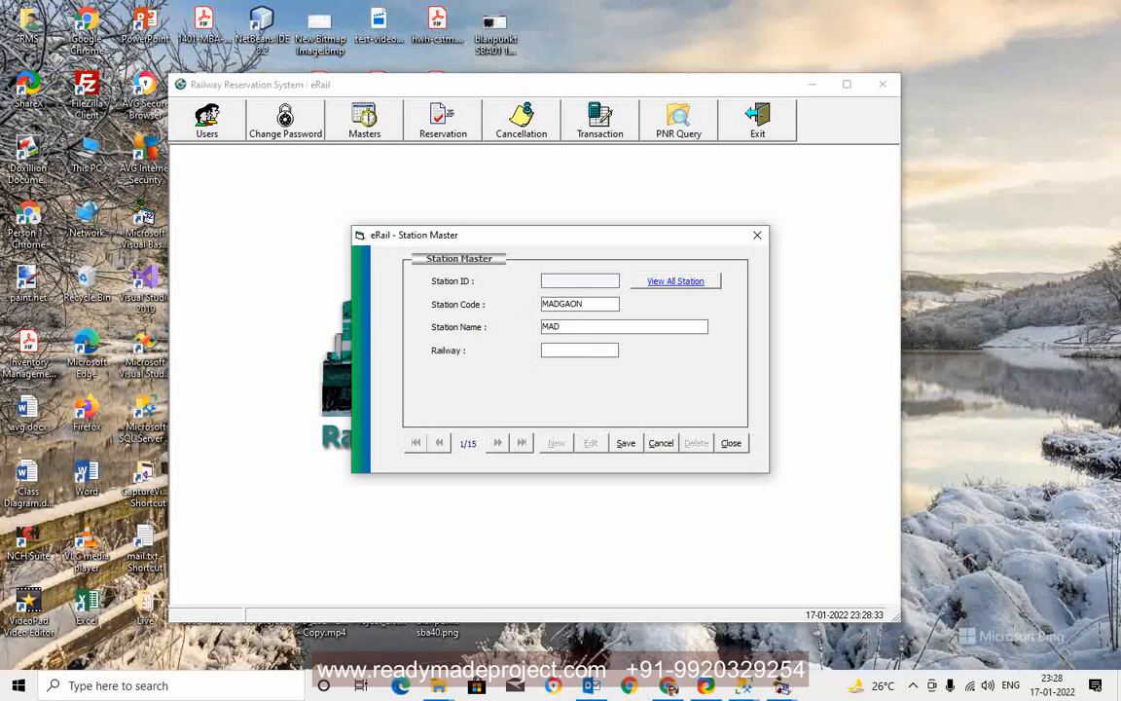
pyautogui.write('CE')
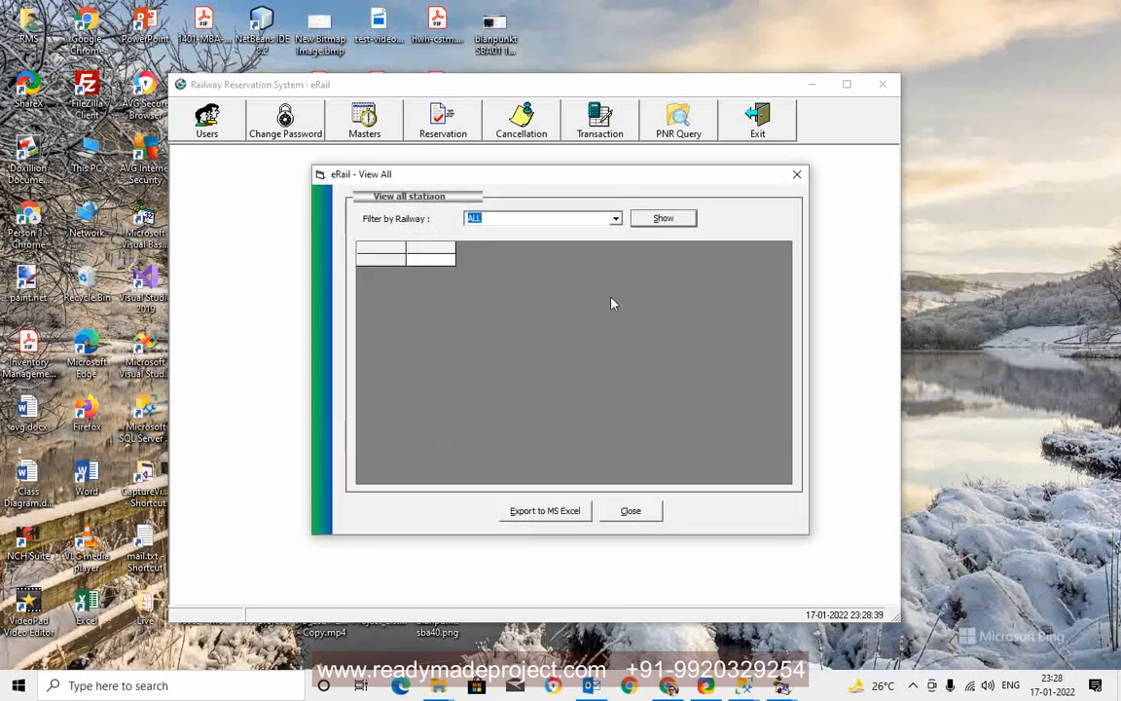
# - Close the all-stations list and show Train Master with 2859 GITANJALI EXP
pyautogui.click(662, 218)
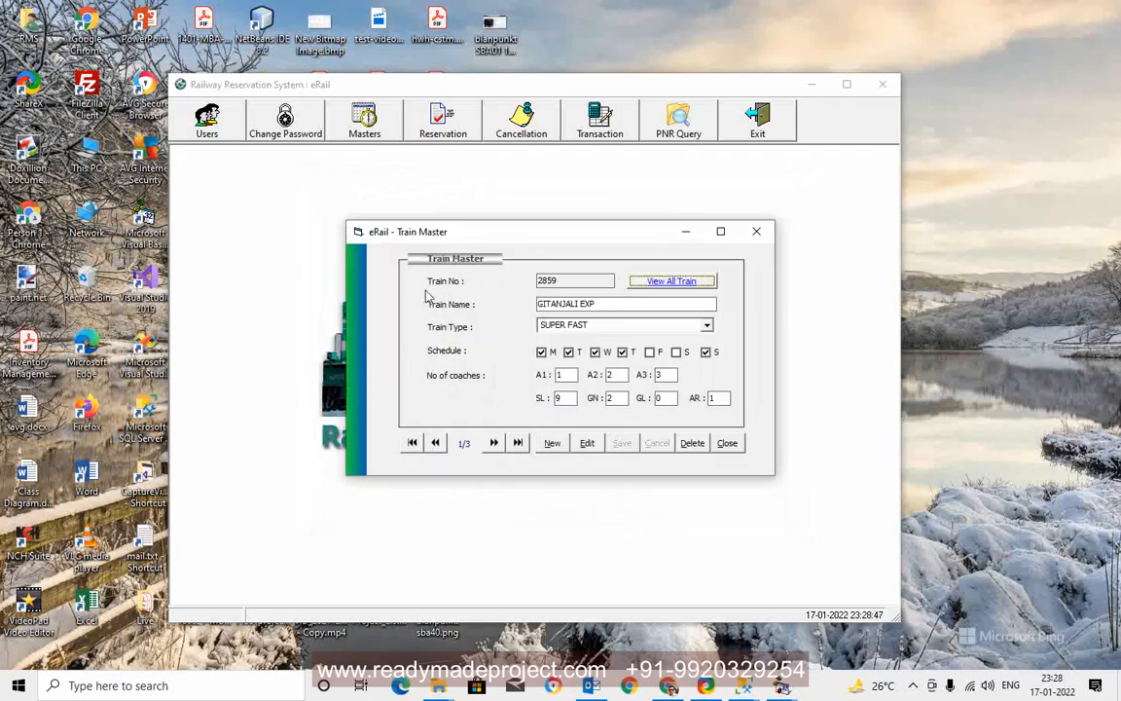
# - Start new train 10001 GARIB RATH with train type PASSENGER
pyautogui.click(518, 442)
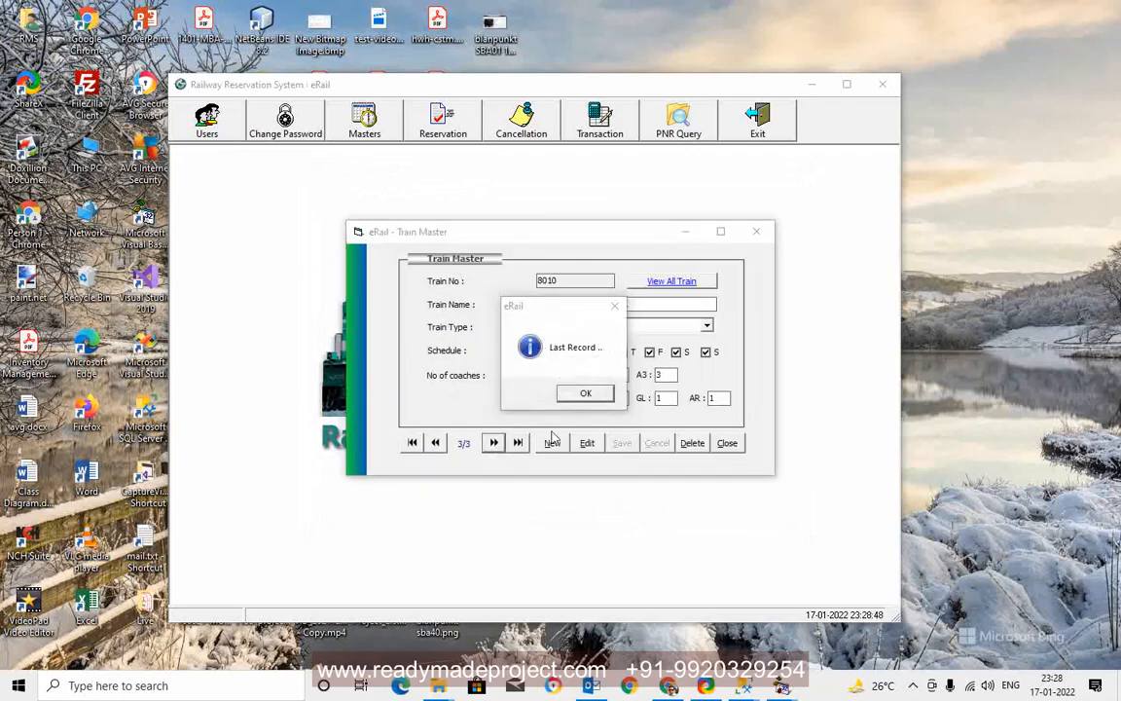
pyautogui.click(584, 394)
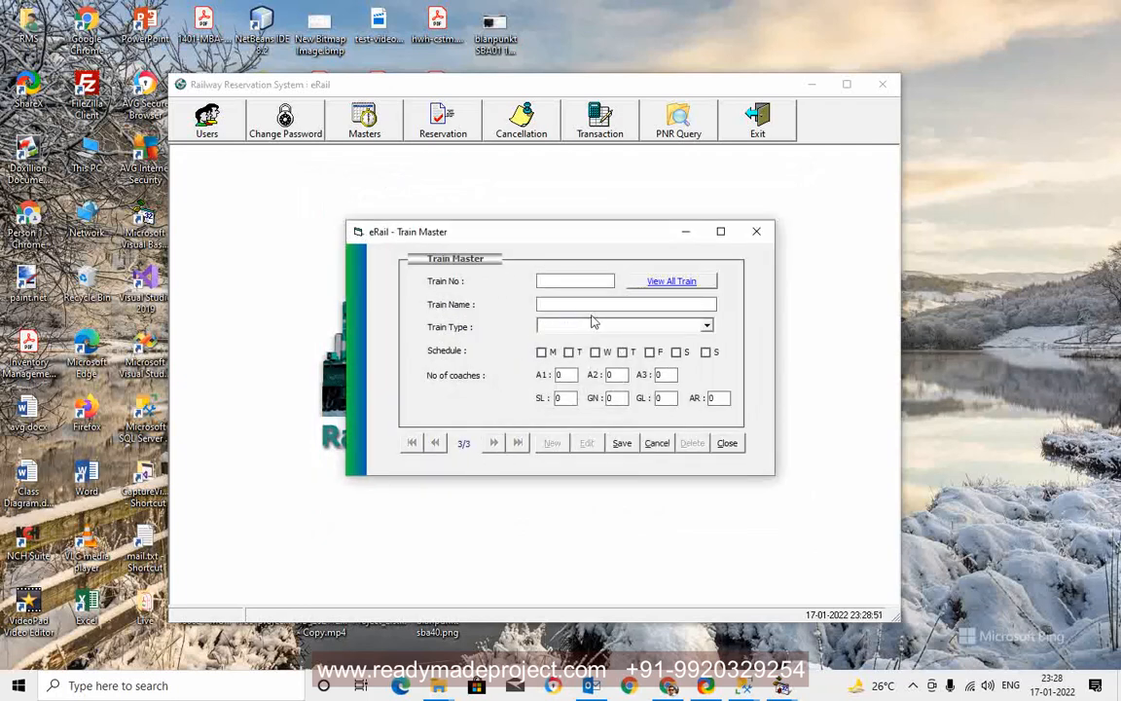
pyautogui.write('10001')
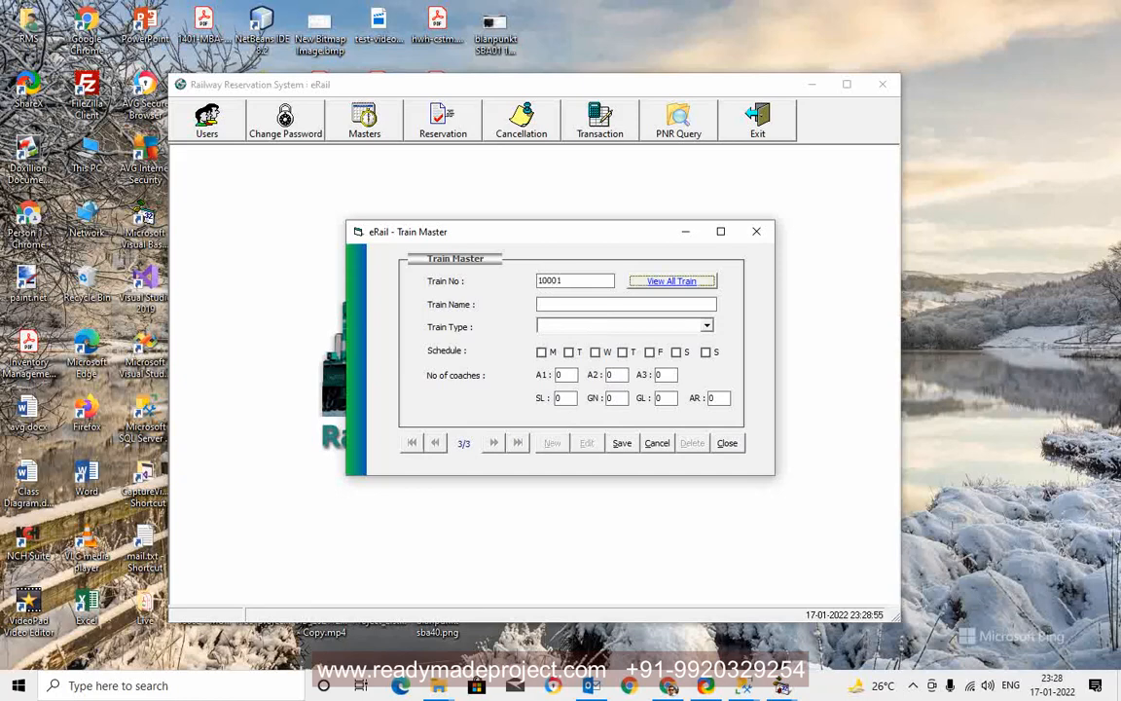
pyautogui.write('GARIB RATH')
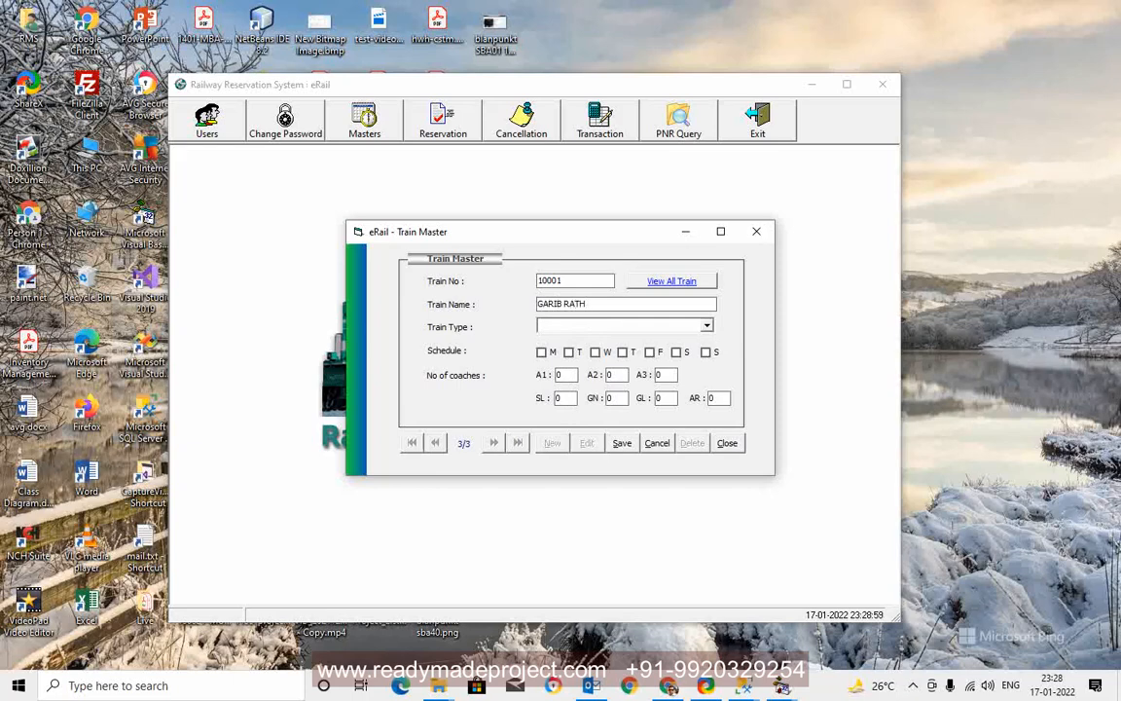
pyautogui.click(705, 327)
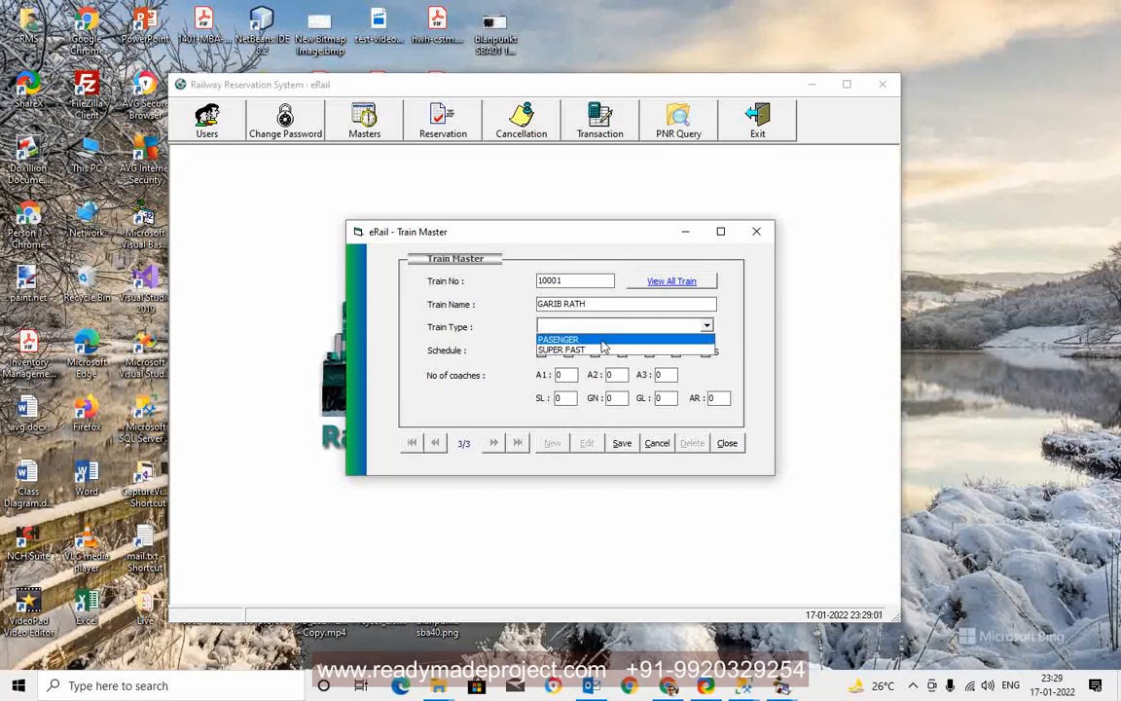
pyautogui.click(557, 338)
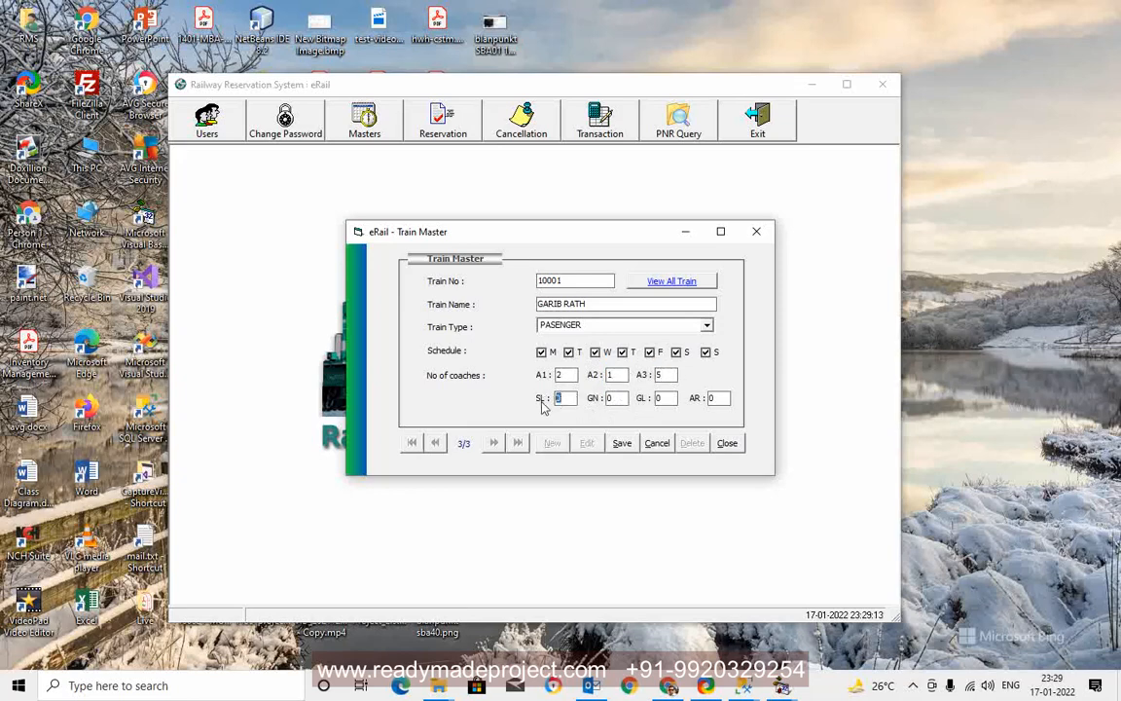
# - Fill running days and coach counts of 5, save the train and close Train Master
pyautogui.write('5')
pyautogui.click(615, 398)
pyautogui.write('2')
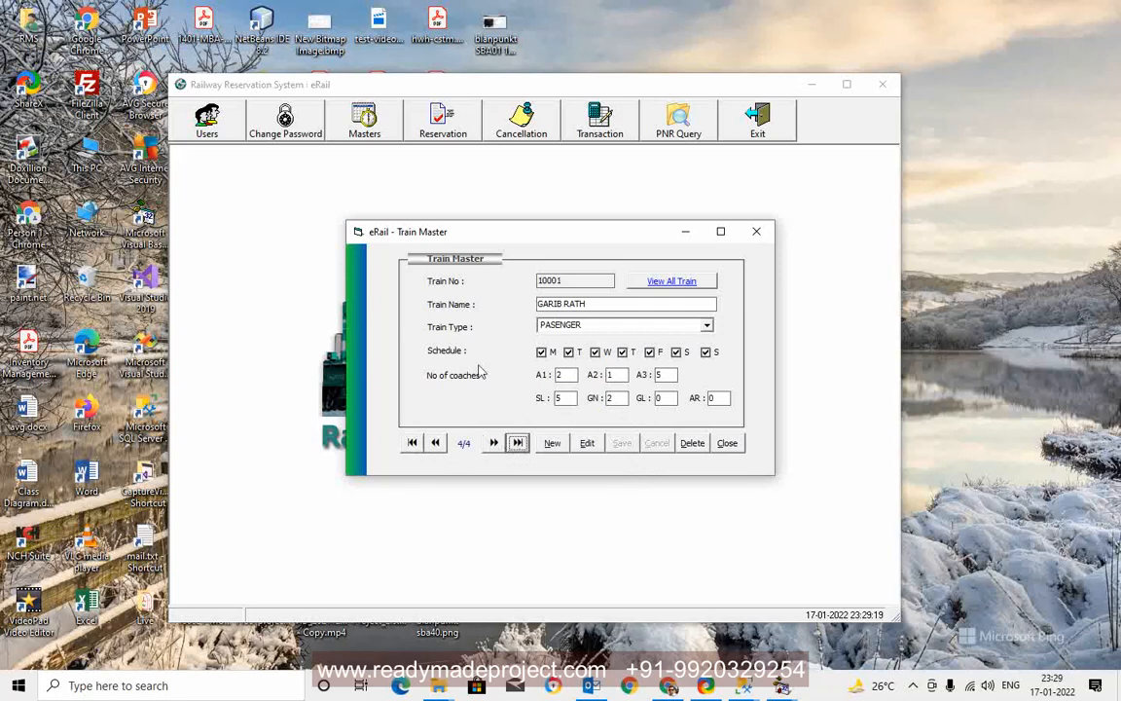
pyautogui.click(728, 442)
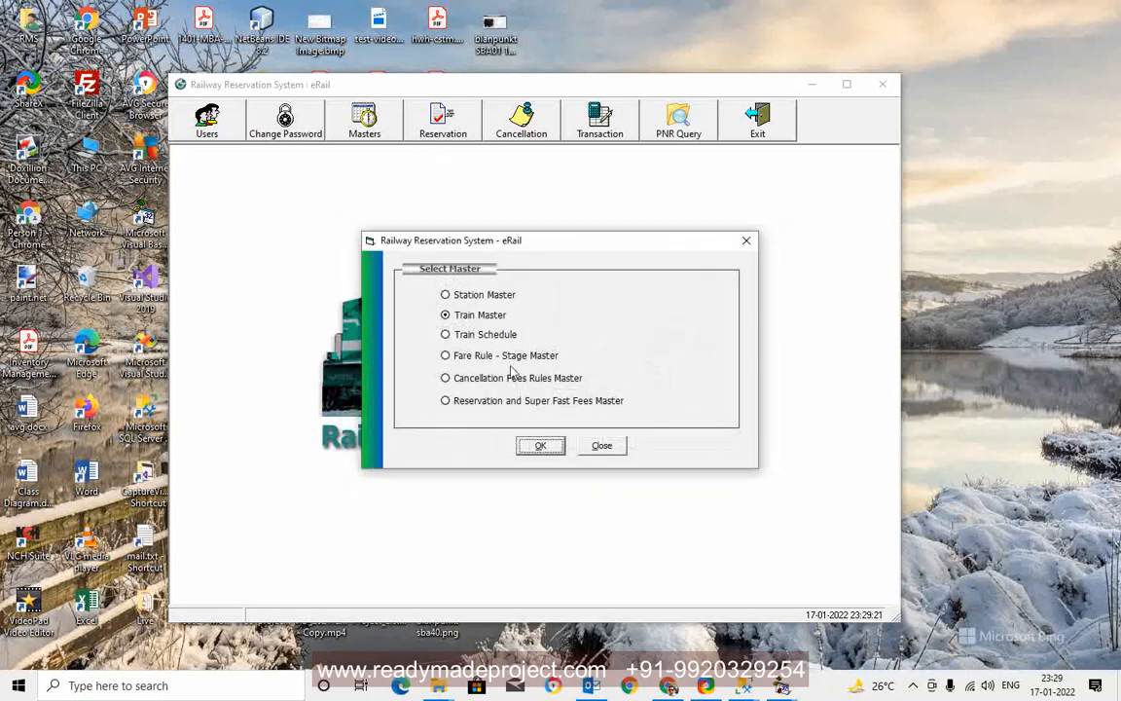
# - View Train Schedule Master and its all-schedules list for a chosen train, then close Select Master
pyautogui.click(541, 444)
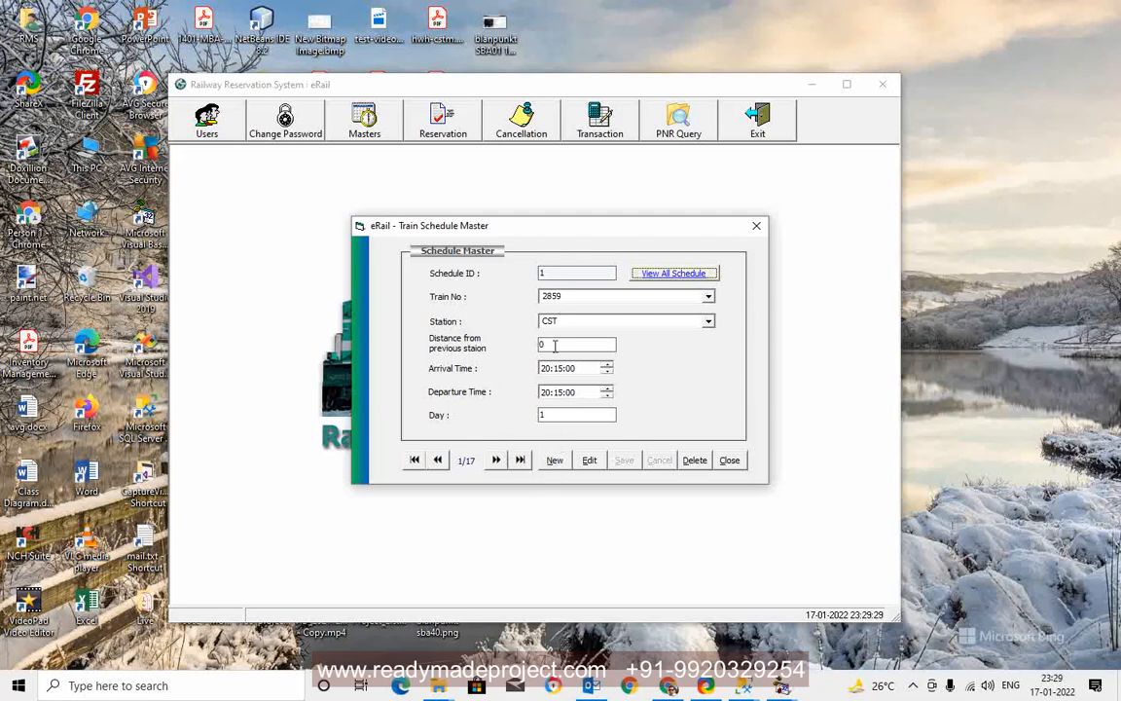
pyautogui.click(673, 273)
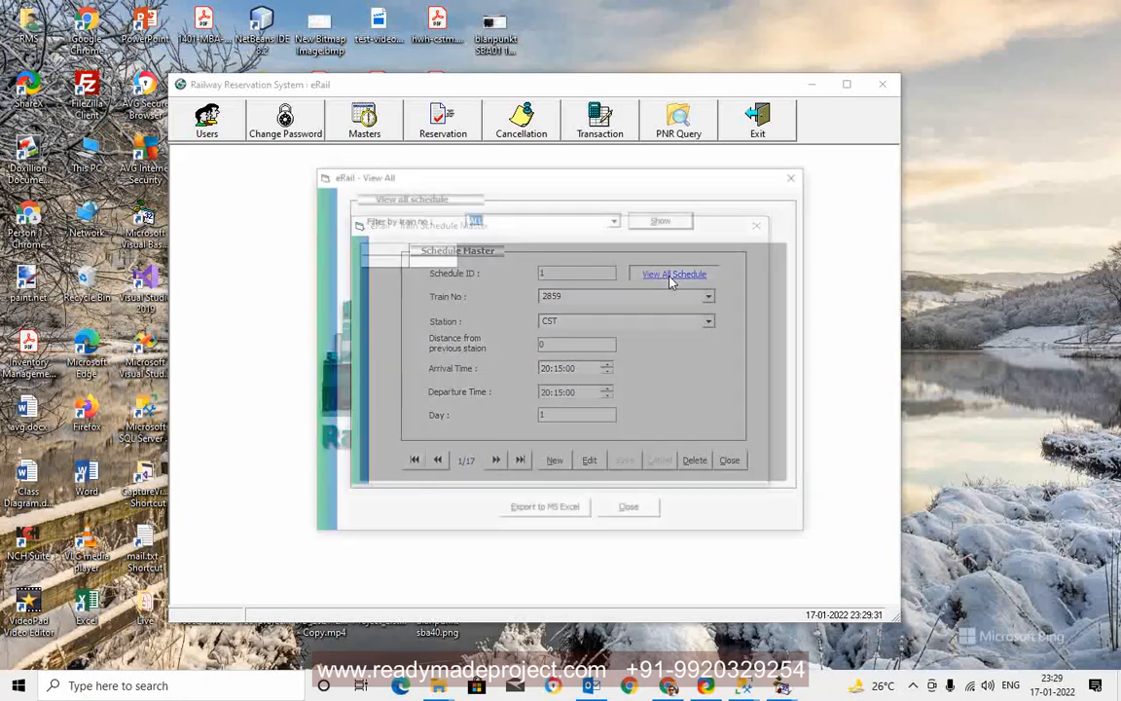
pyautogui.click(756, 226)
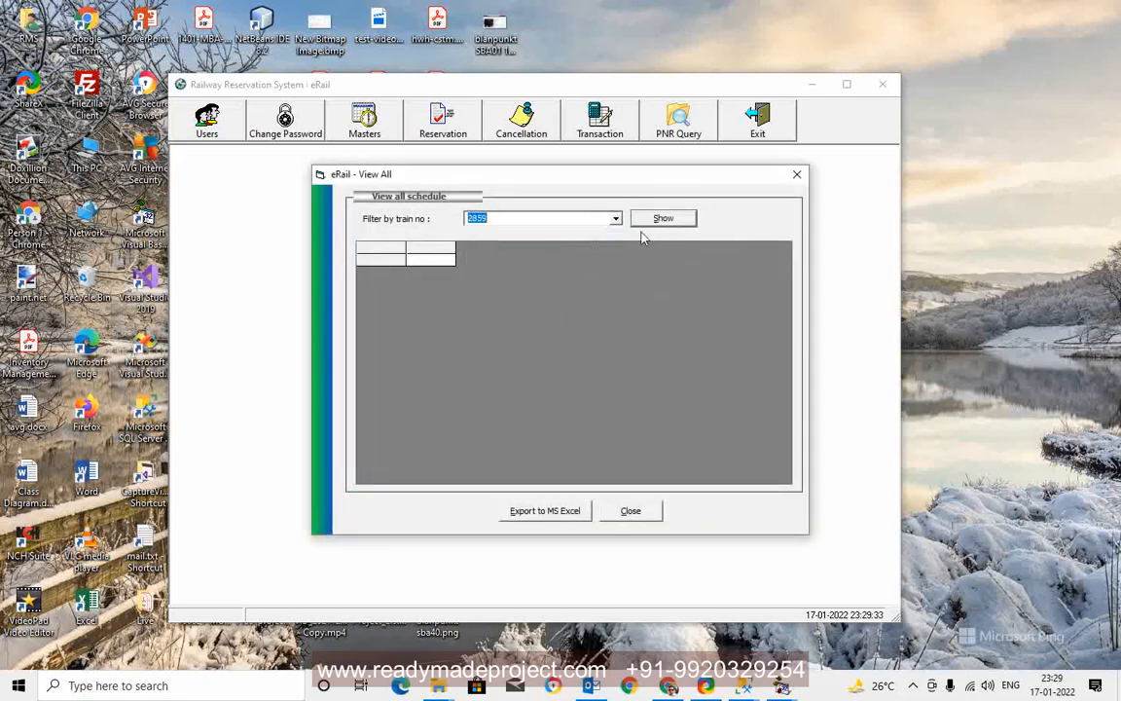
pyautogui.click(664, 218)
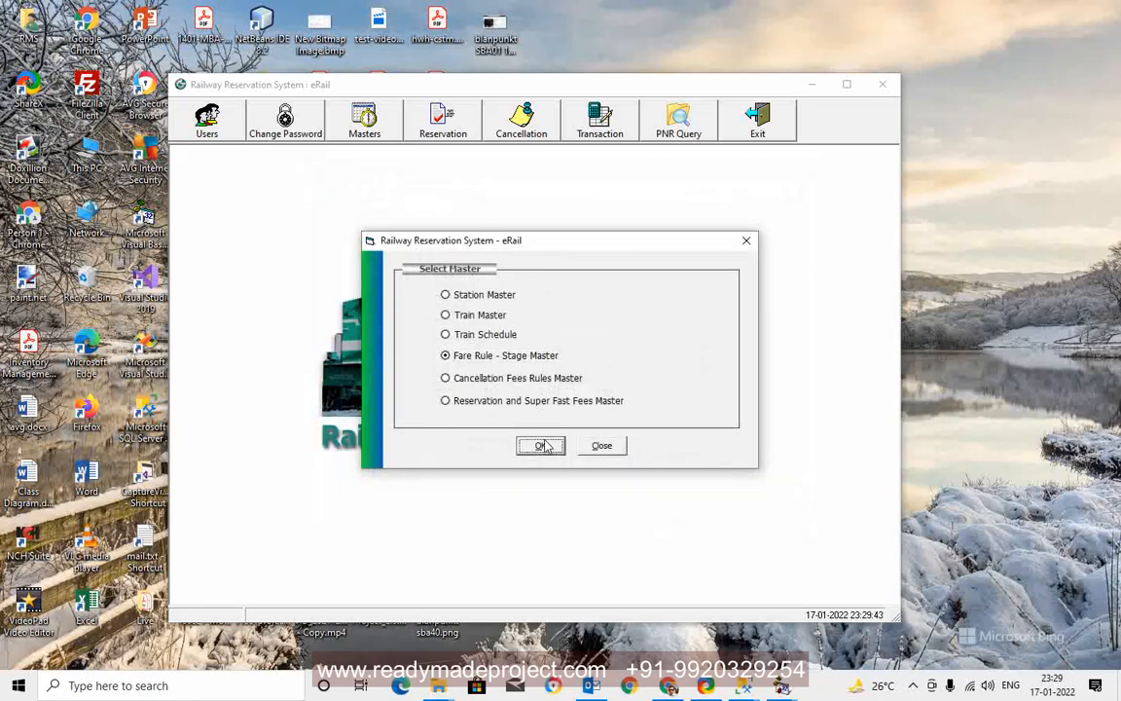
pyautogui.click(541, 444)
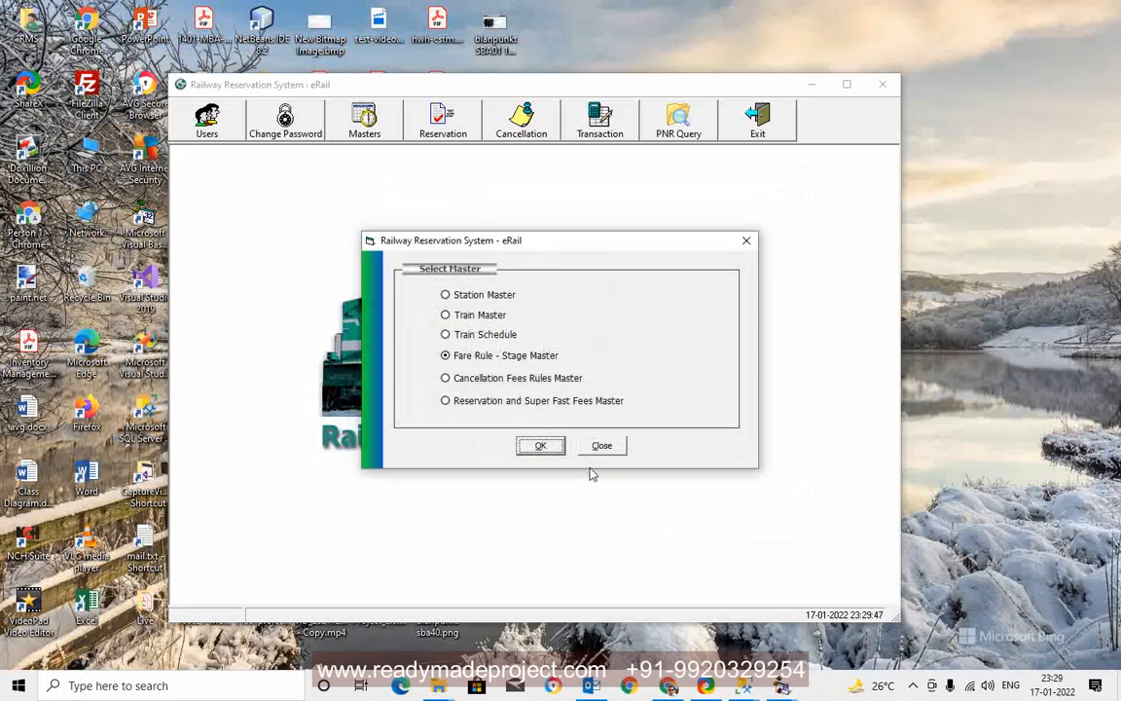
pyautogui.click(602, 444)
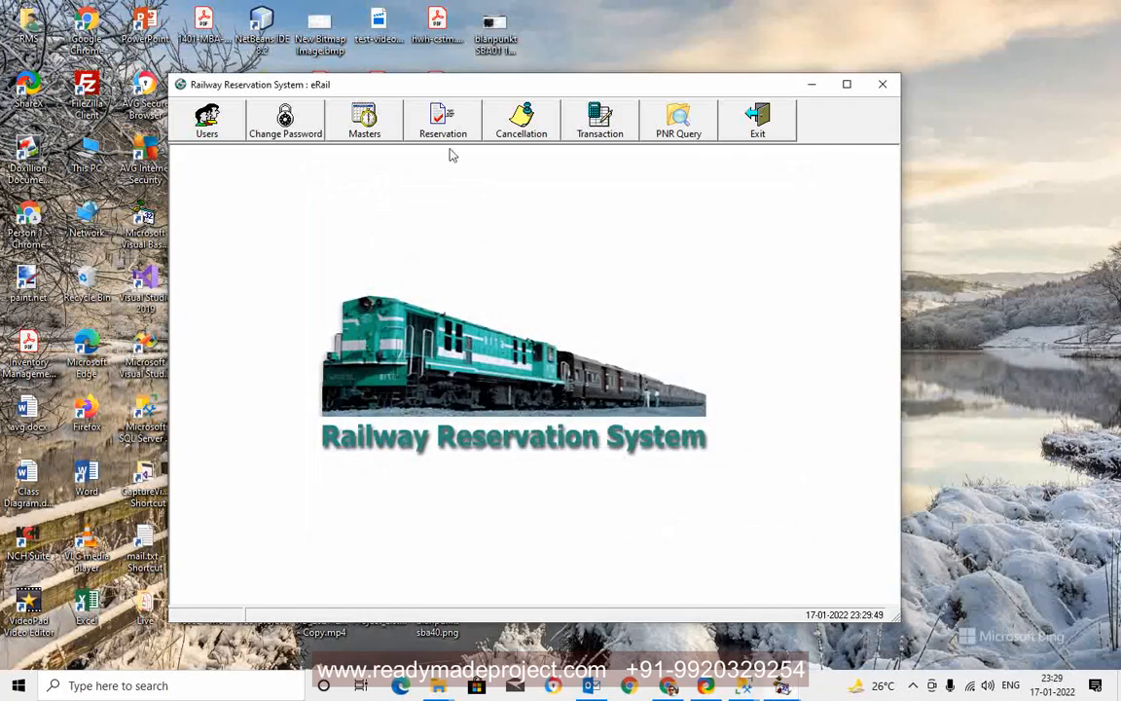
# - Begin a reservation on train 2859 from CST to NGP and check seat availability
pyautogui.click(444, 120)
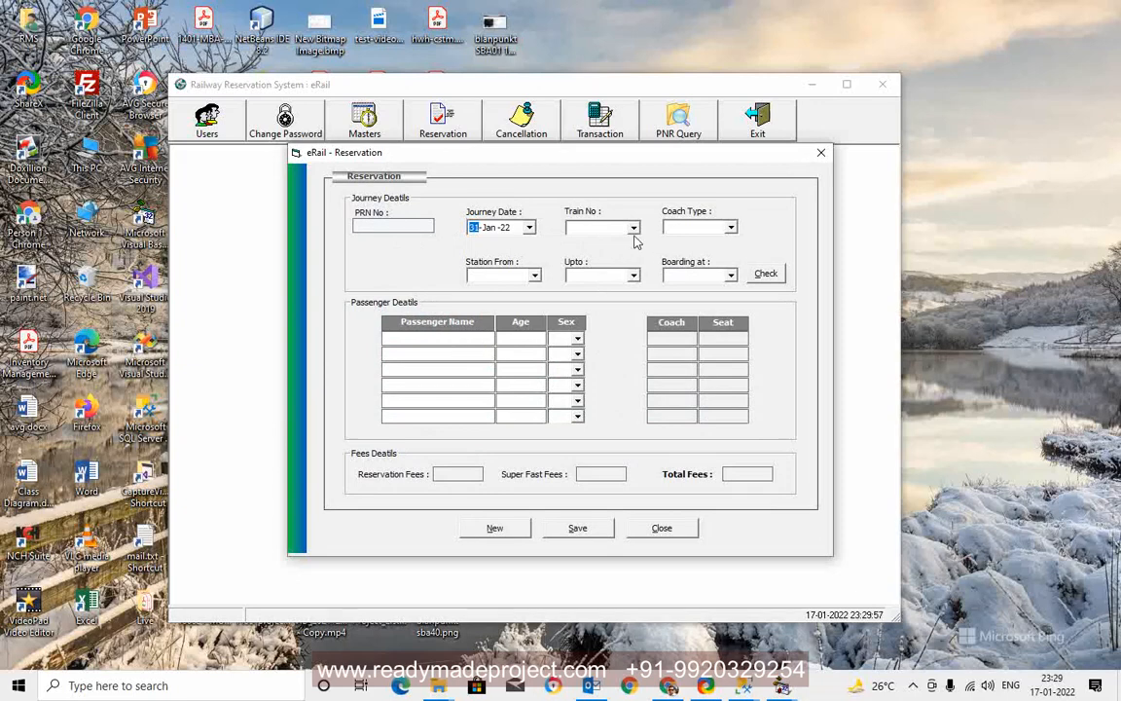
pyautogui.click(634, 227)
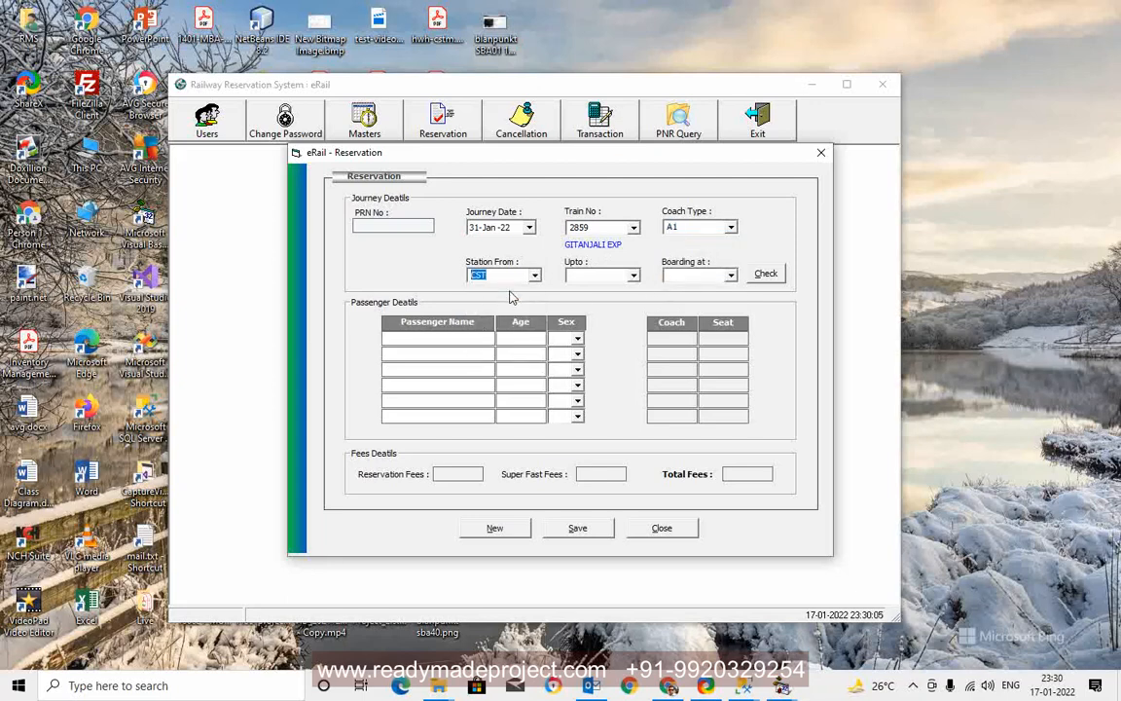
pyautogui.click(631, 275)
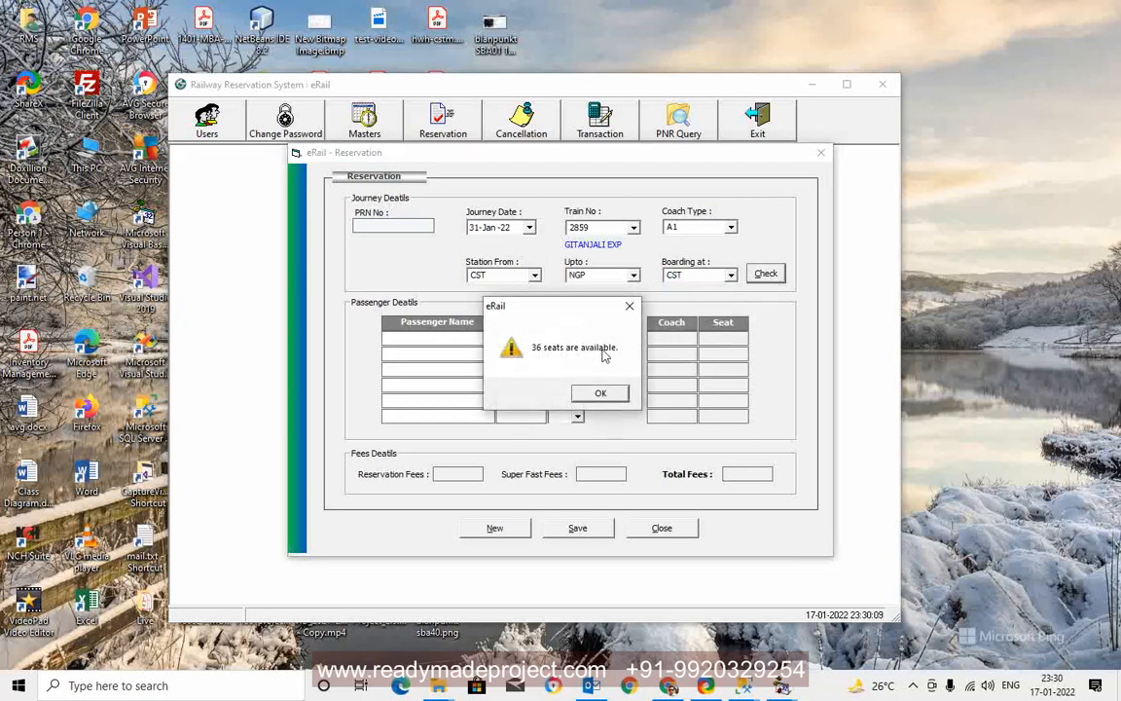
pyautogui.click(600, 393)
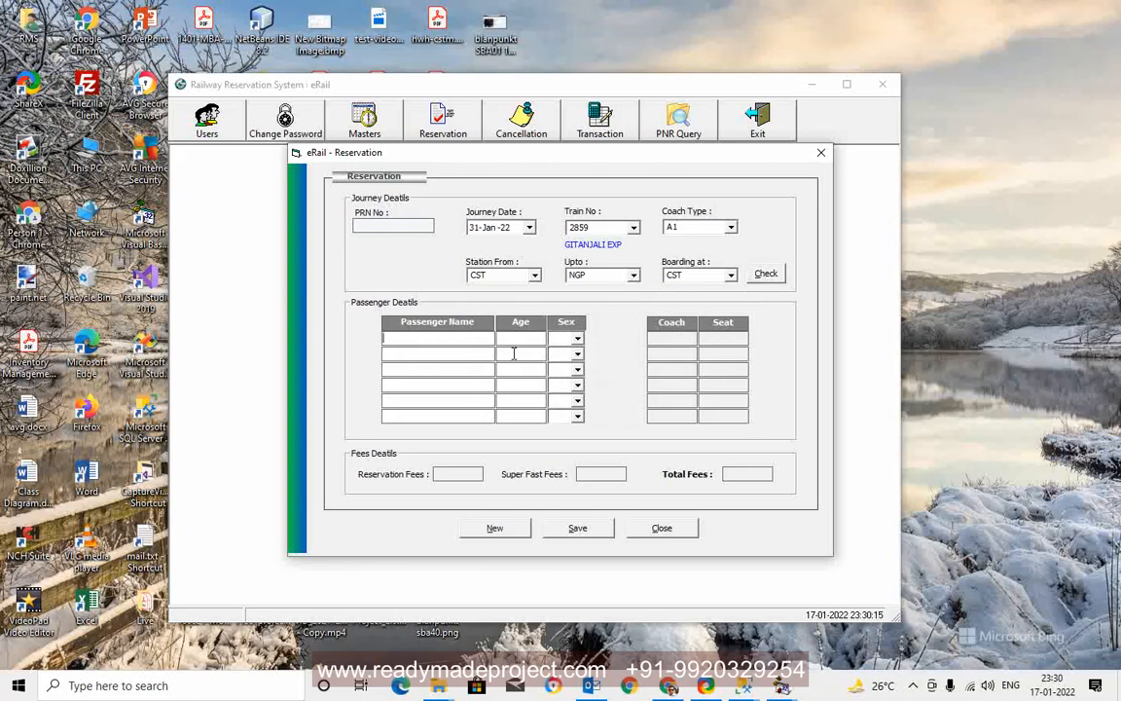
# - Book passenger ADITYA, male, age 30, confirming both prompts to get PNR 10012
pyautogui.write('ADITYA')
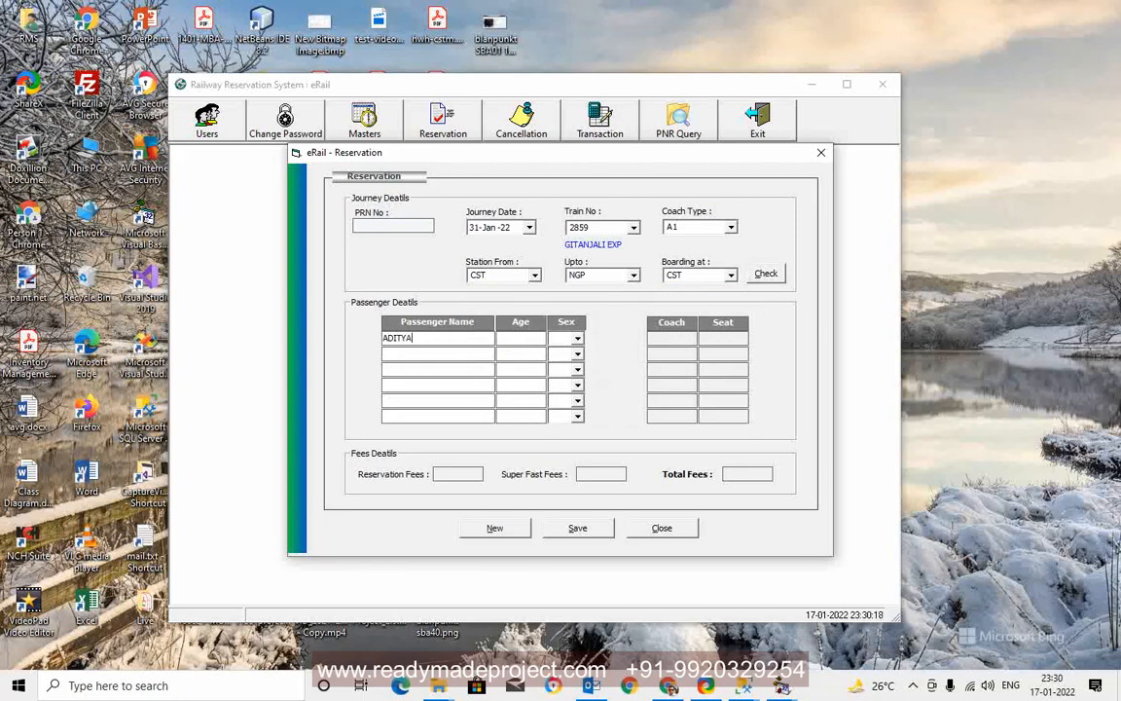
pyautogui.write('M')
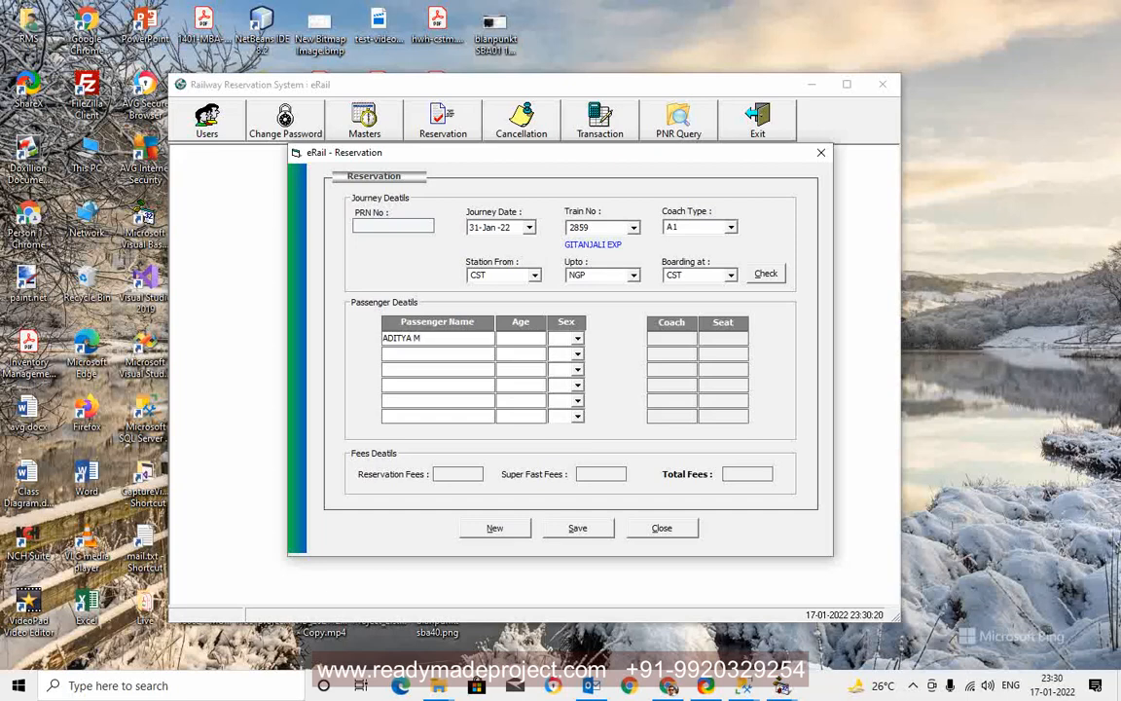
pyautogui.write('30')
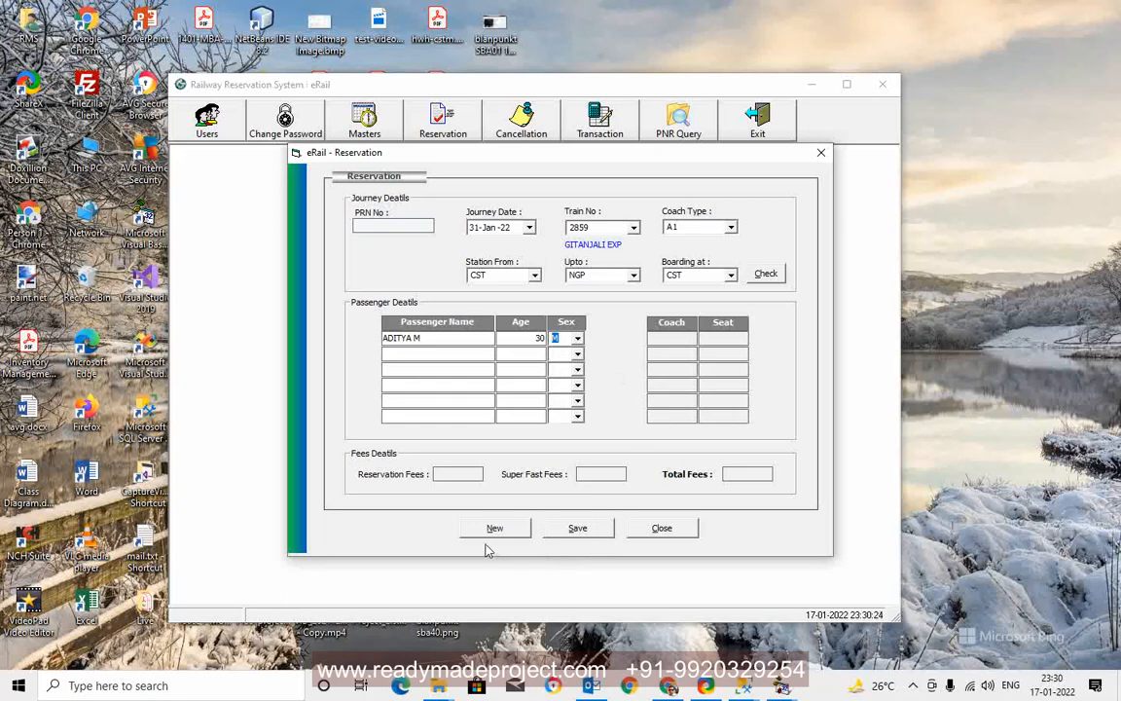
pyautogui.click(576, 528)
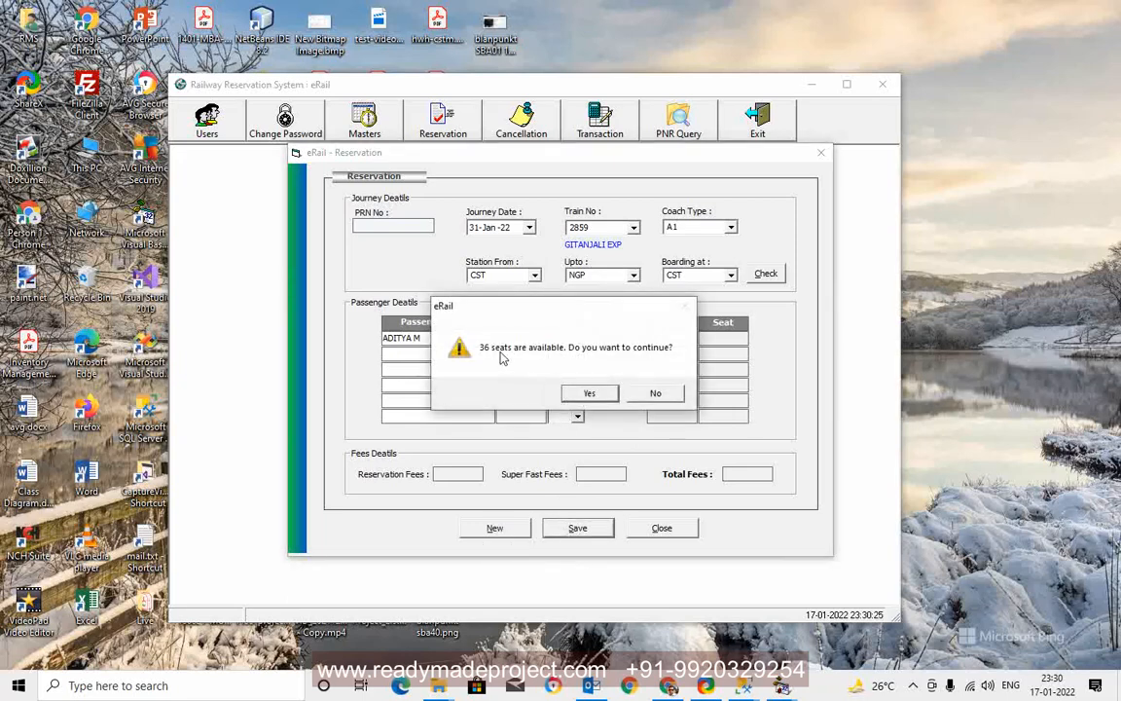
pyautogui.click(588, 394)
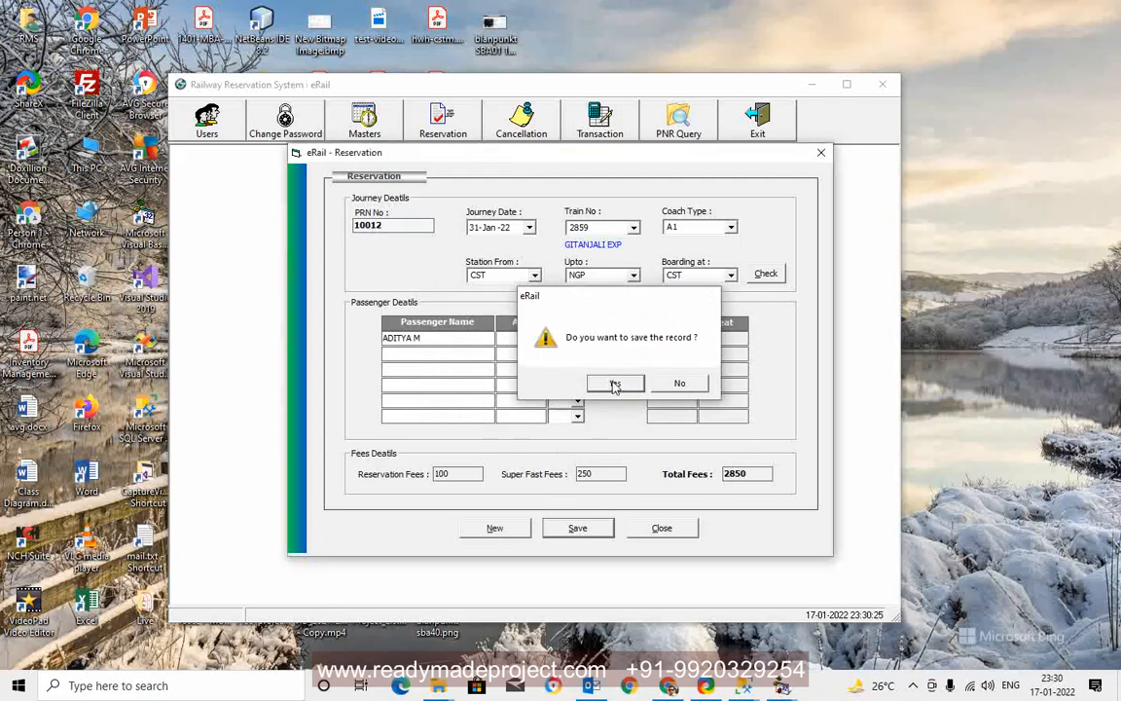
pyautogui.click(615, 382)
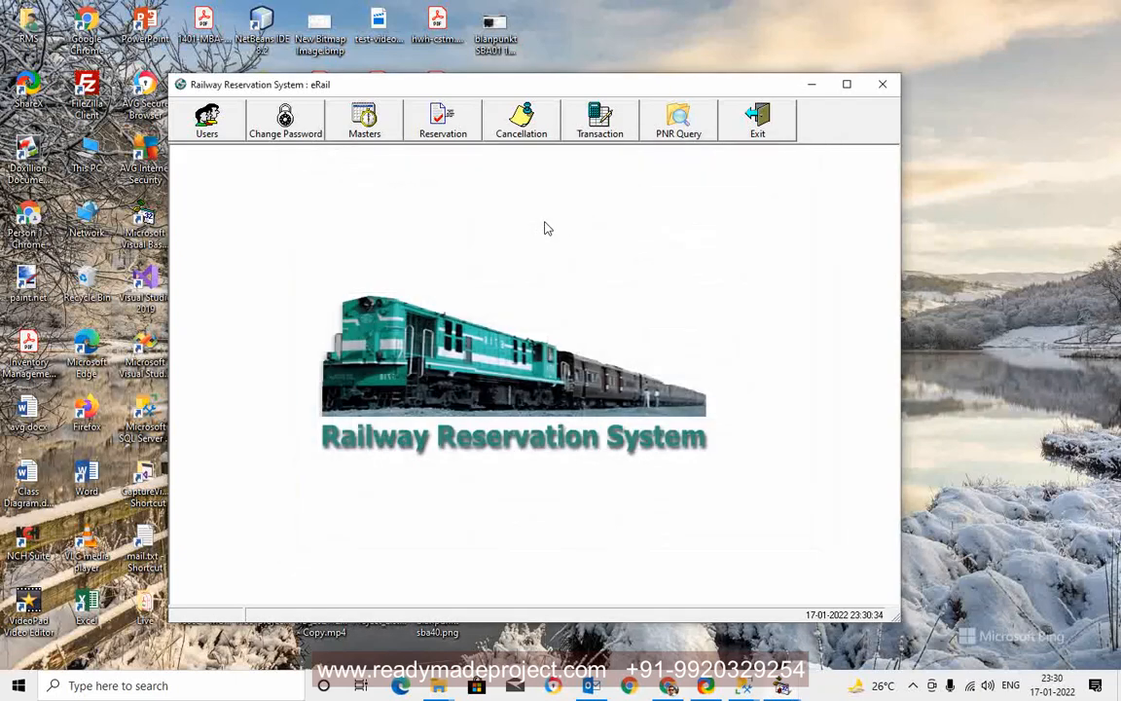
# - Query PNR 10 in the PNR Query form, then bring up the blank Ticket Cancellation form
pyautogui.click(677, 121)
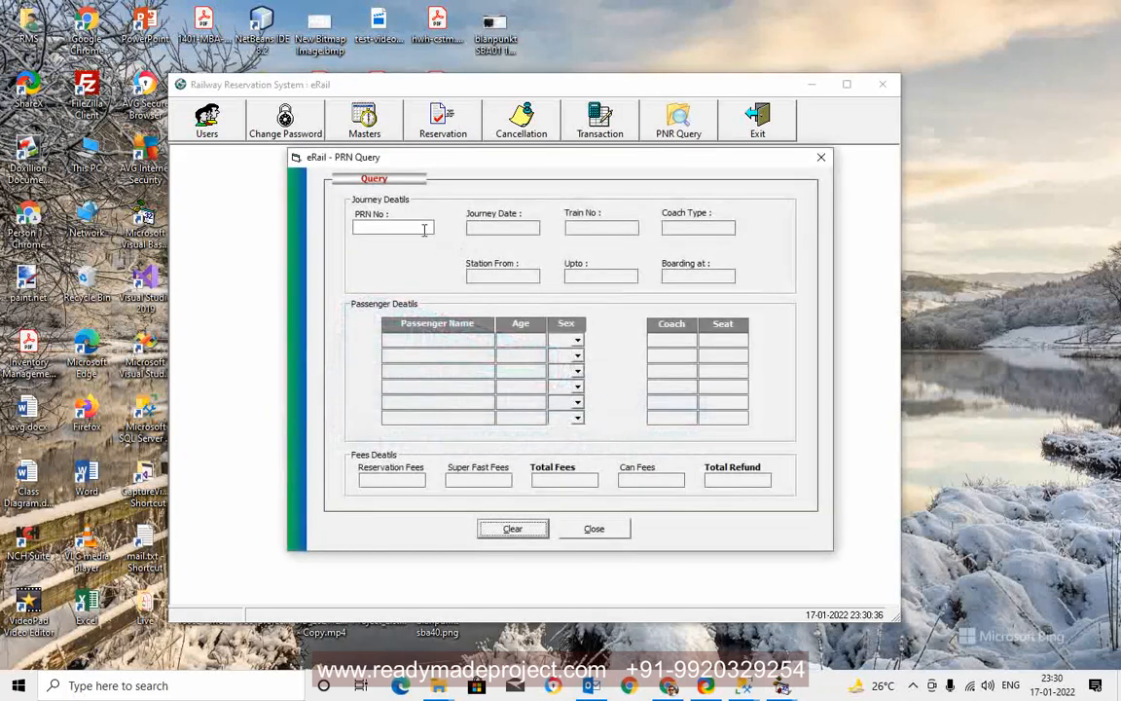
pyautogui.write('10')
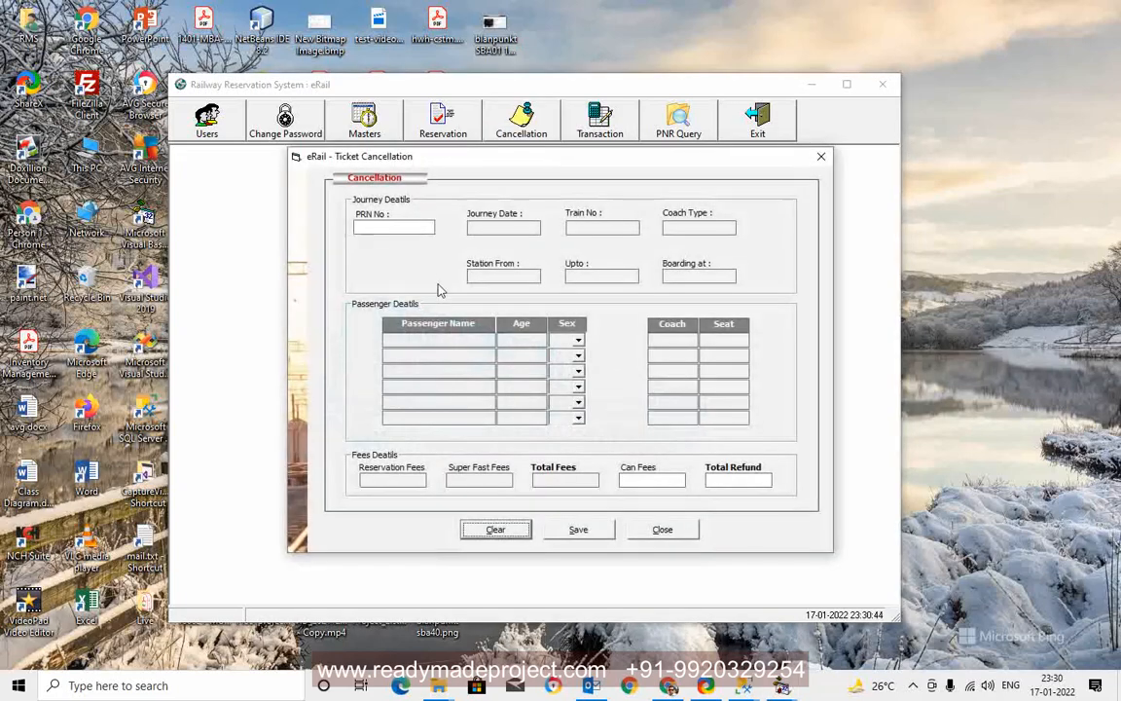
# - Cancel PNR 10012 for a 2650 refund, dismiss the already-cancelled retry notice, and close
pyautogui.write('100012')
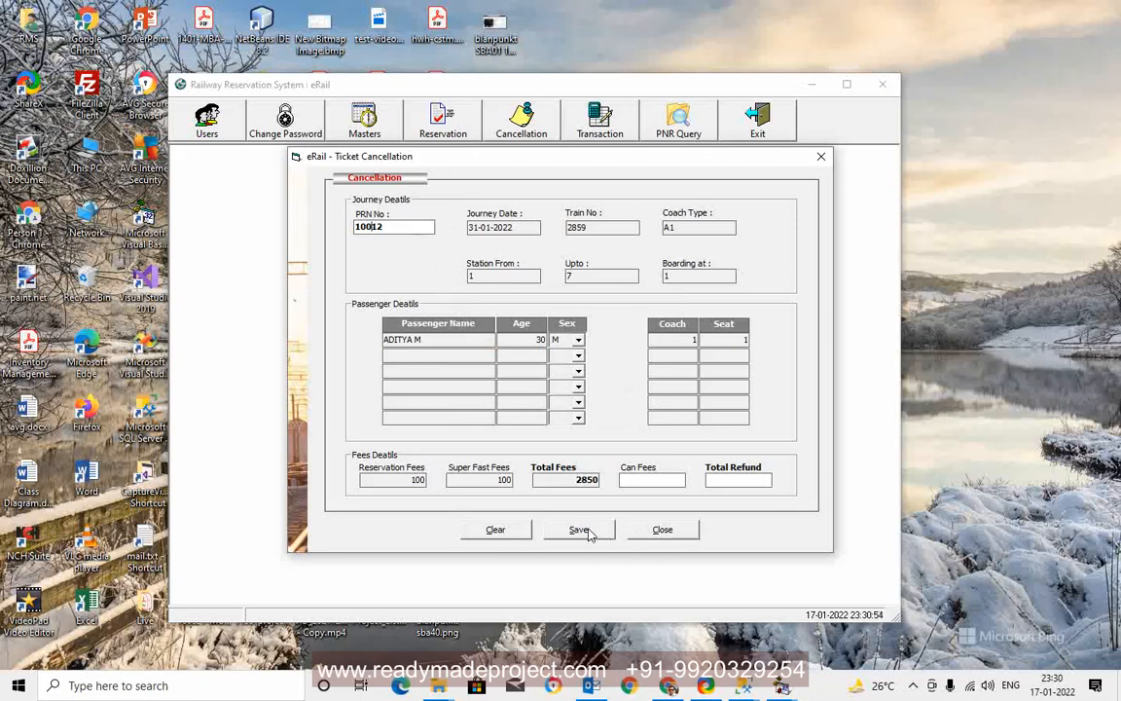
pyautogui.click(578, 529)
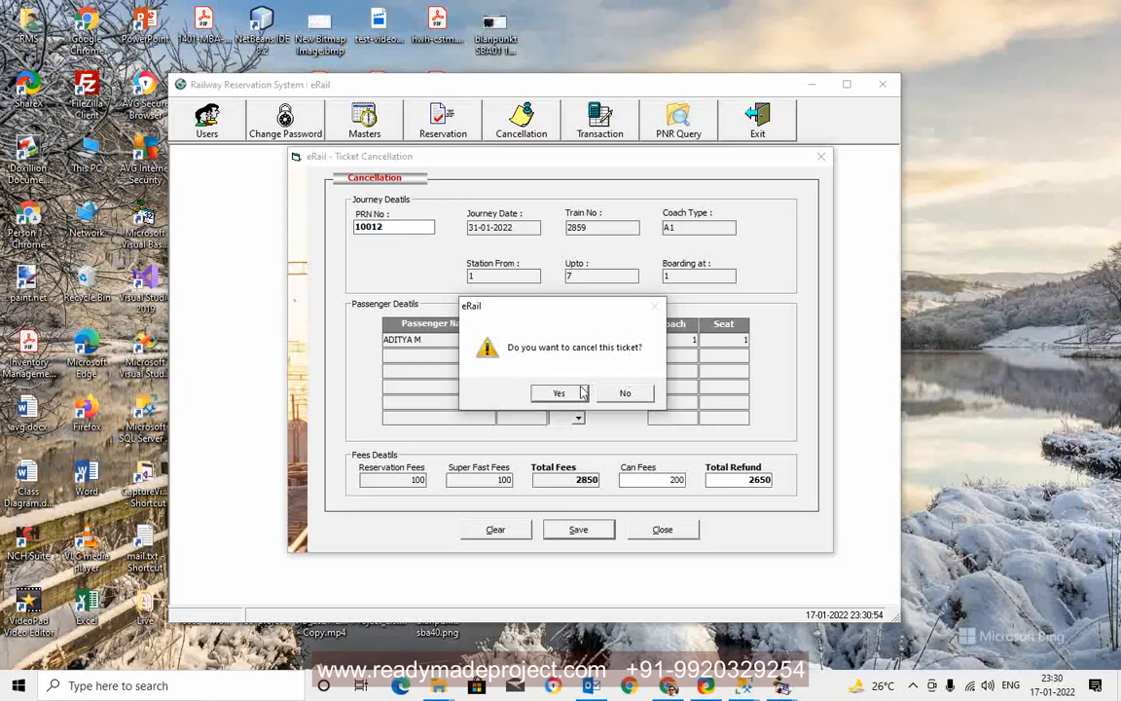
pyautogui.click(559, 393)
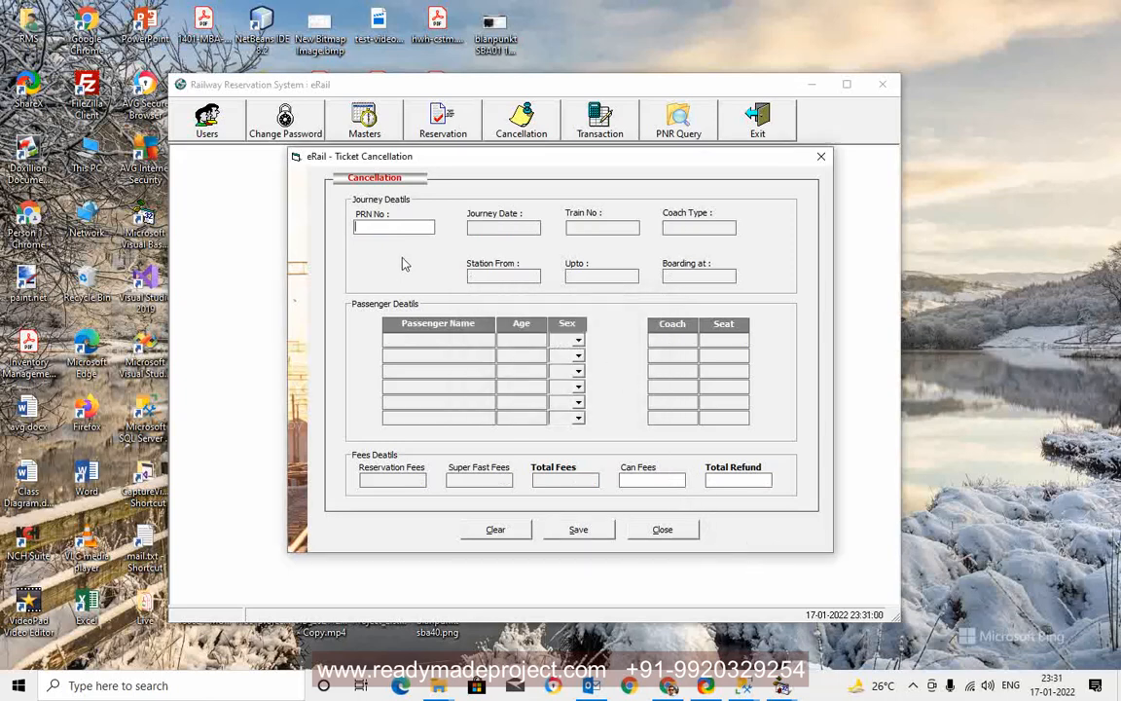
pyautogui.write('10012')
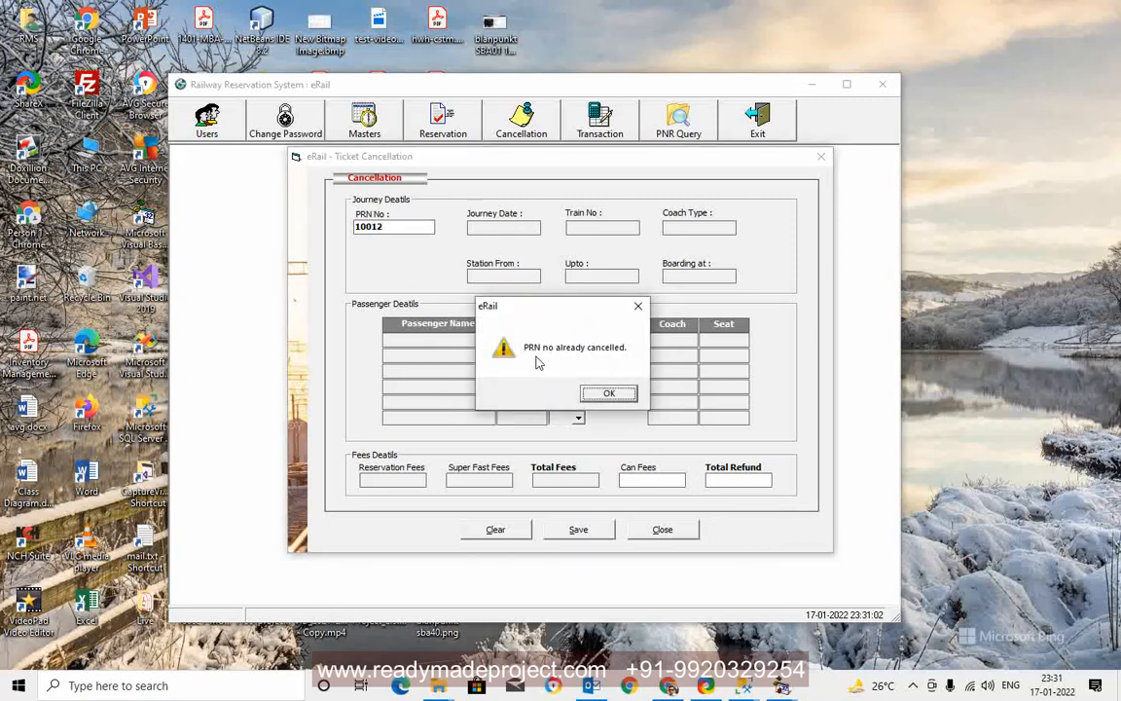
pyautogui.click(608, 394)
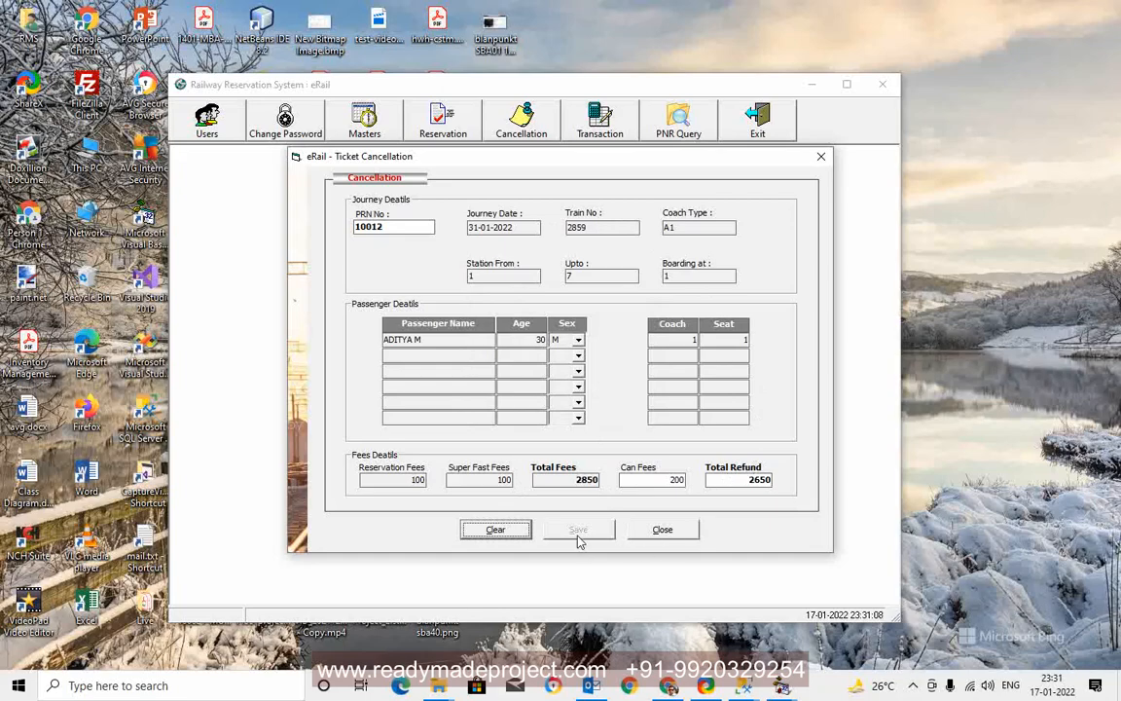
pyautogui.click(662, 530)
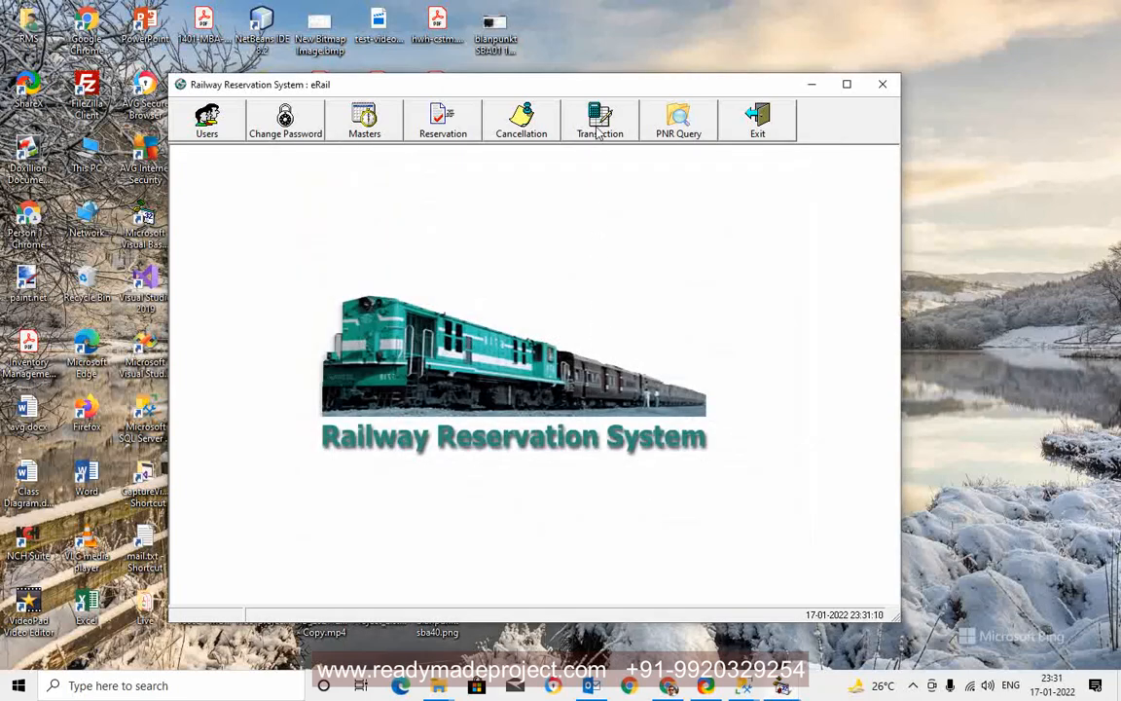
pyautogui.click(678, 121)
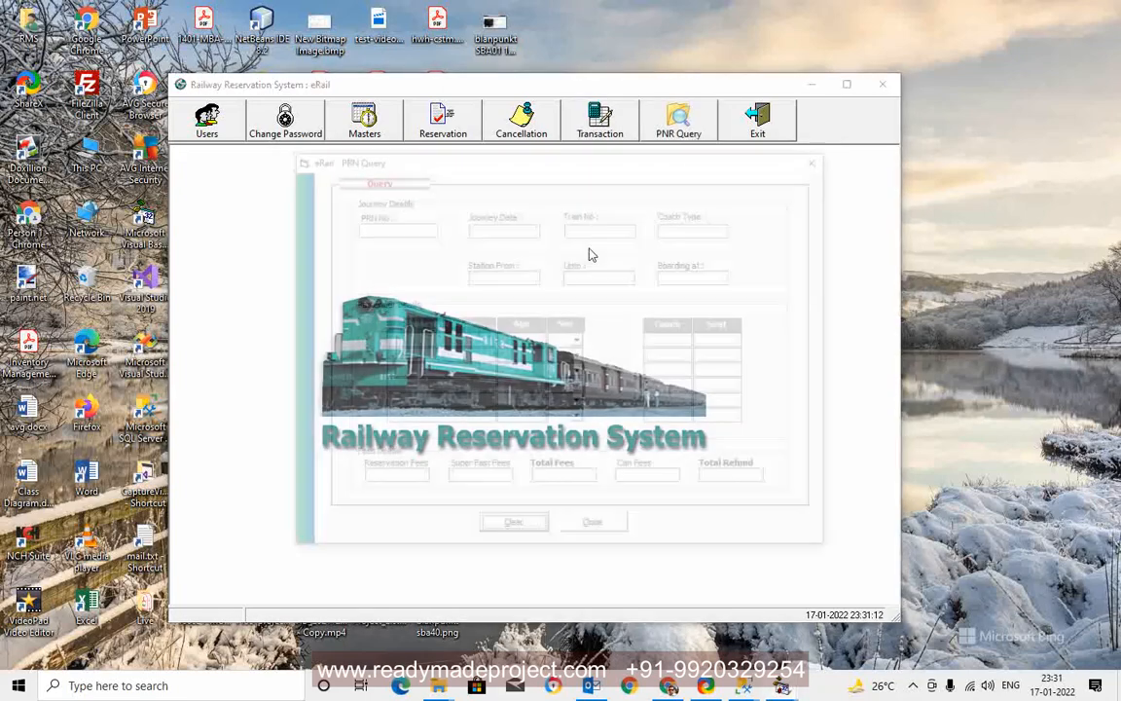
pyautogui.write('10012')
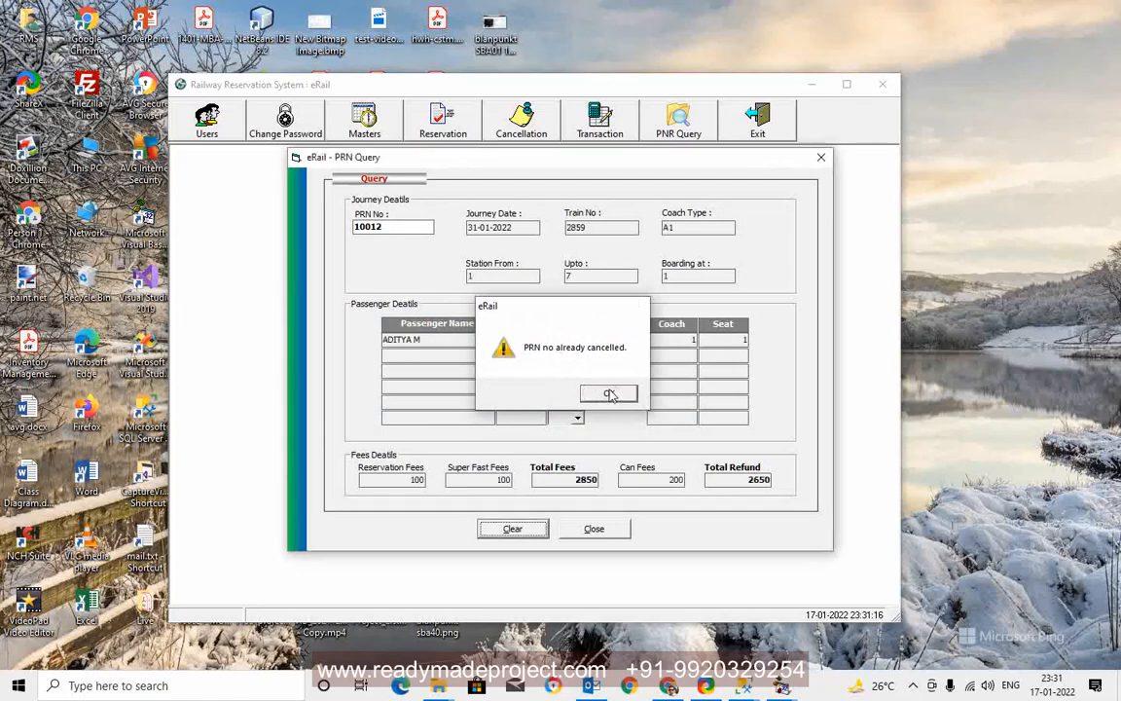
pyautogui.click(607, 394)
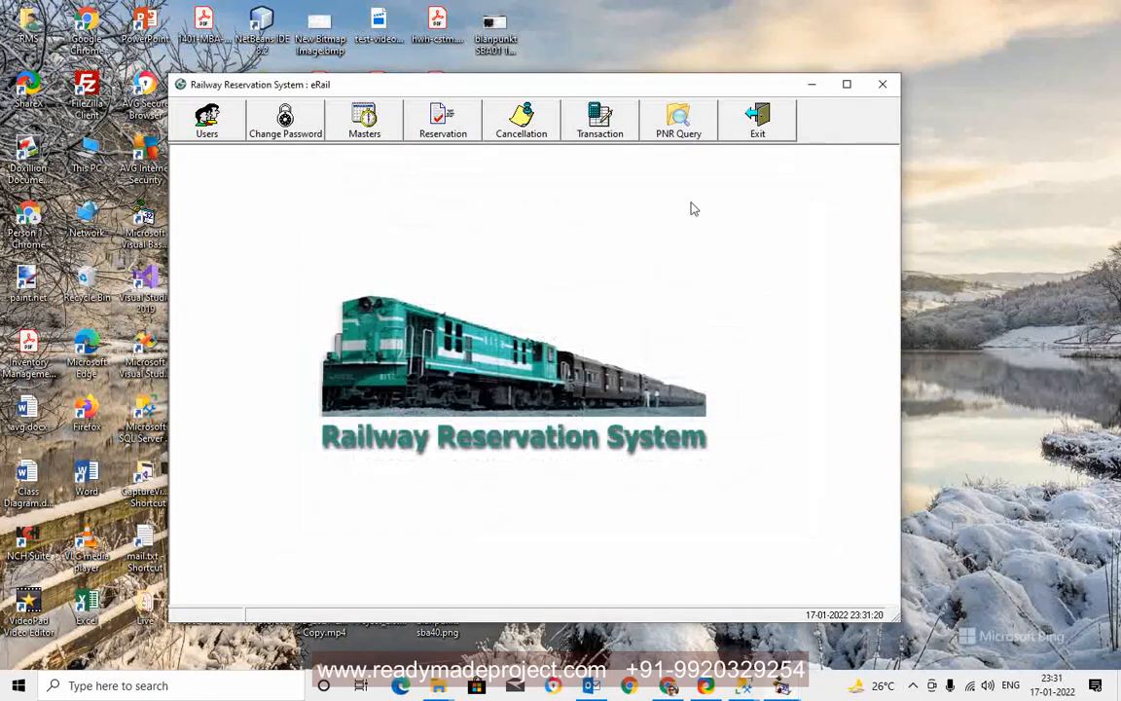
# - Export the 17-Jan-22 daily transactions to an Excel workbook and close it
pyautogui.click(600, 121)
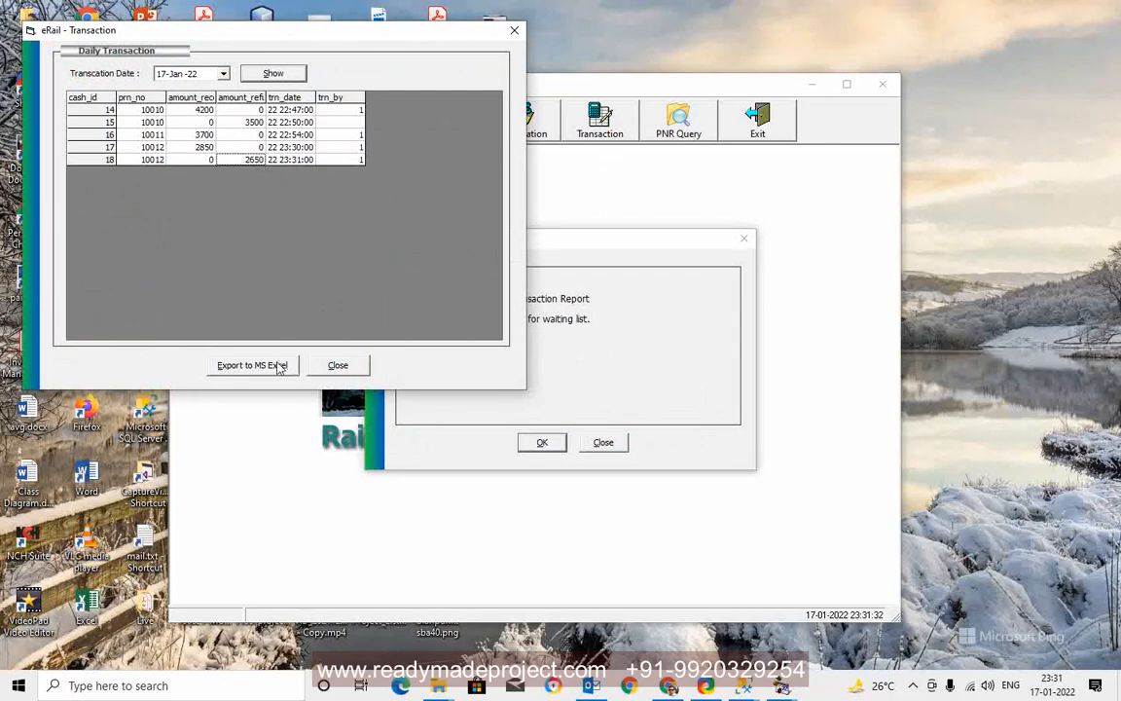
pyautogui.click(253, 366)
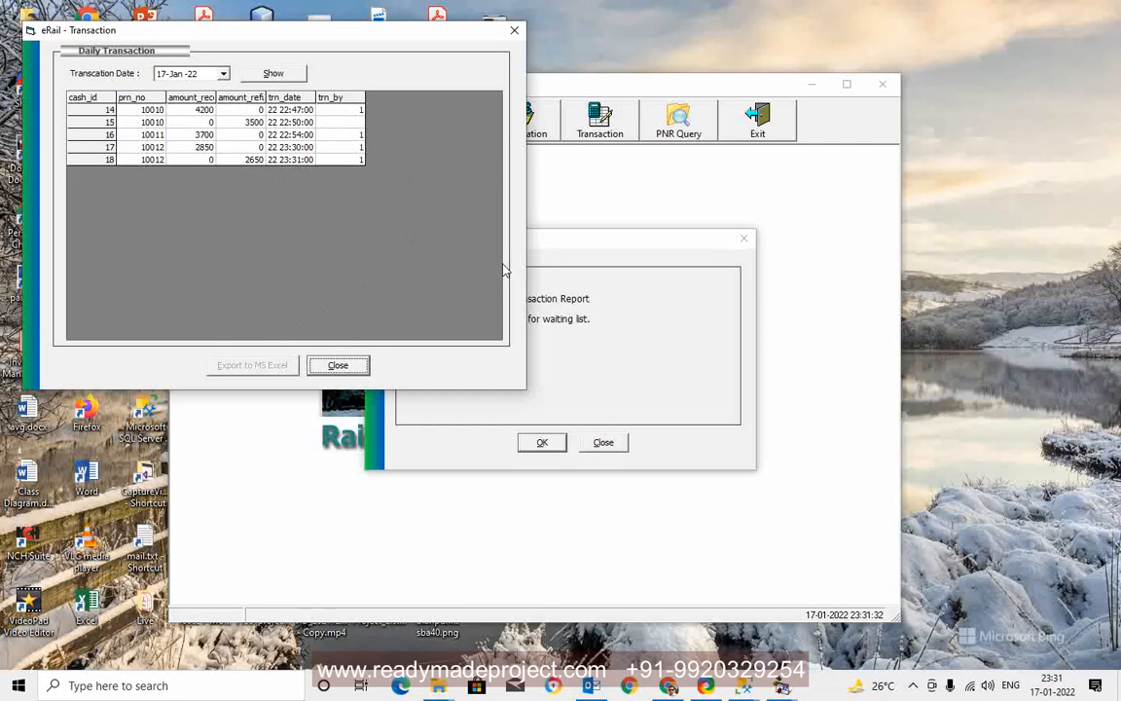
pyautogui.click(253, 366)
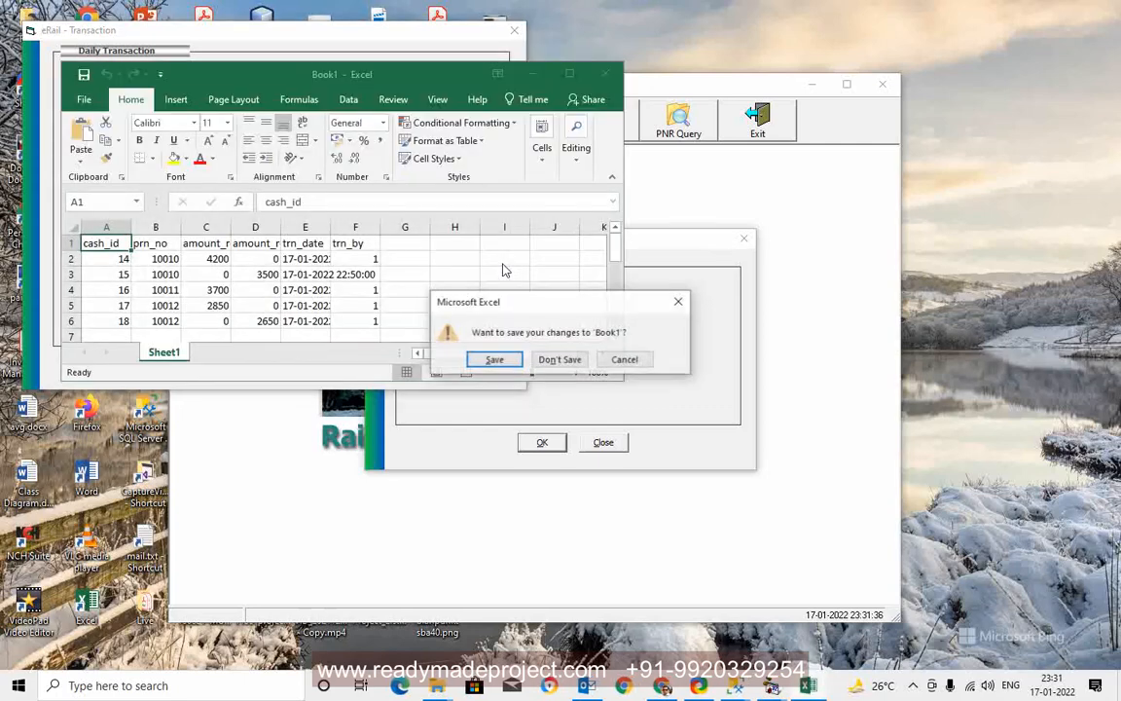
pyautogui.click(559, 359)
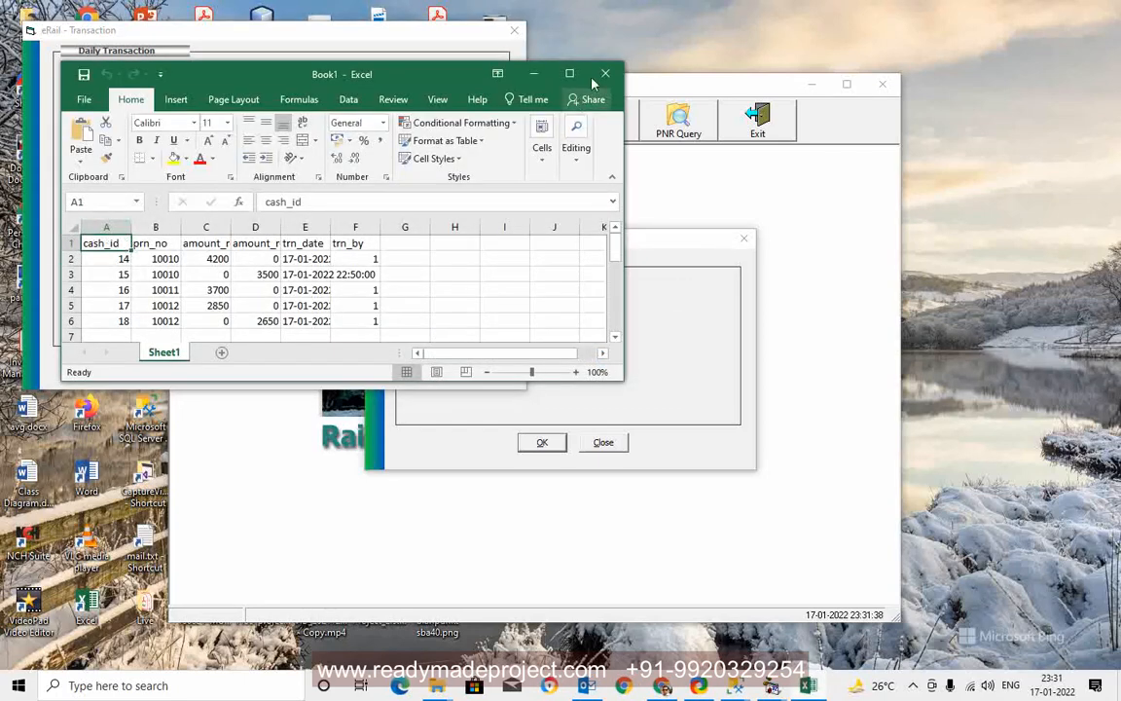